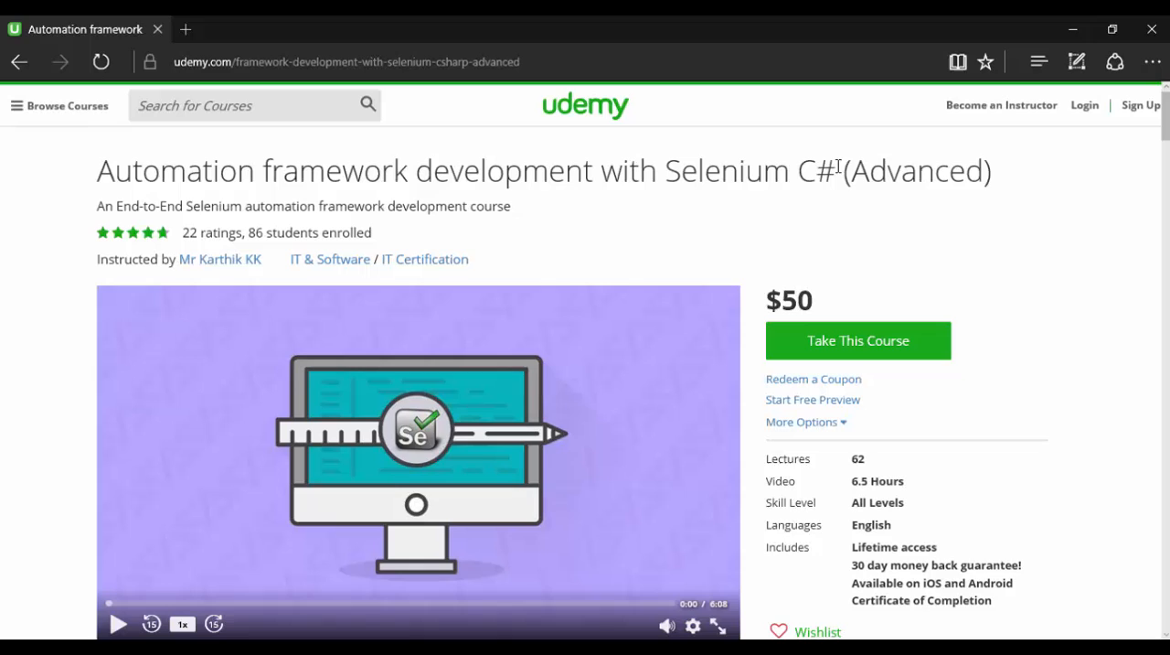
Highlight 'Advanced' in the course title and scroll down to the curriculum.
double_click(916, 171)
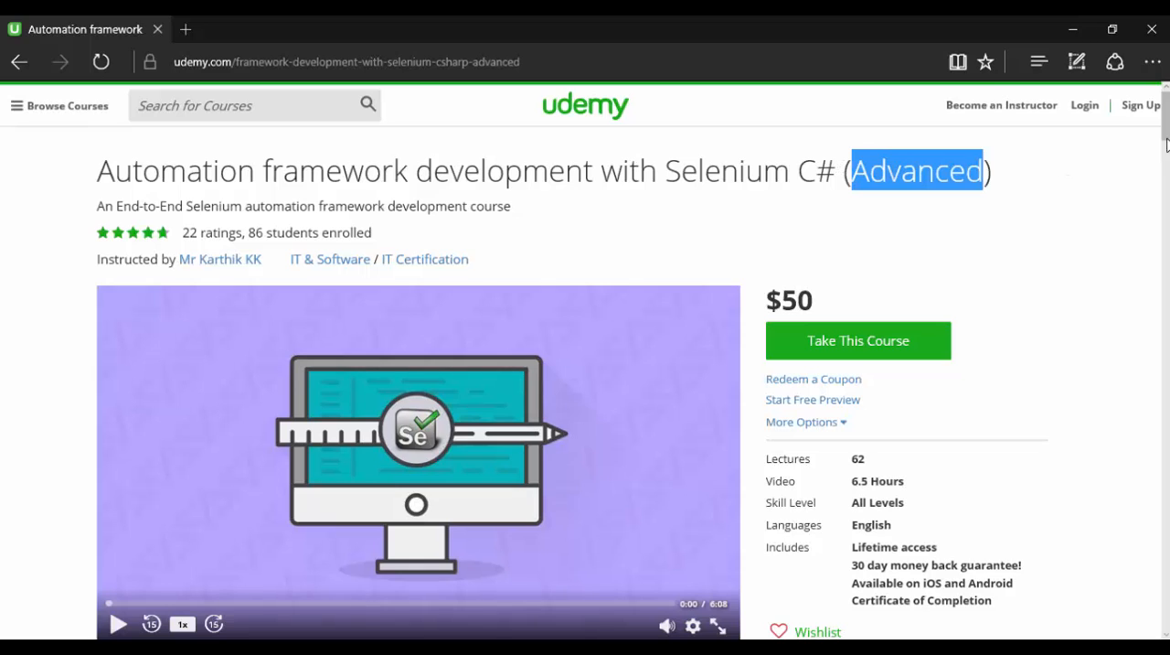
scroll(down, 3)
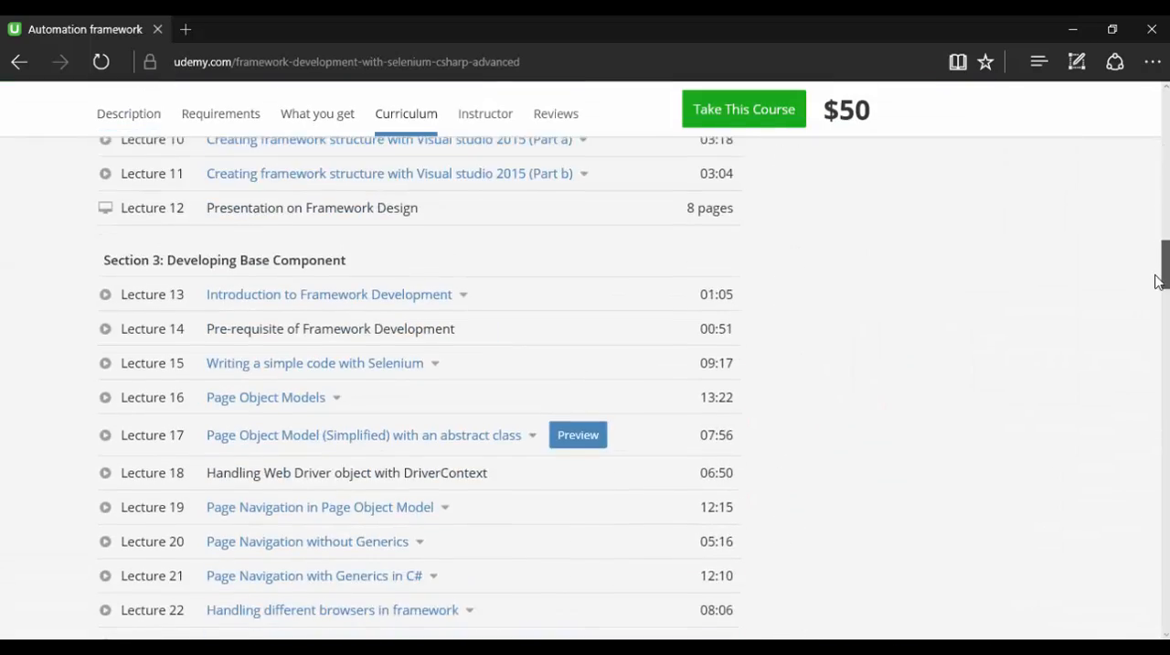
scroll(down, 3)
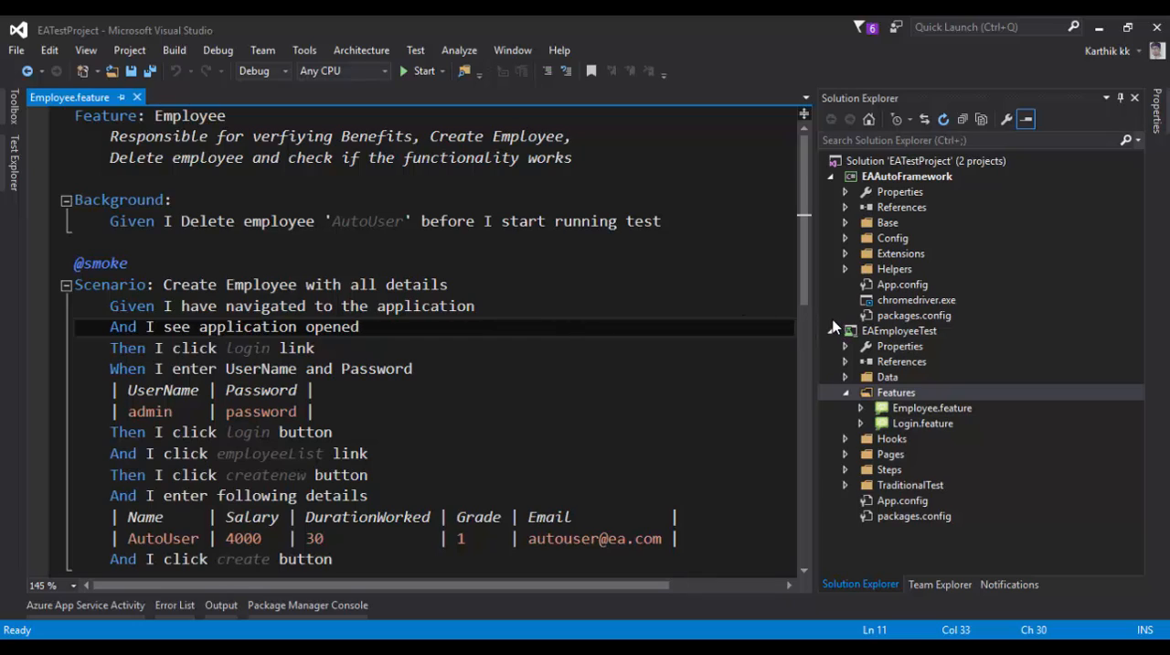
Open Login.feature, then Employee.feature, and scroll through the Employee scenarios.
click(932, 408)
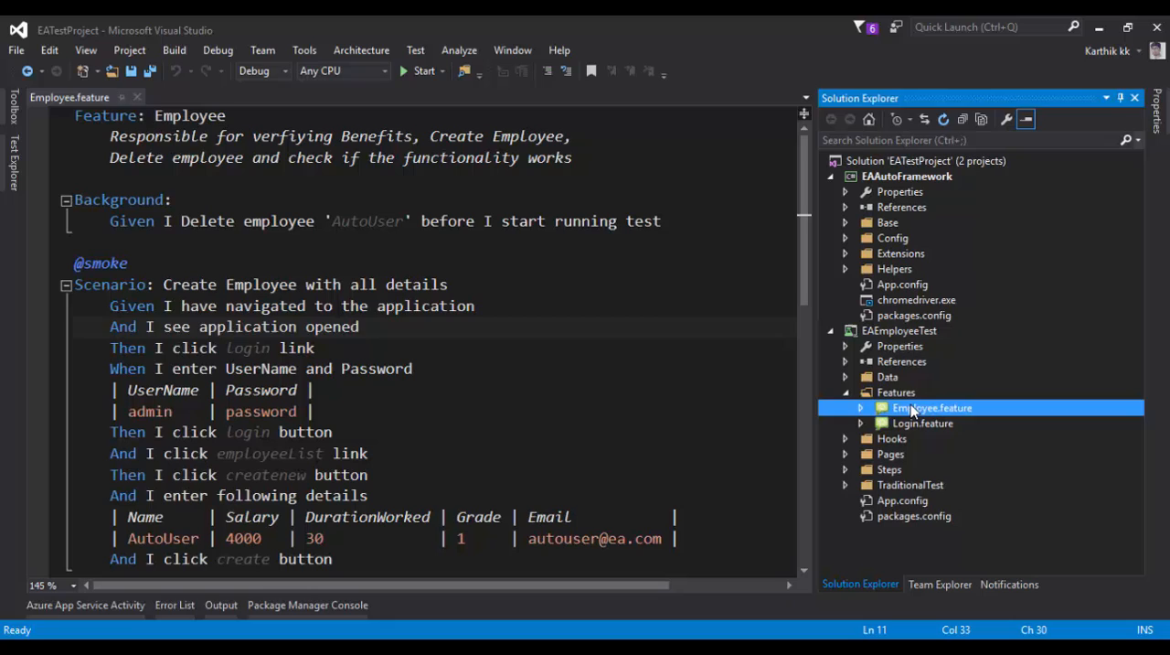
double_click(922, 423)
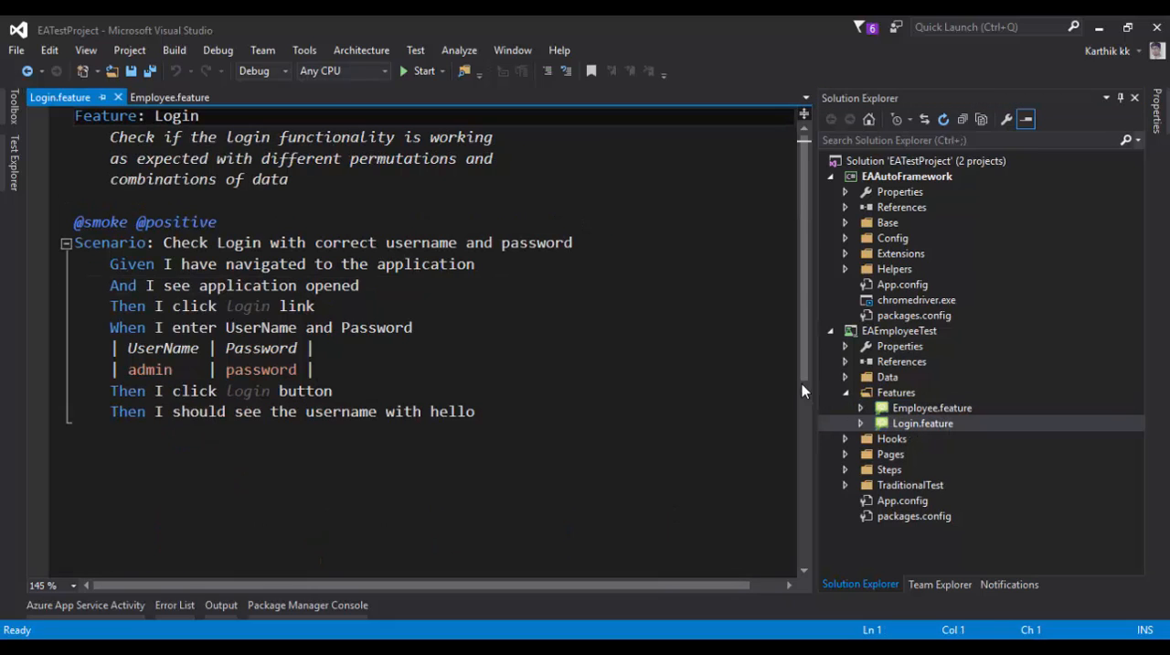
mouse_move(884, 343)
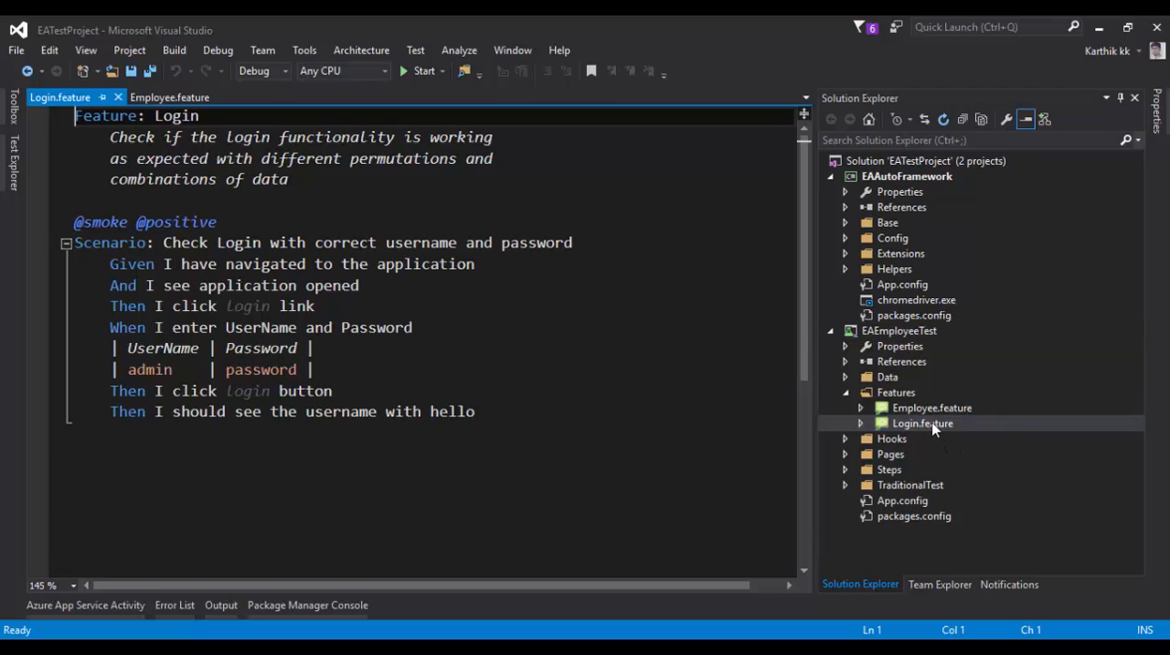
double_click(932, 407)
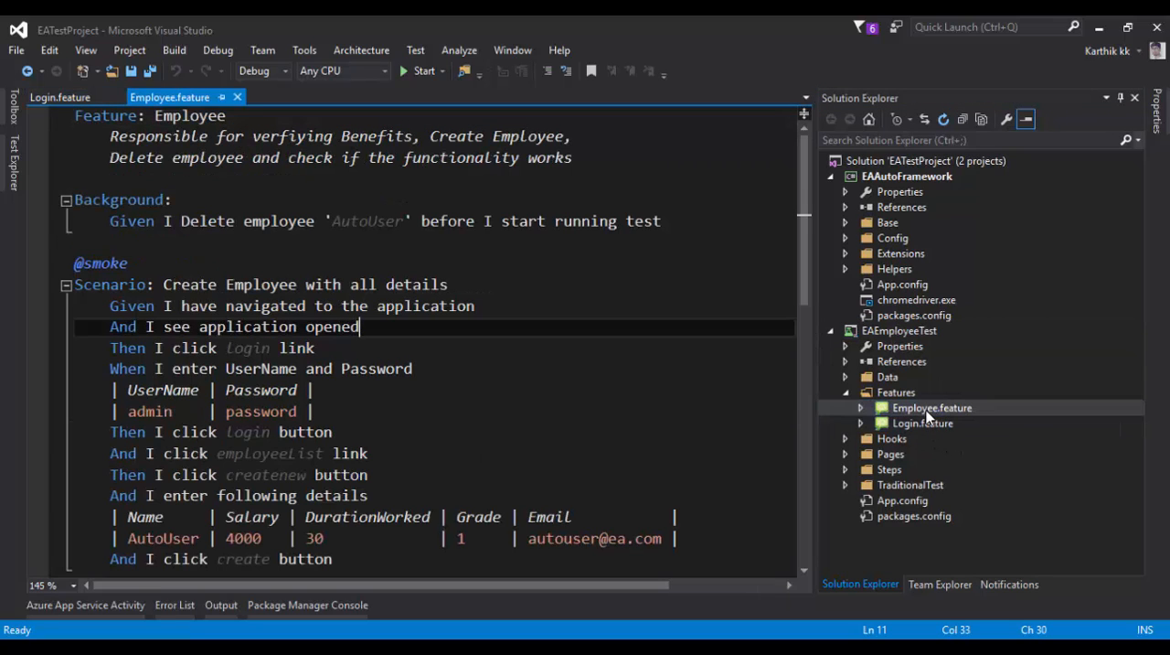
scroll(down, 3)
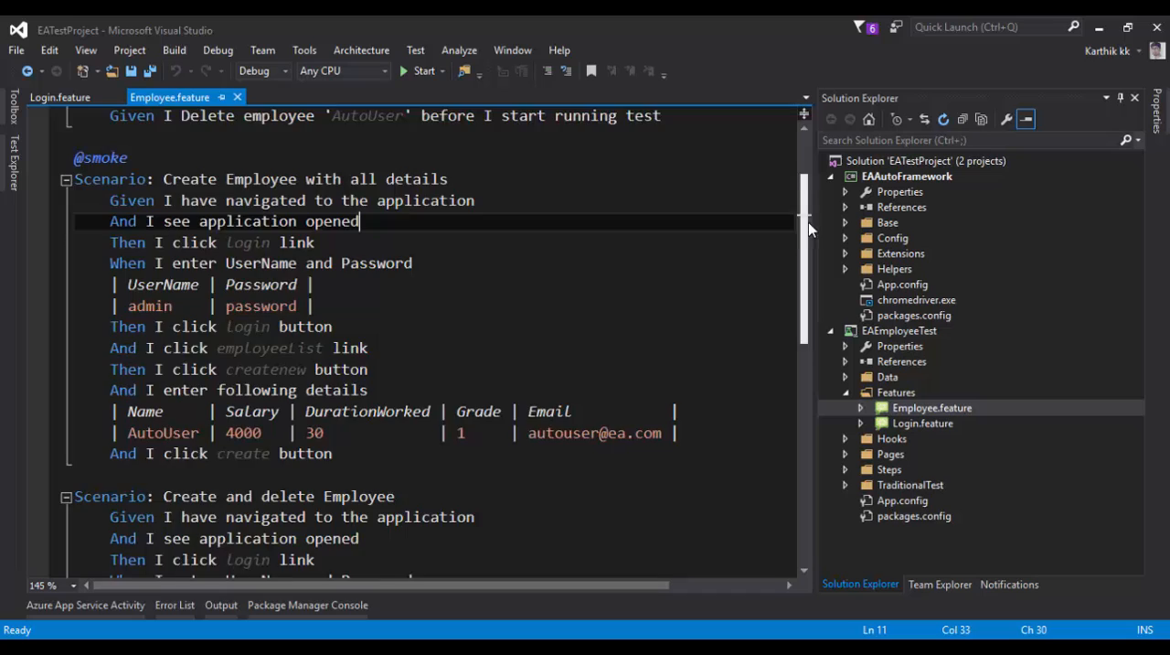
scroll(up, 3)
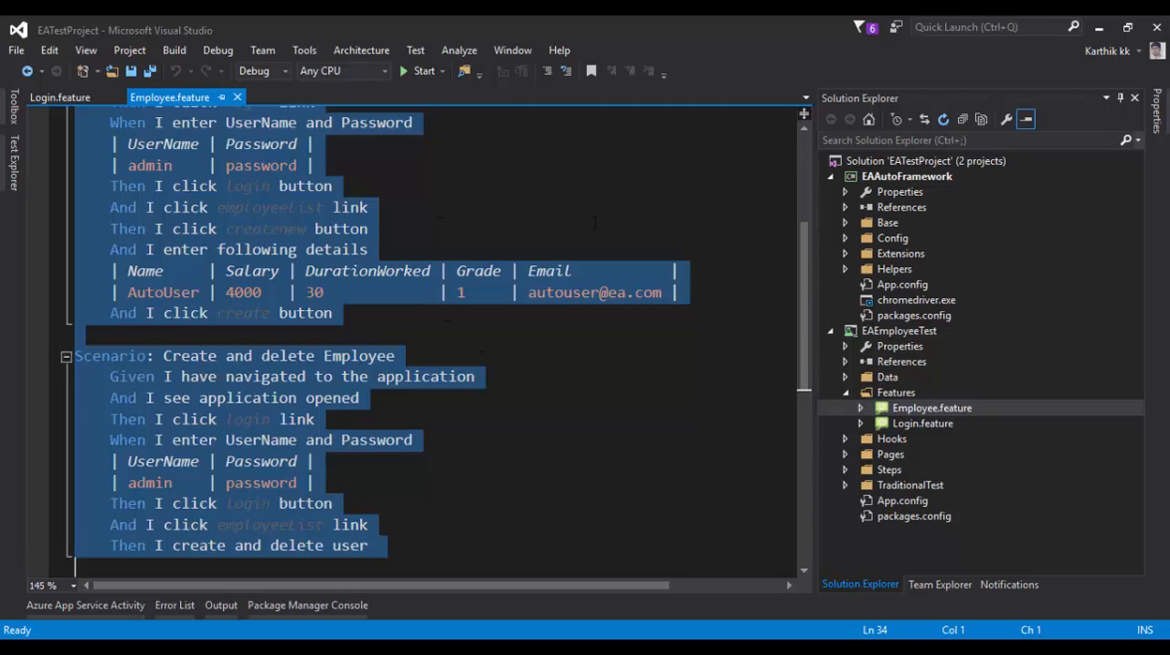
scroll(up, 3)
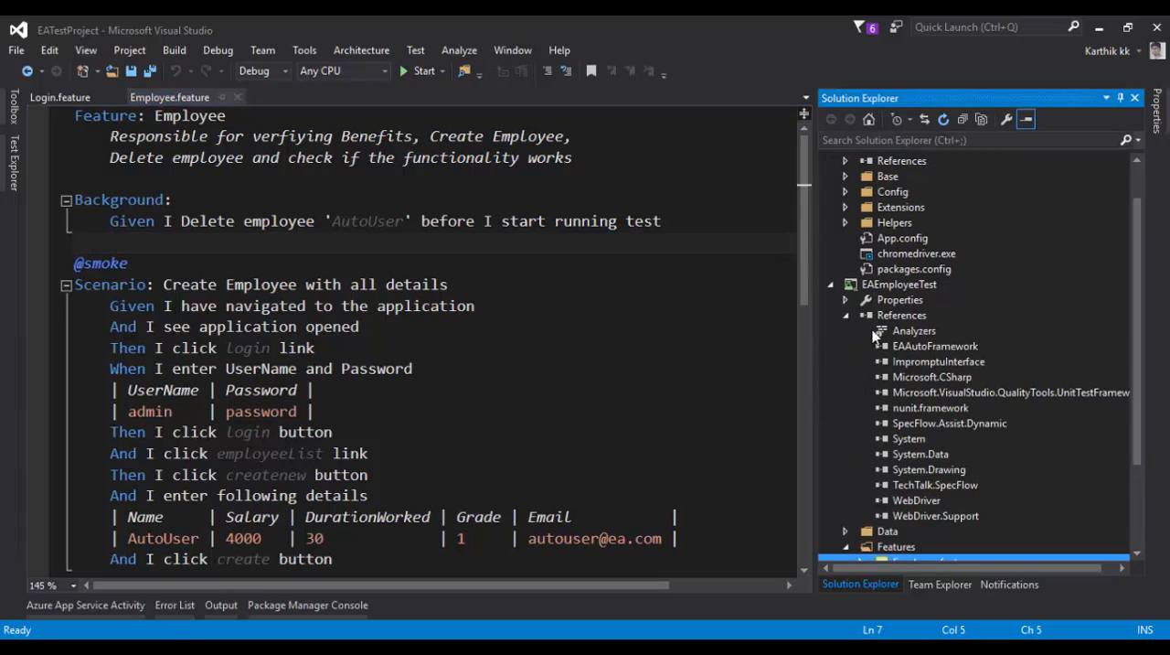
Bring up the context menu for the EAEmployeeTest references.
right_click(902, 314)
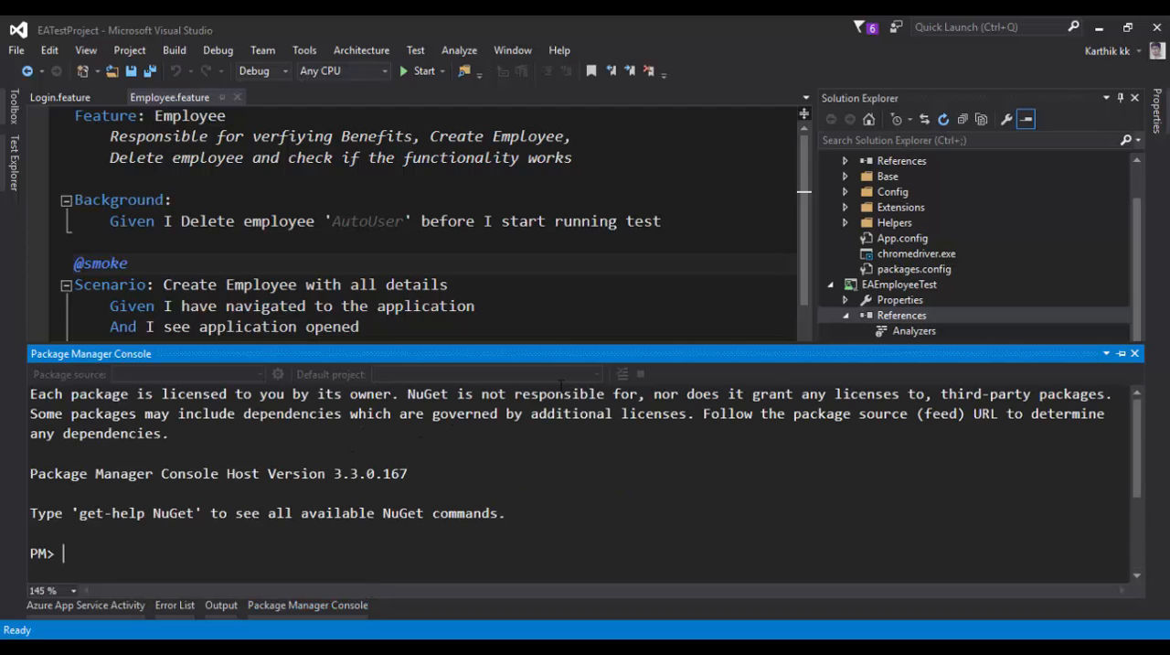
Target EAEmployeeTest in the console and run 'install-package Pickles'.
click(595, 374)
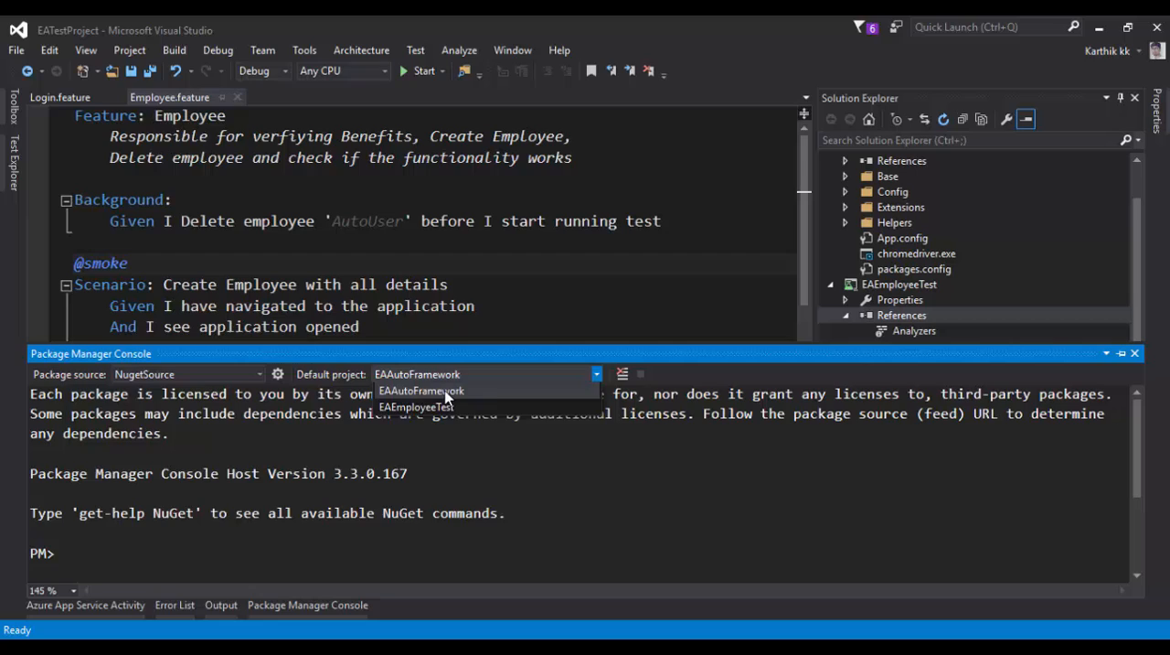
mouse_move(421, 391)
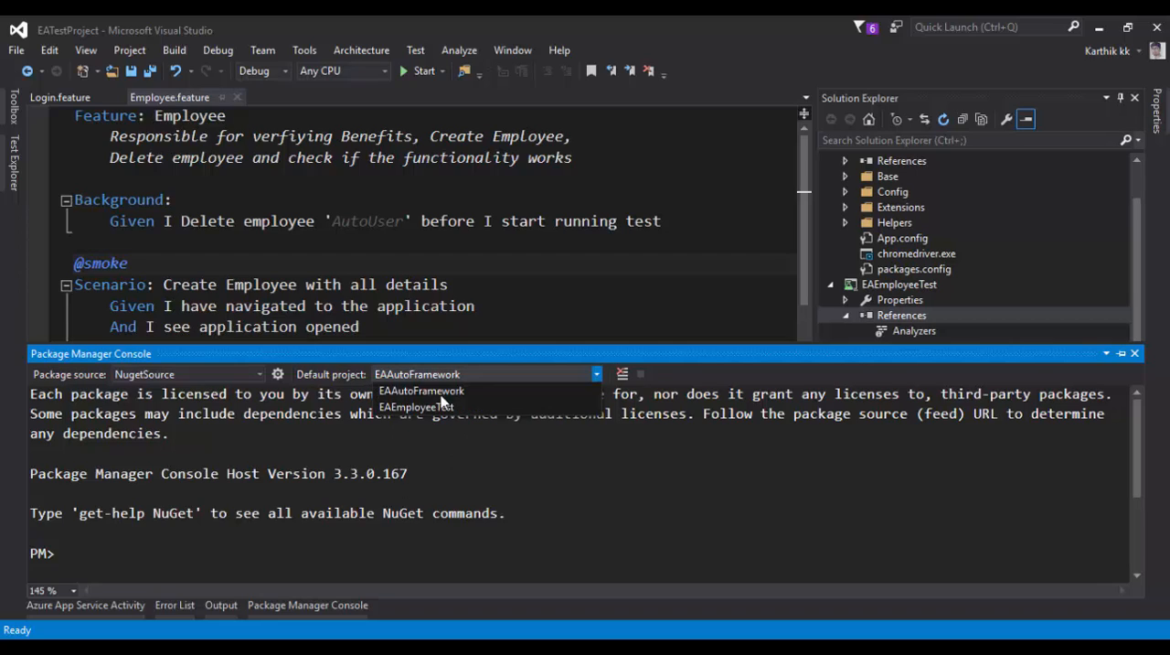
click(417, 406)
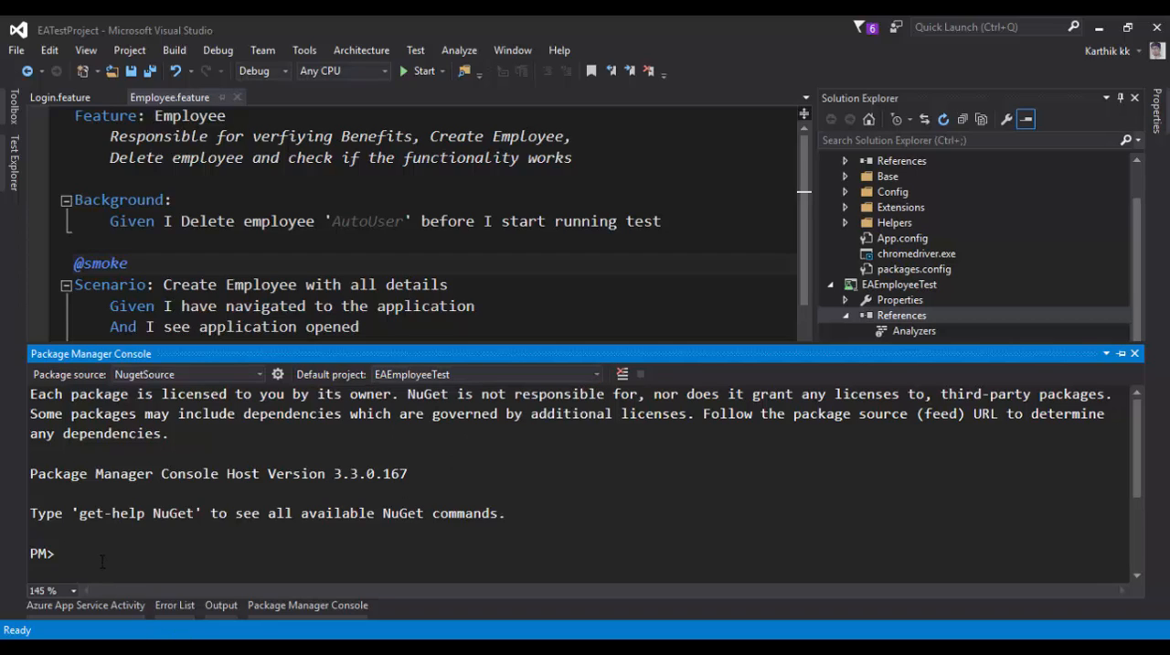
text(install-p)
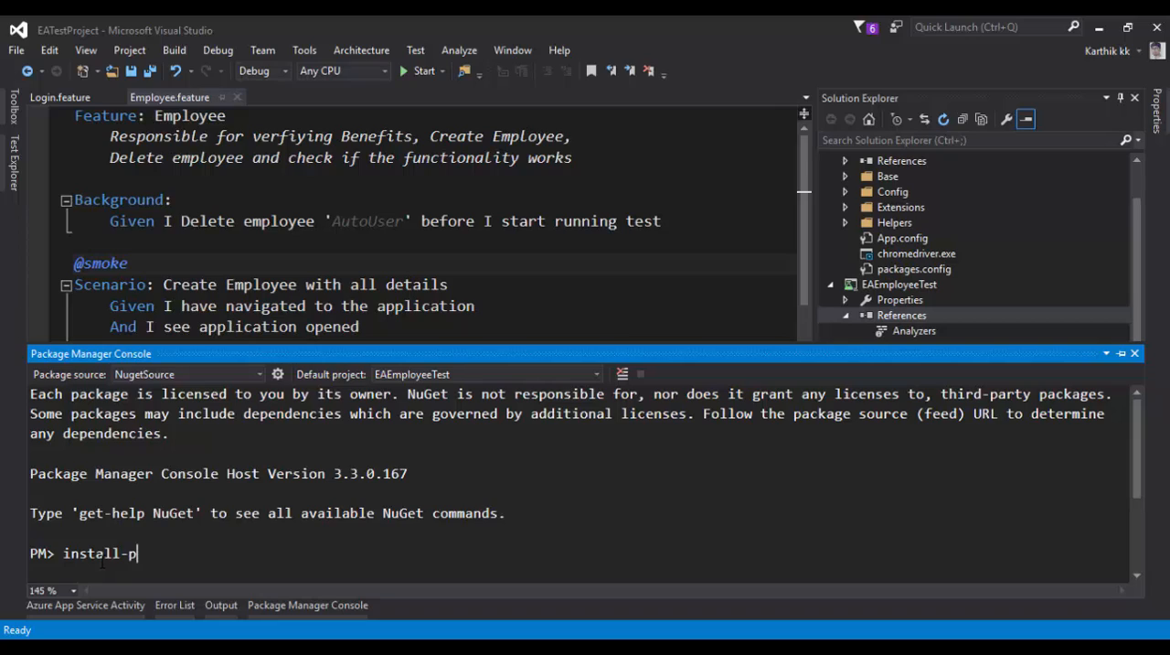
text(ackage)
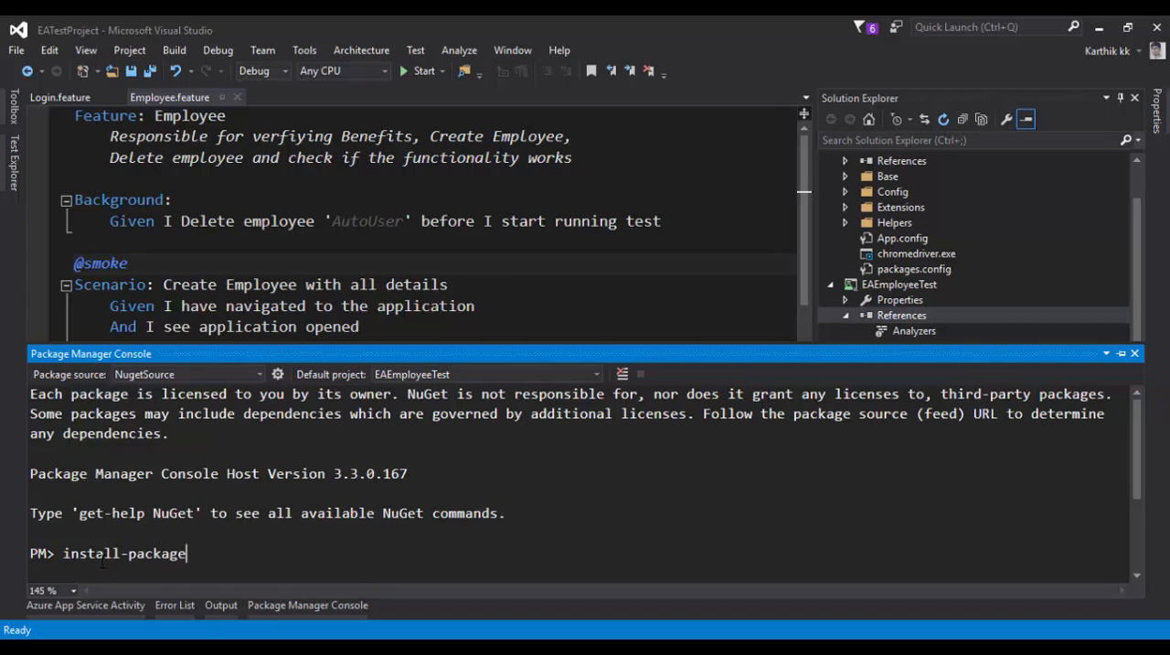
text(Pickles)
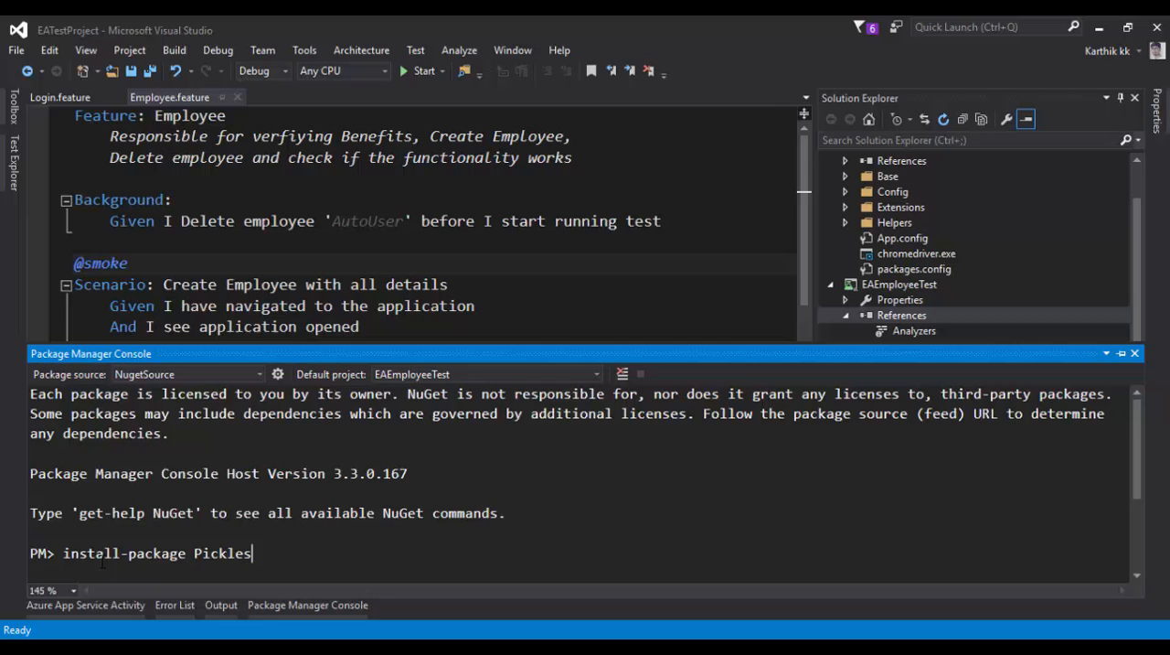
key(Return)
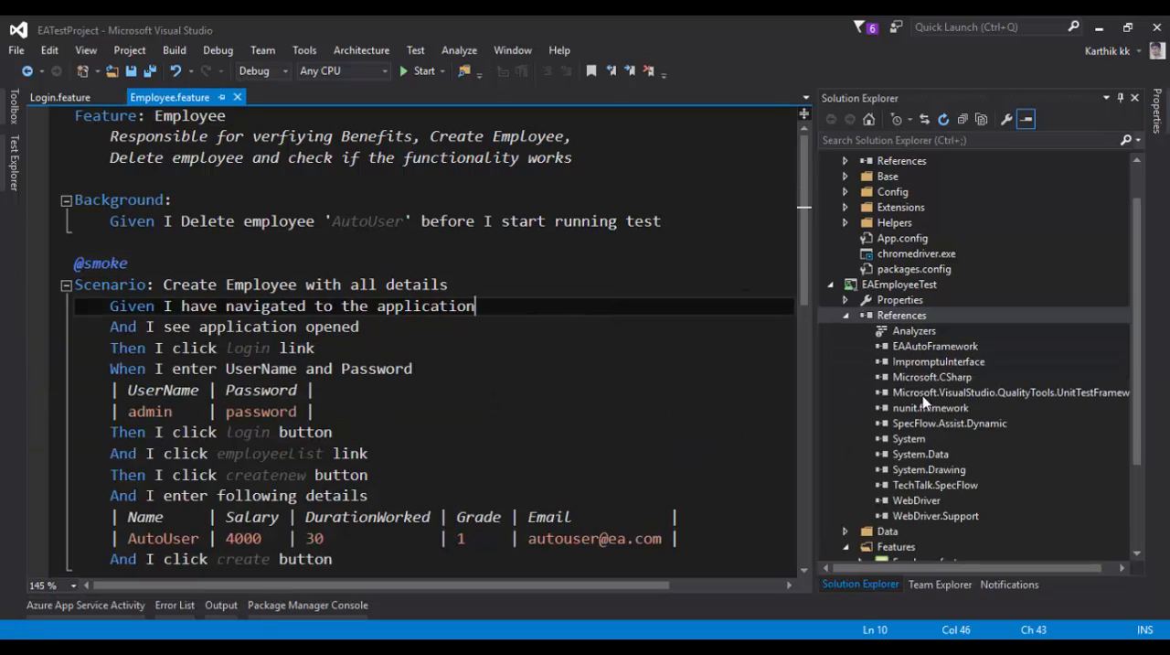
mouse_move(910, 519)
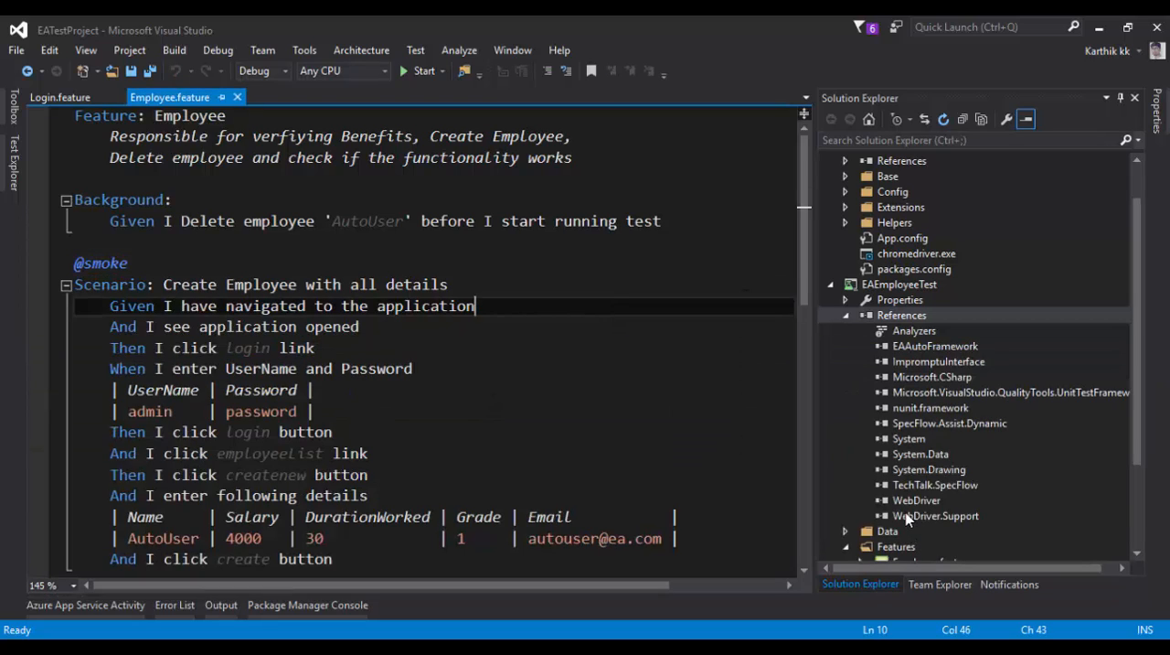
Open the EATestProject folder in File Explorer from Solution Explorer.
right_click(899, 285)
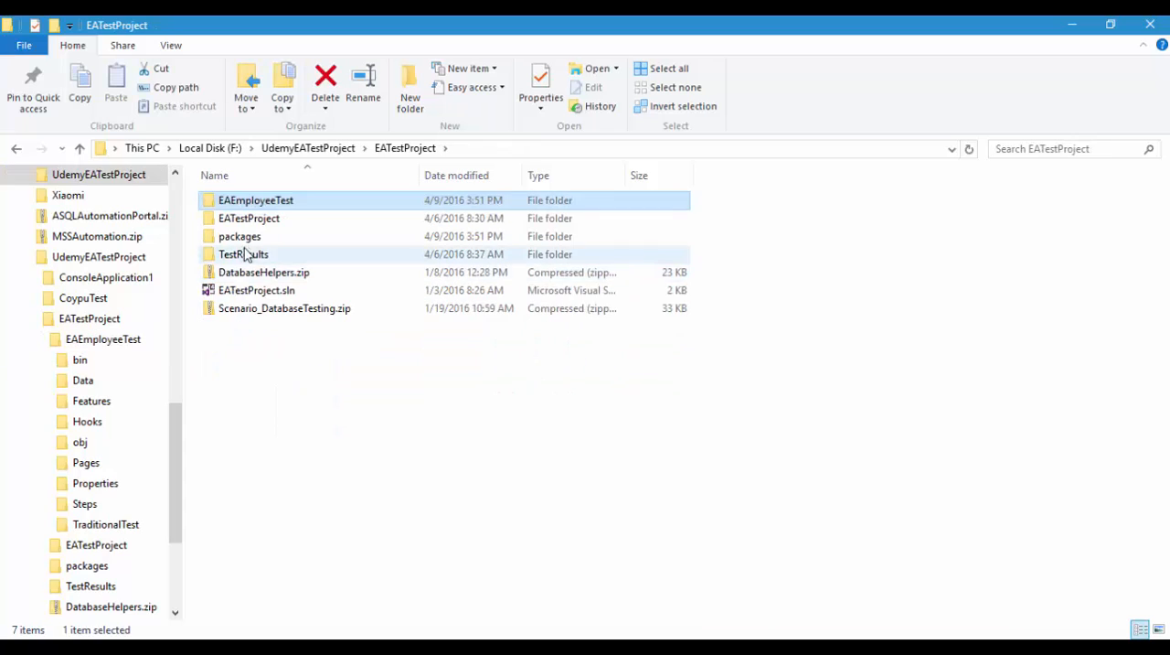
Browse into packages > Pickles.2.5.0 > tools.
double_click(239, 236)
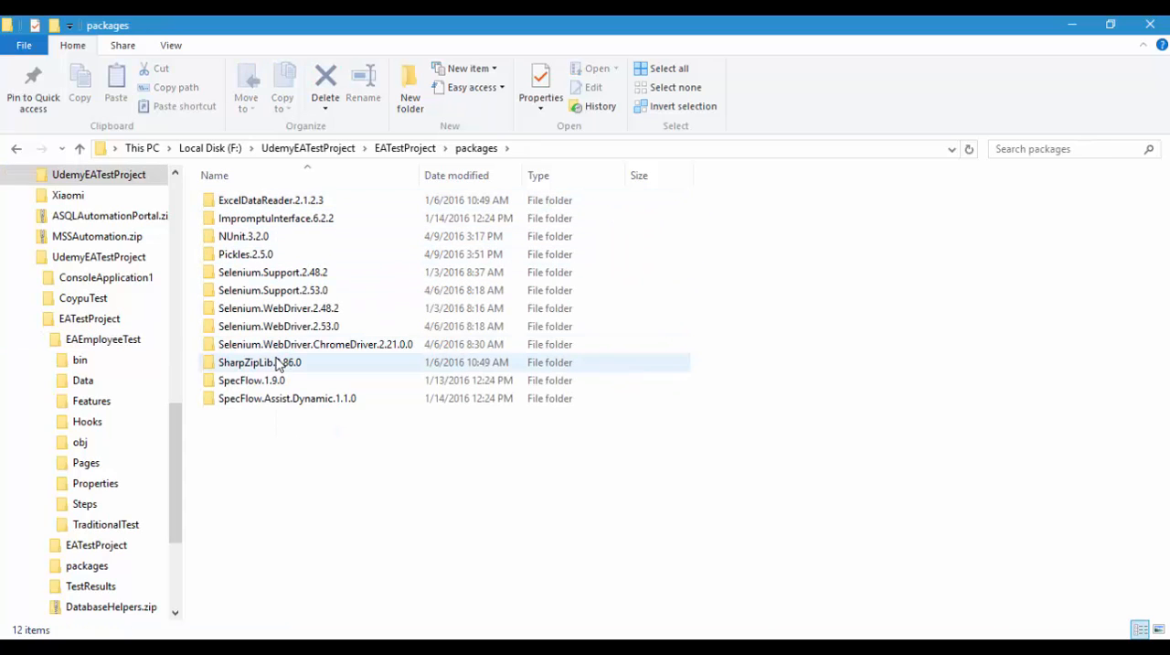
double_click(245, 254)
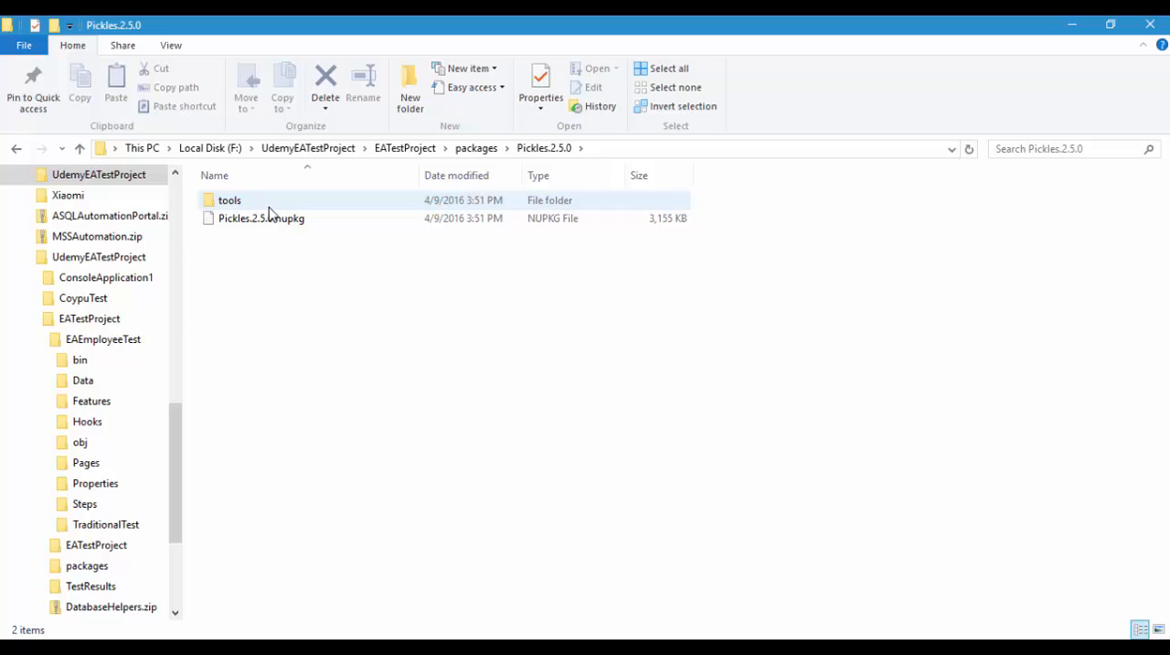
double_click(230, 199)
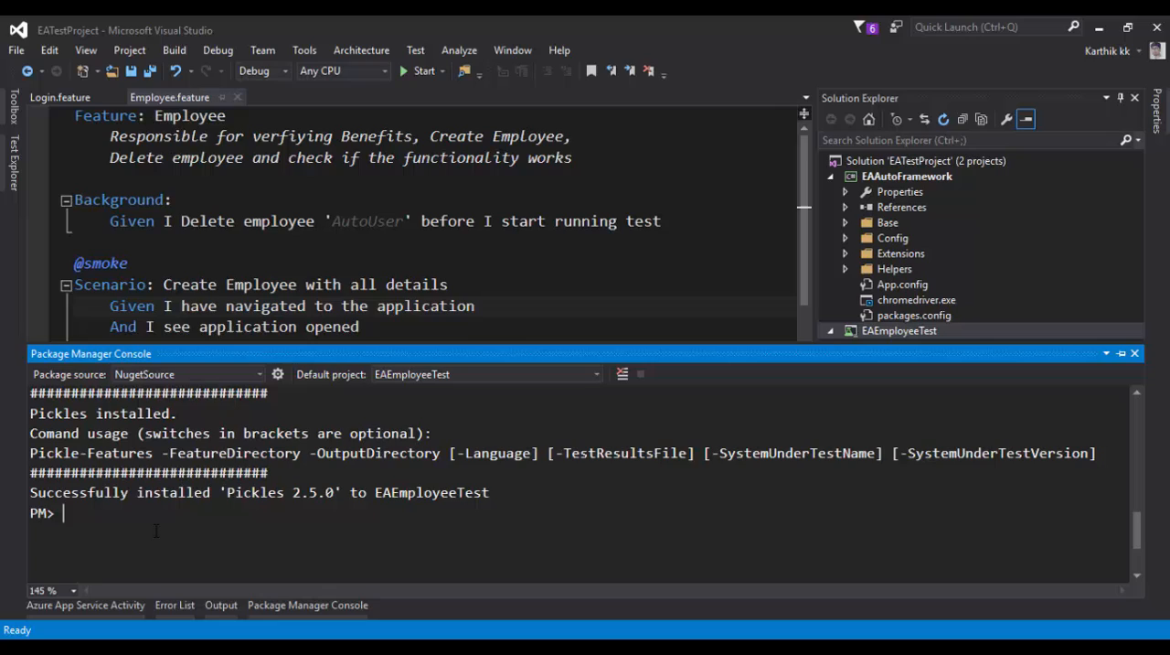
Type 'Pickle-Features -' and scroll through the IntelliSense parameter list.
text(Pi)
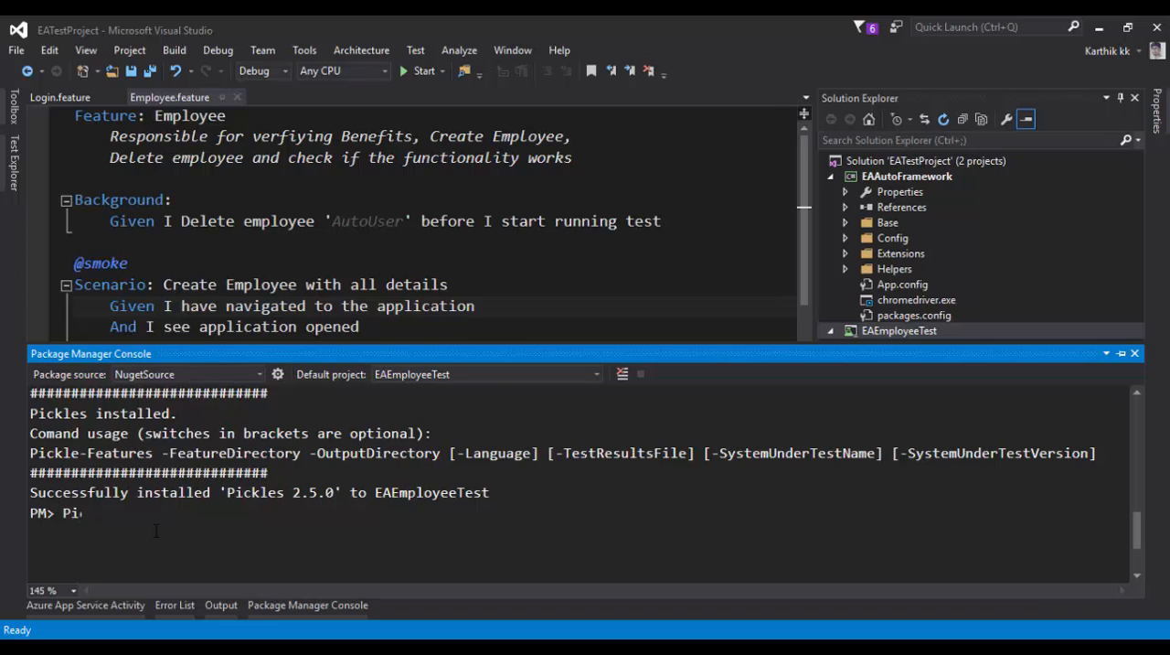
text(ckle)
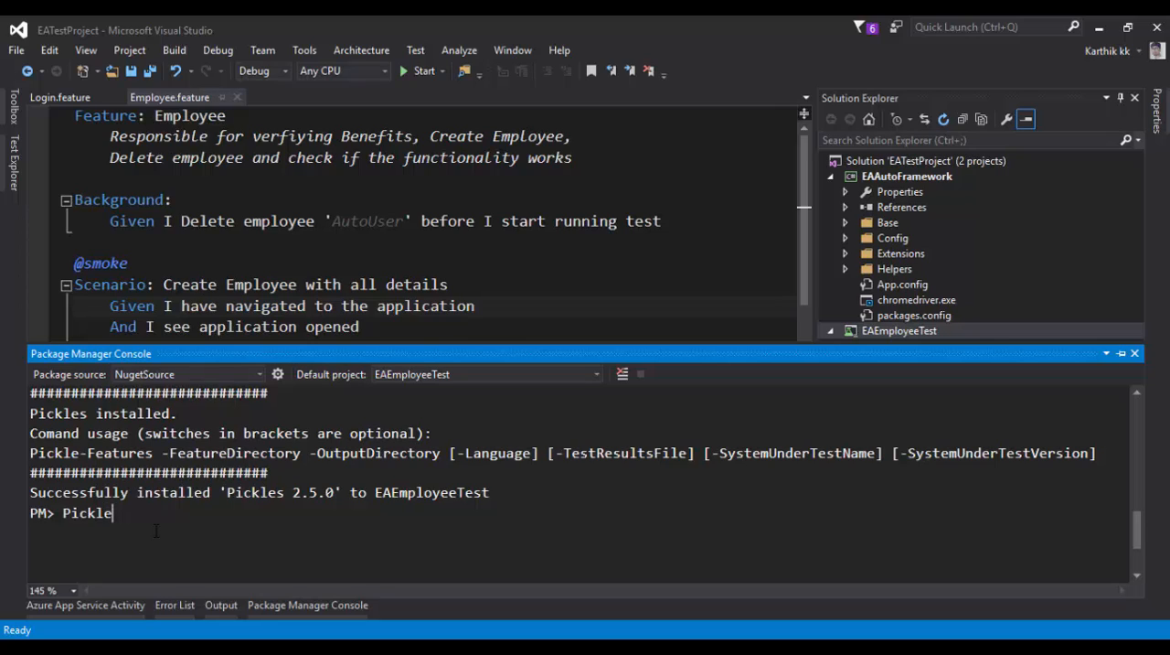
text(-Fea)
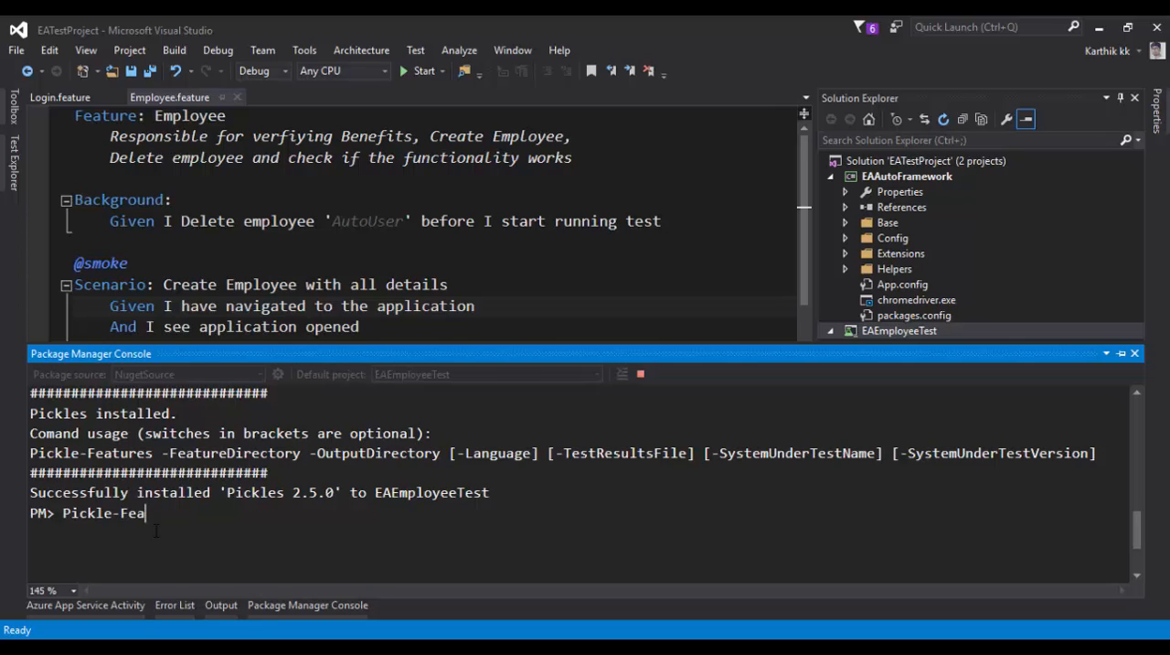
text(tures -)
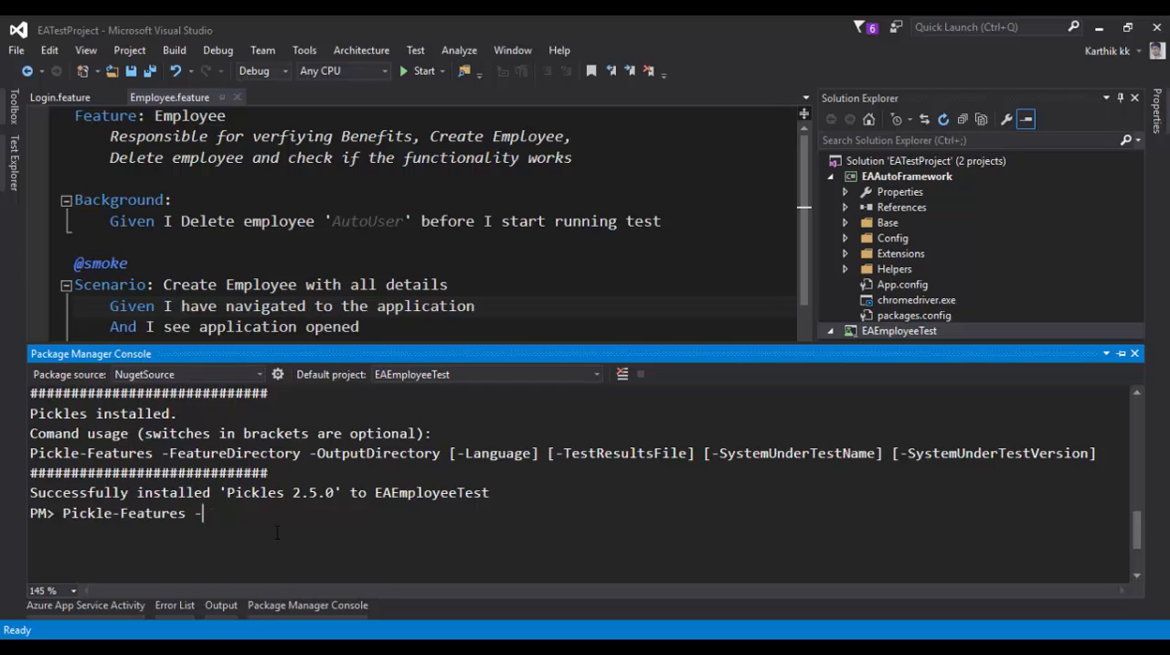
text(-)
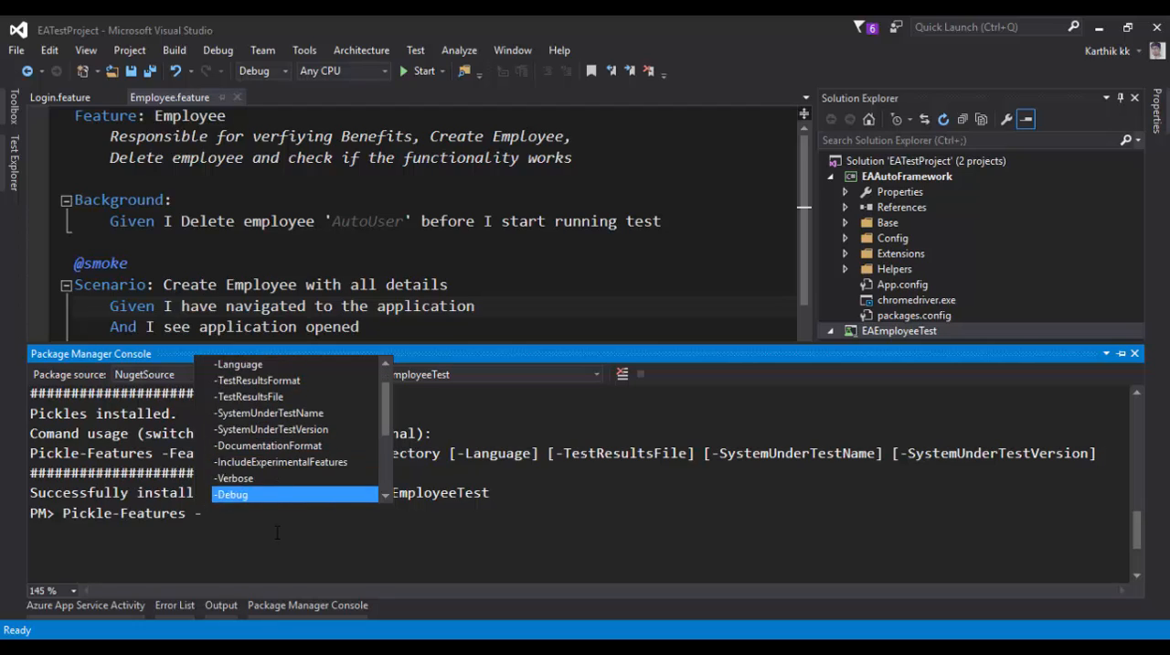
scroll(down, 3)
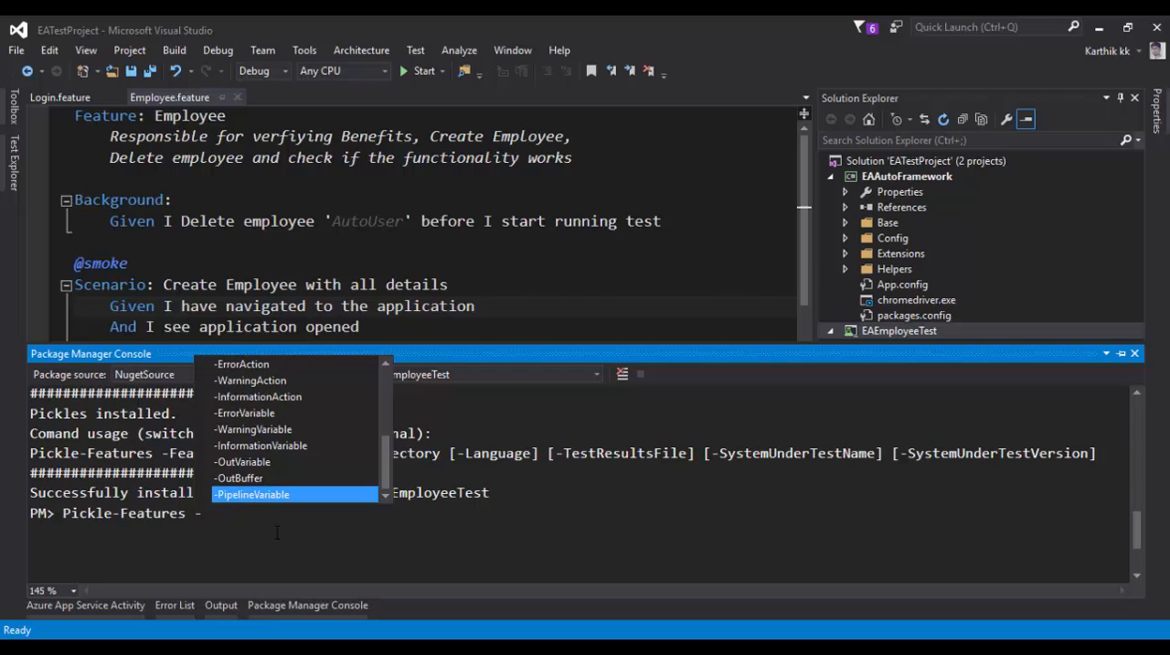
scroll(up, 3)
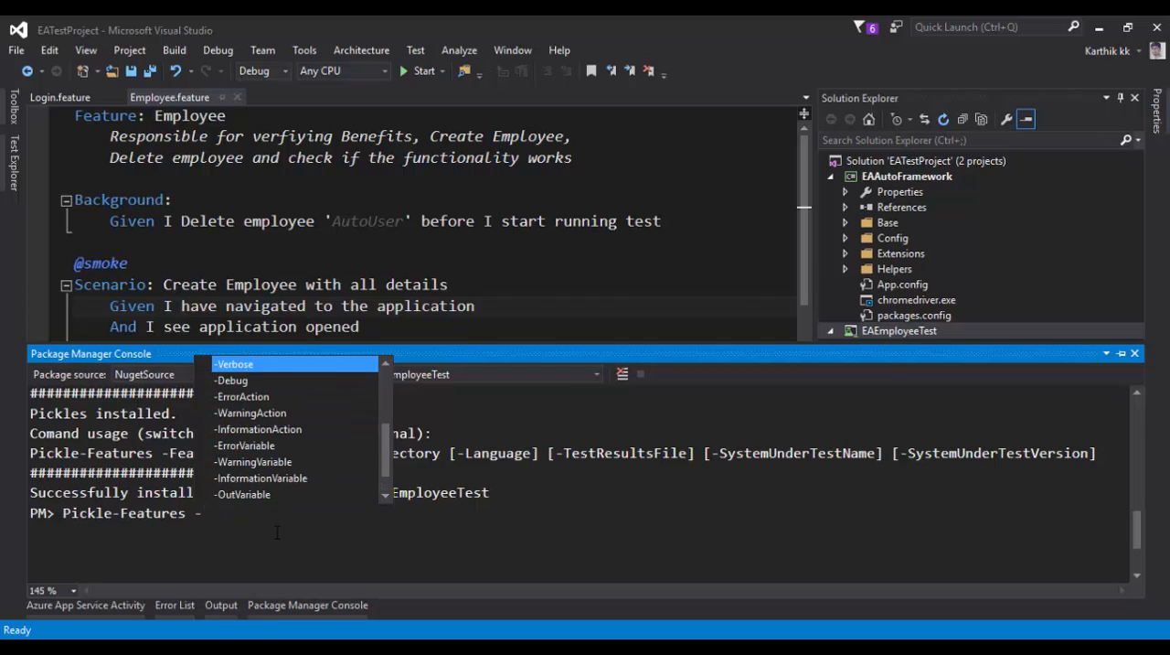
scroll(down, 3)
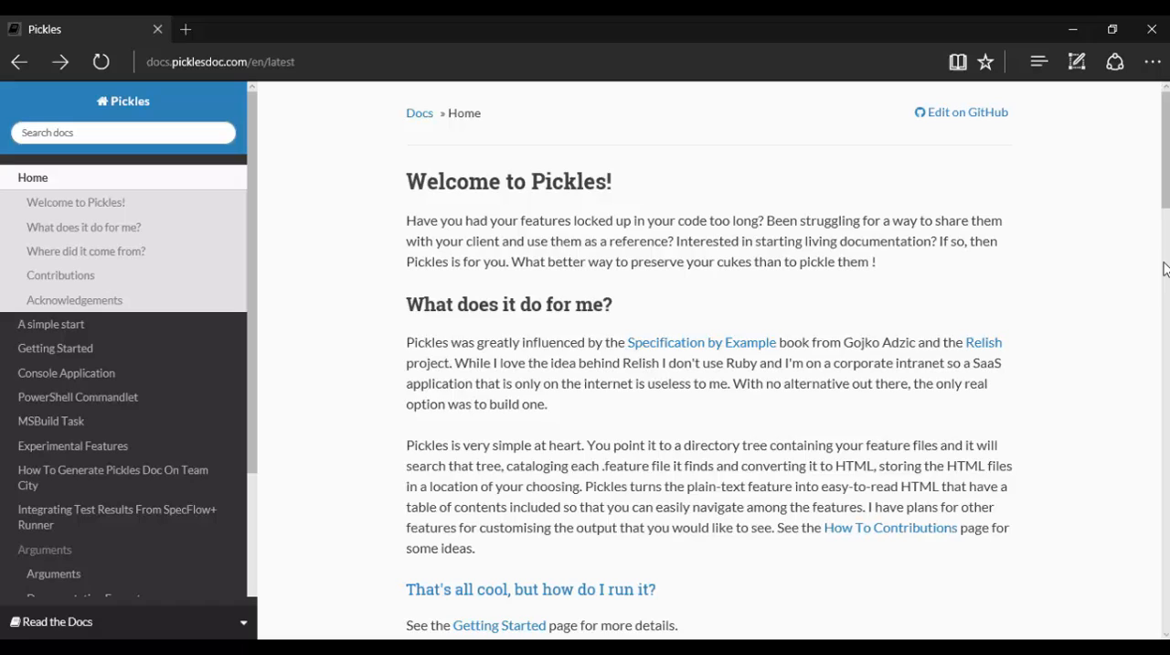
mouse_move(673, 360)
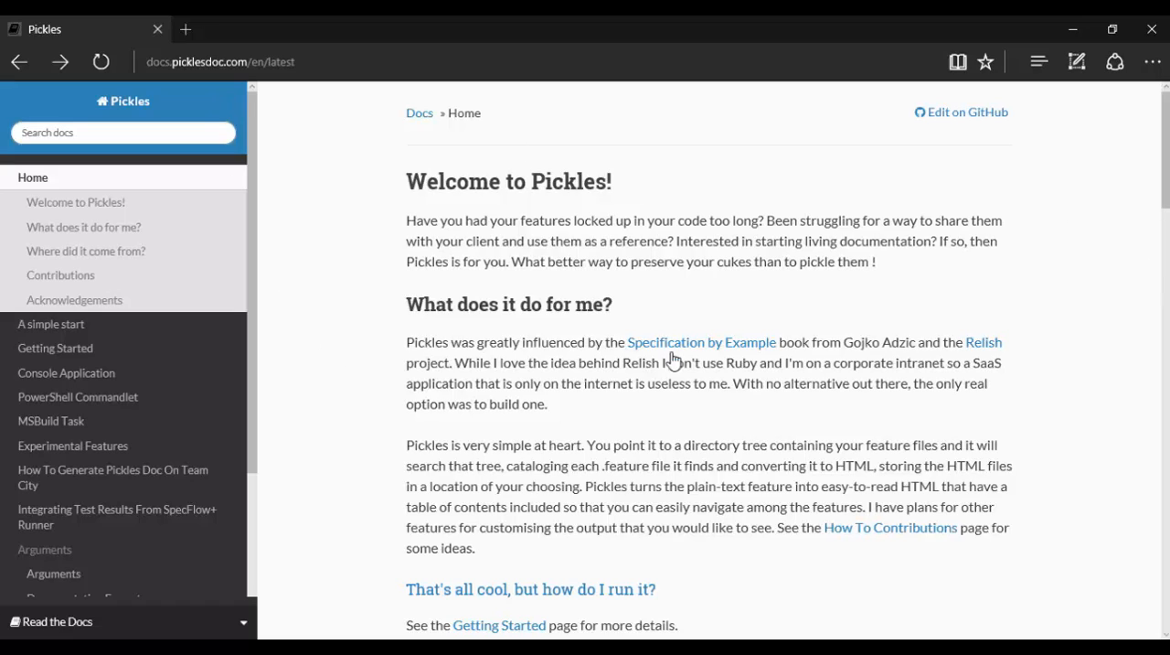
mouse_move(1129, 161)
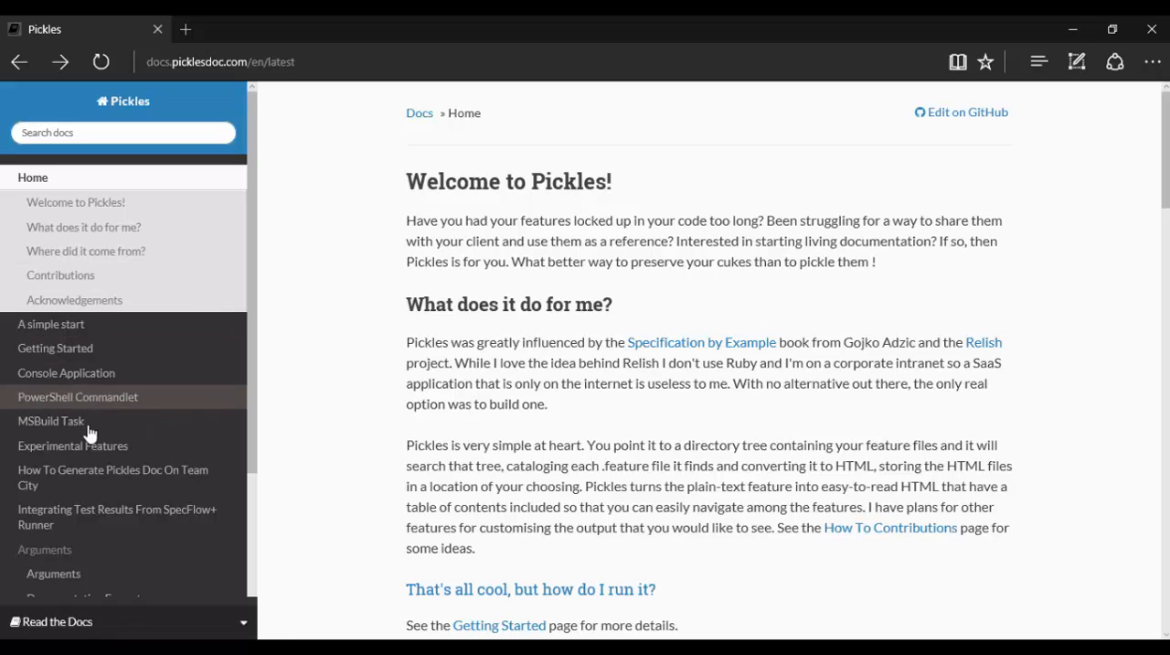
Read the Arguments, Feature Directory and Output Directory pages of the Pickles docs.
scroll(down, 3)
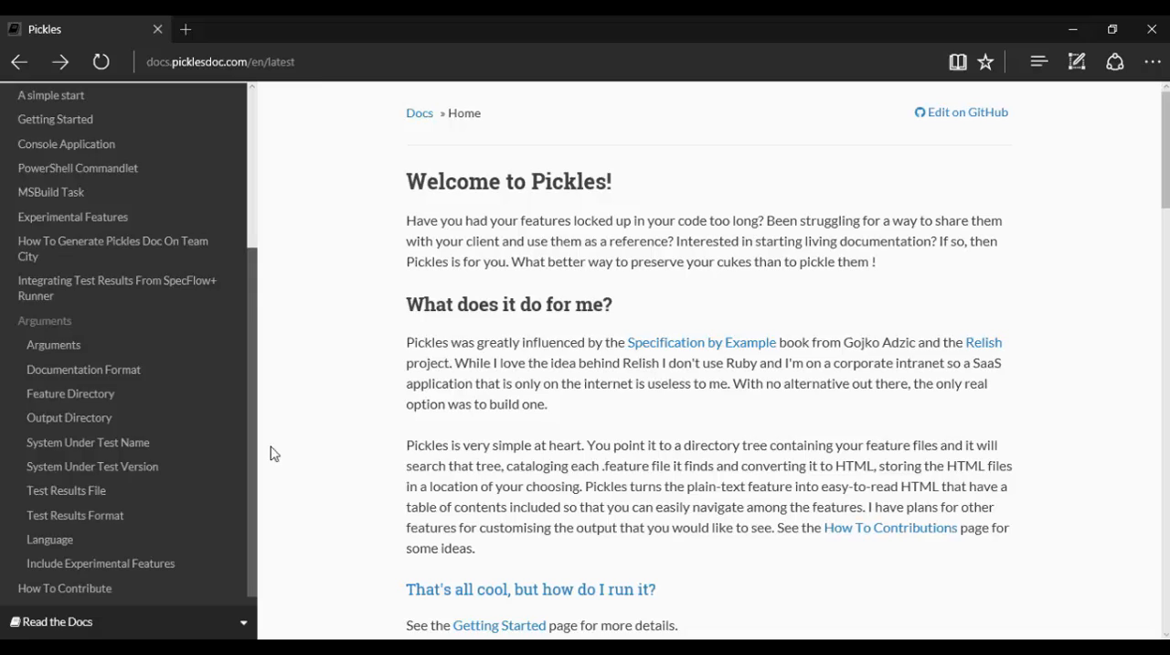
mouse_move(259, 477)
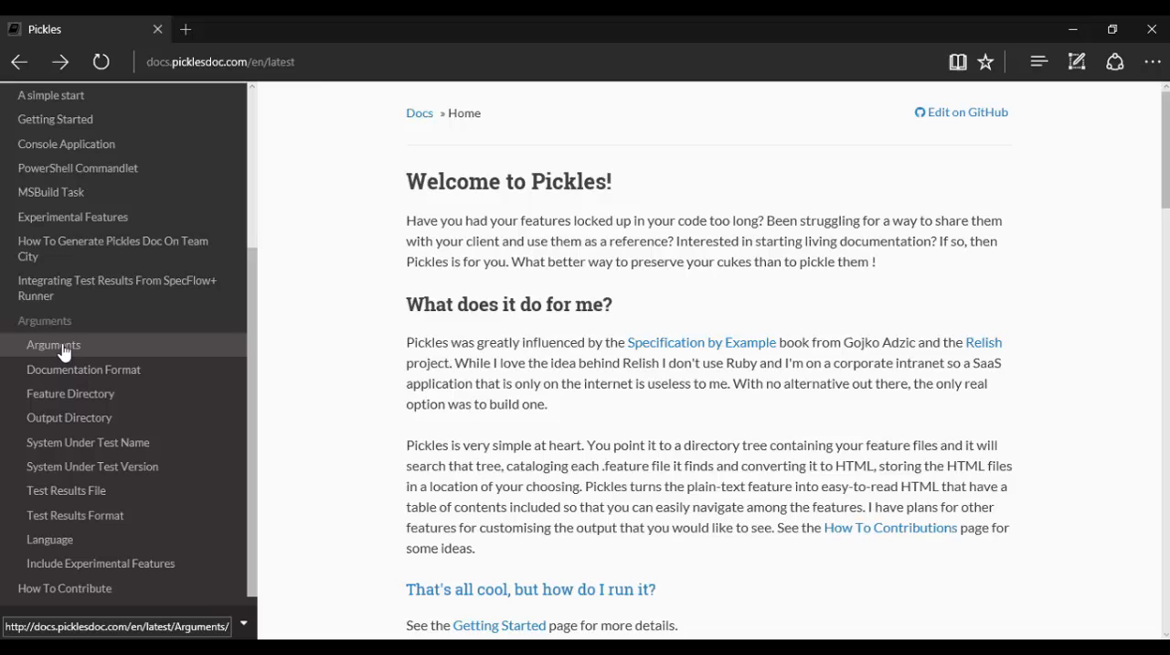
click(53, 345)
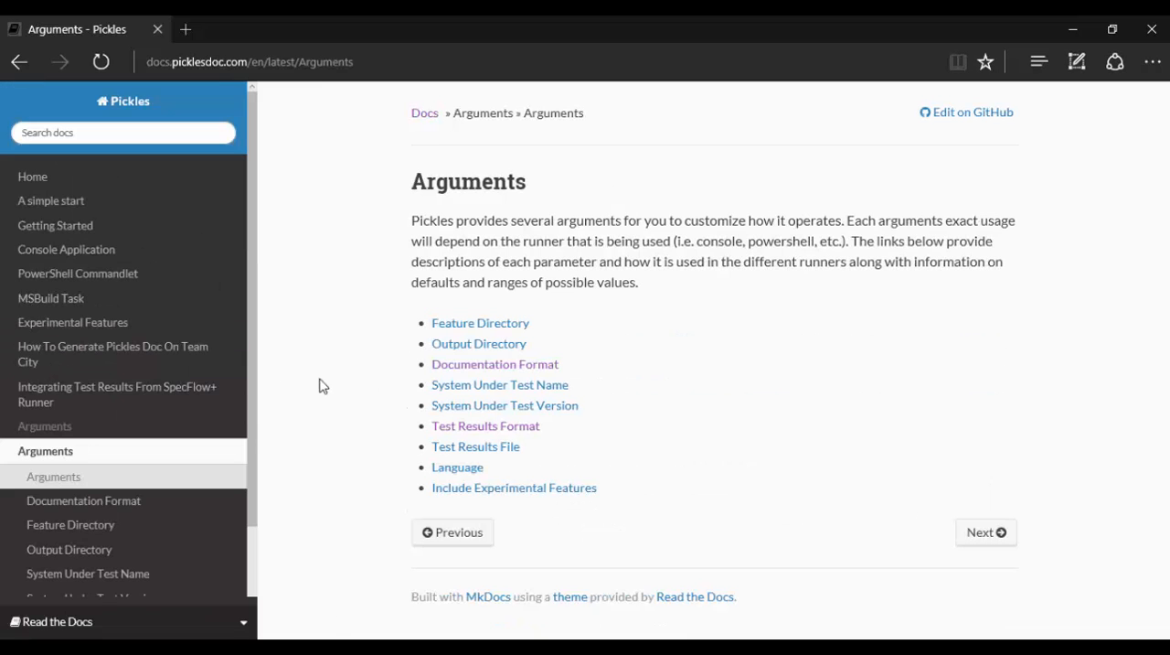
mouse_move(480, 323)
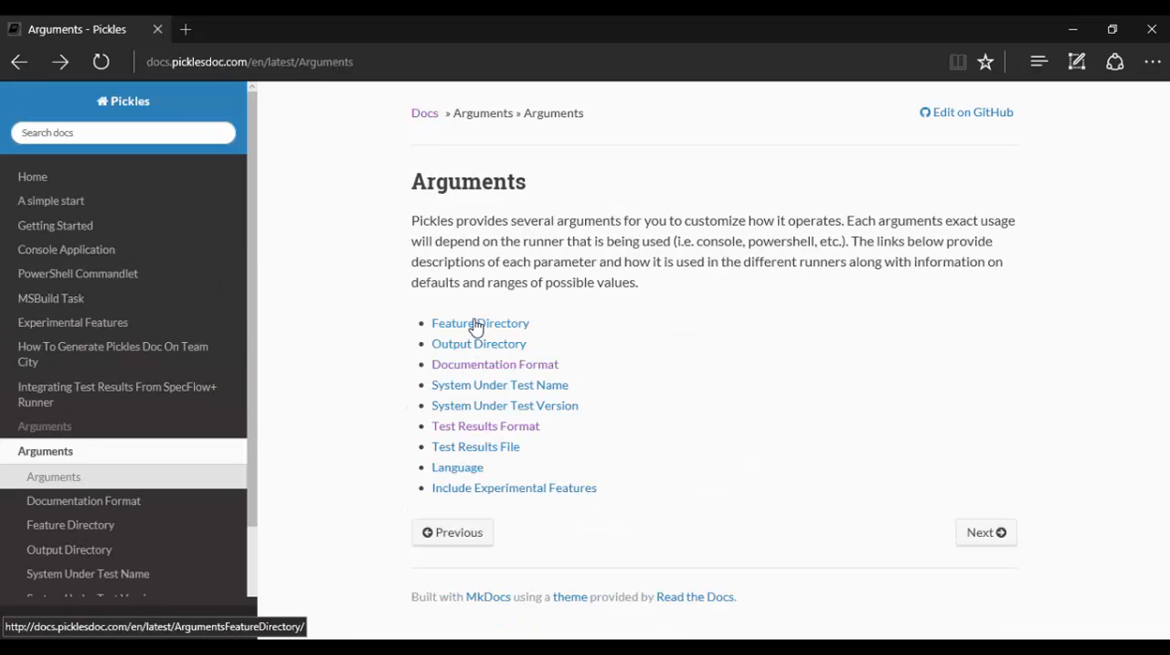
mouse_move(466, 492)
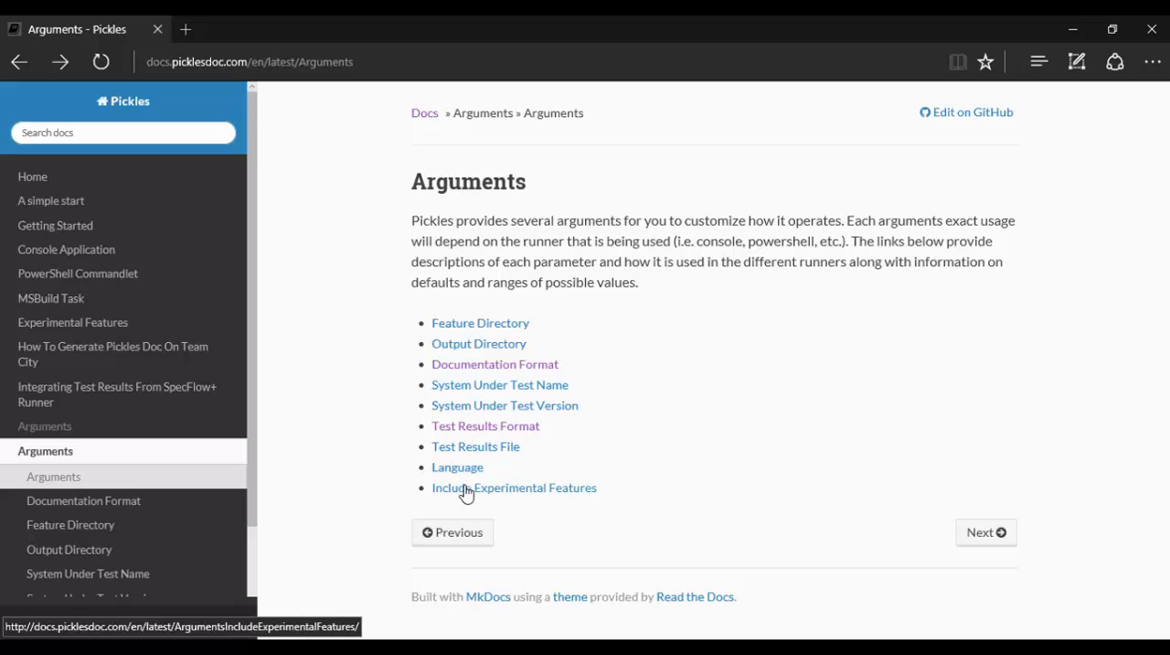
mouse_move(487, 332)
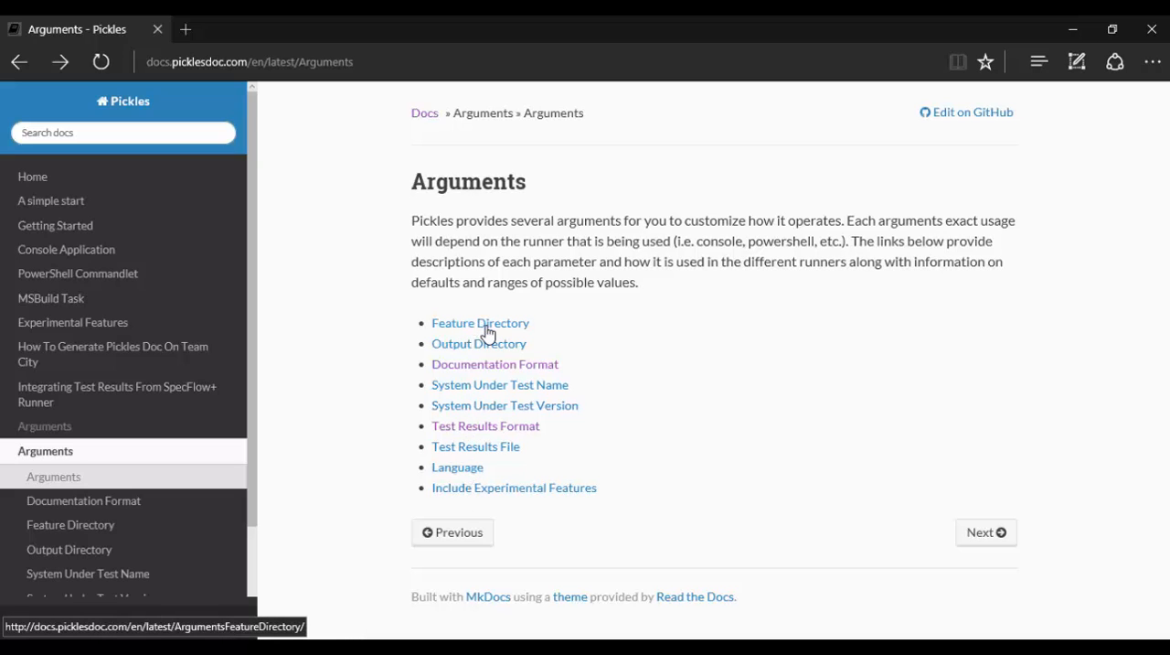
click(480, 323)
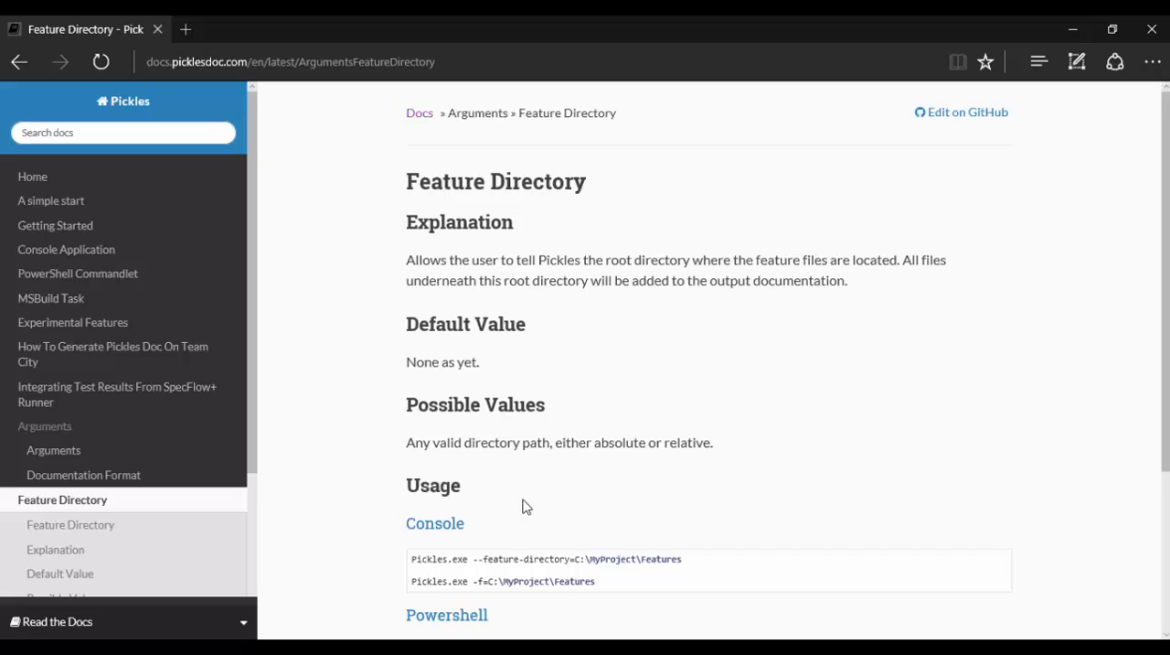
scroll(down, 3)
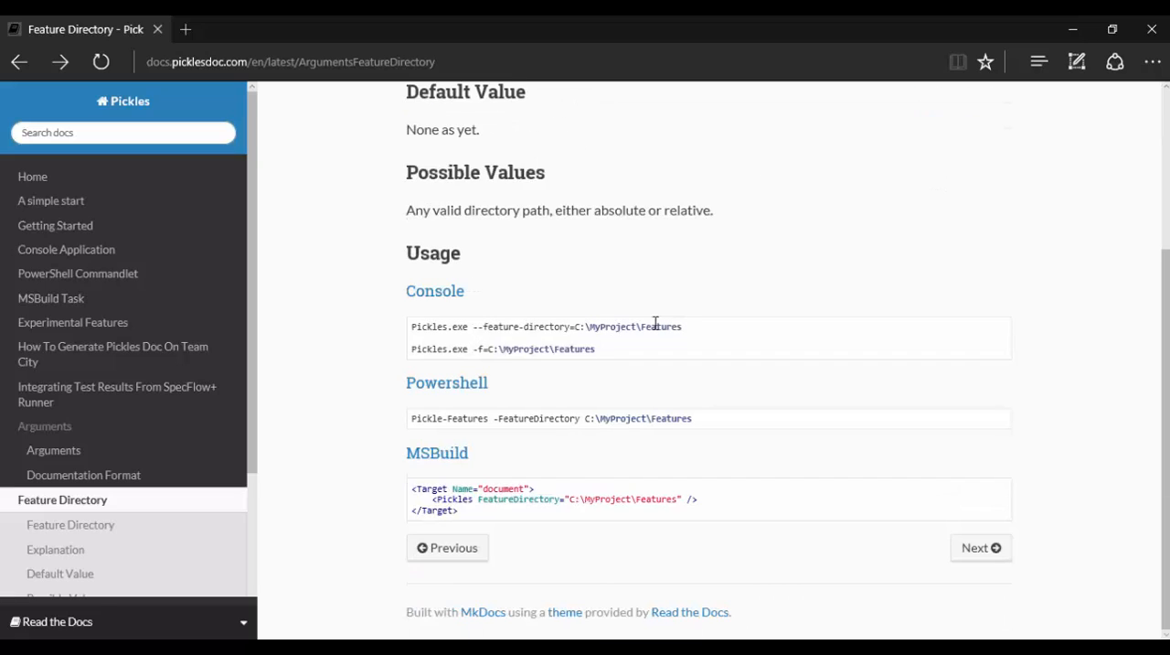
mouse_move(614, 343)
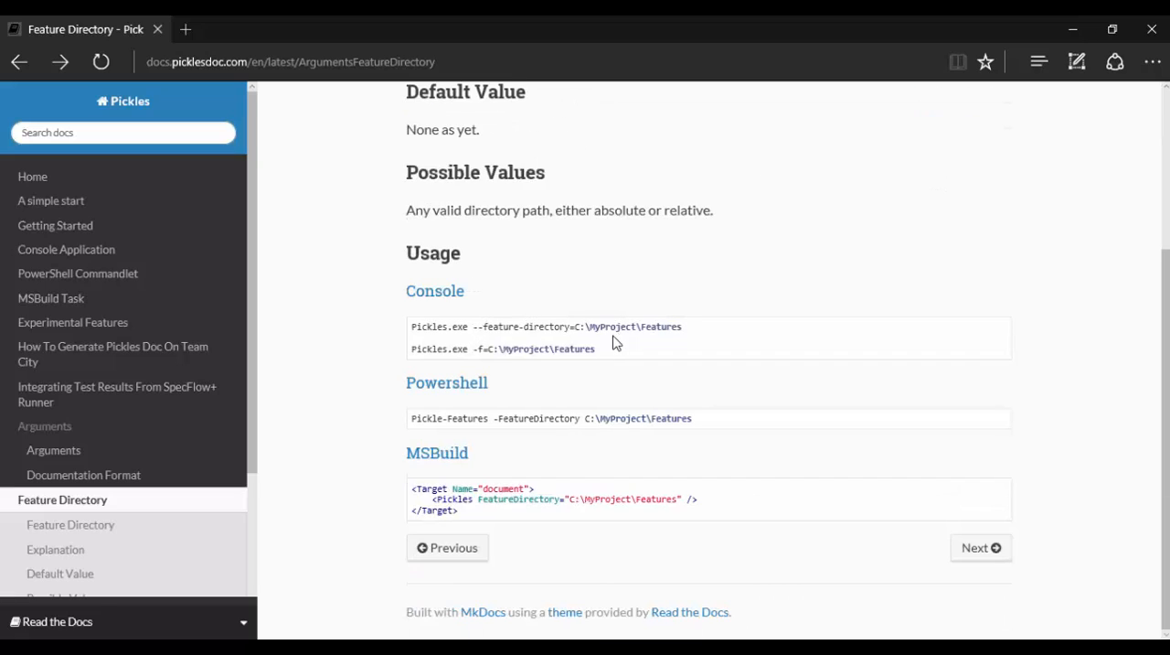
mouse_move(60, 573)
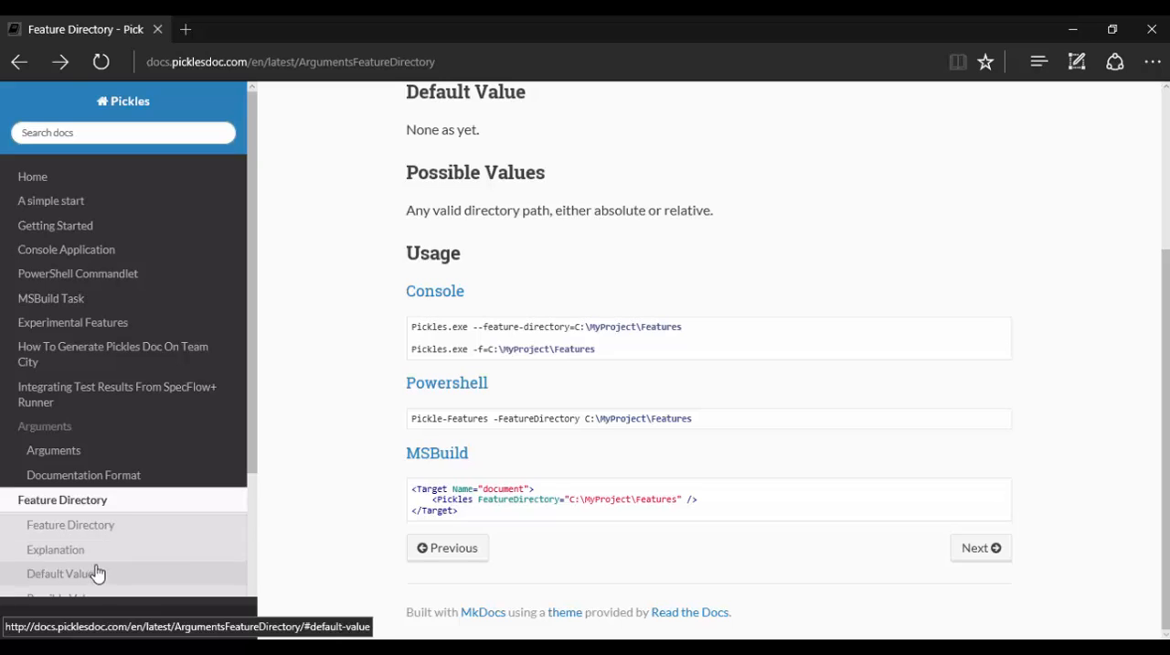
click(980, 547)
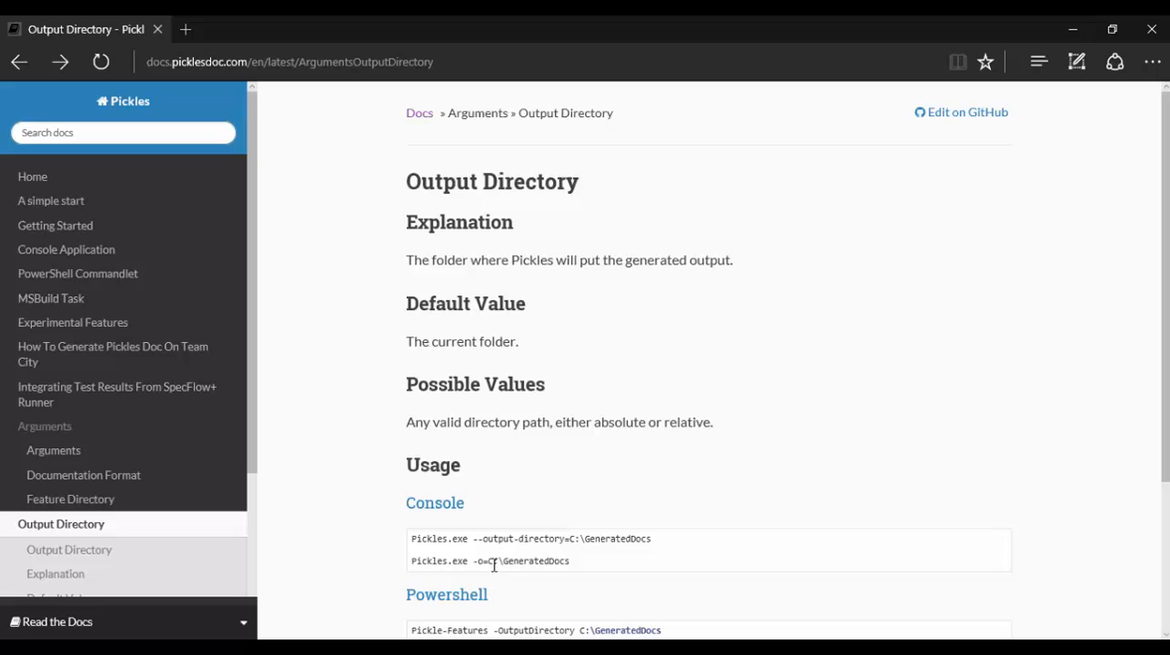
mouse_move(383, 519)
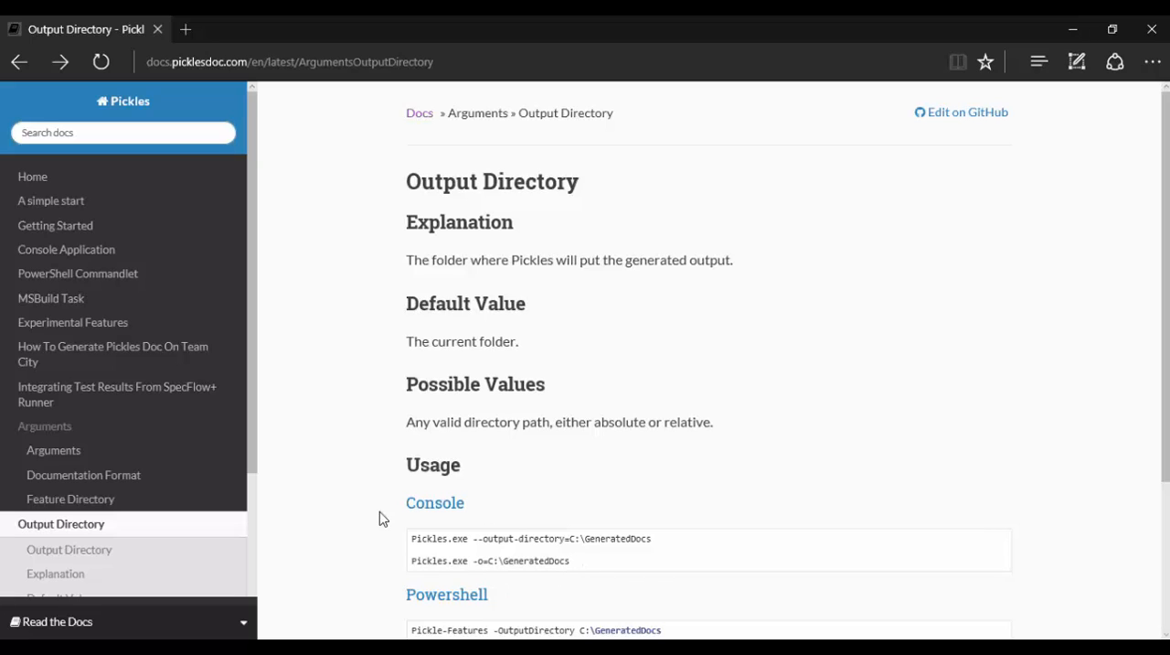
scroll(down, 3)
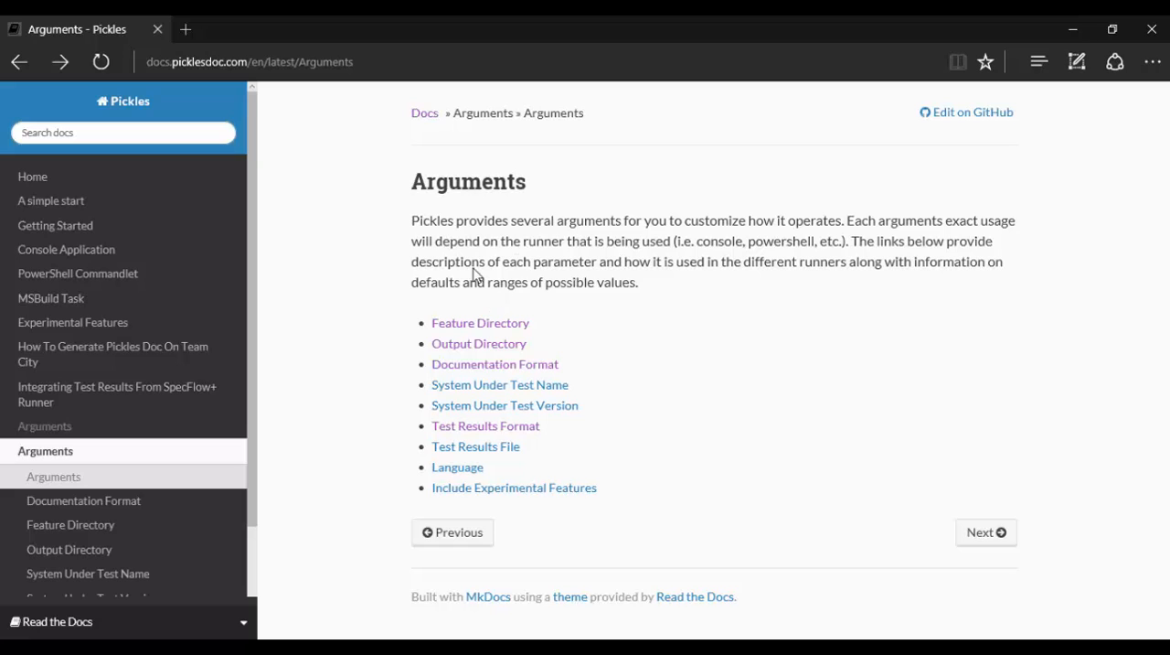
mouse_move(520, 451)
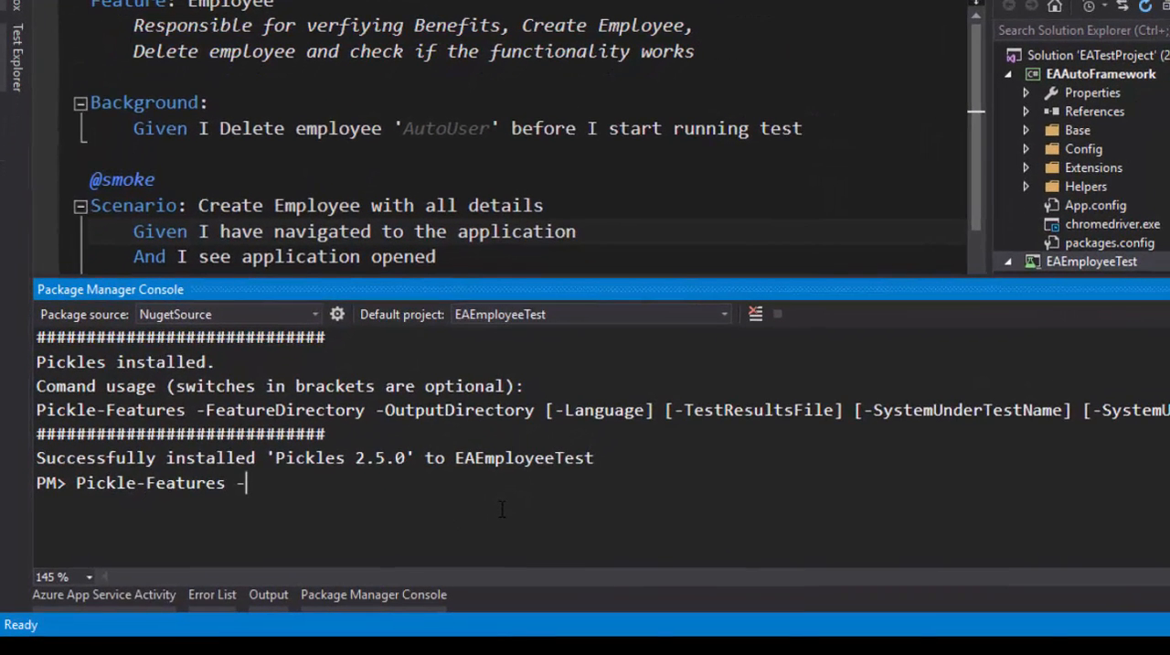
Add '-FeatureDirectory .\EAEmployeeTest\Features' to the Pickle-Features command.
text(FeatureDirectory)
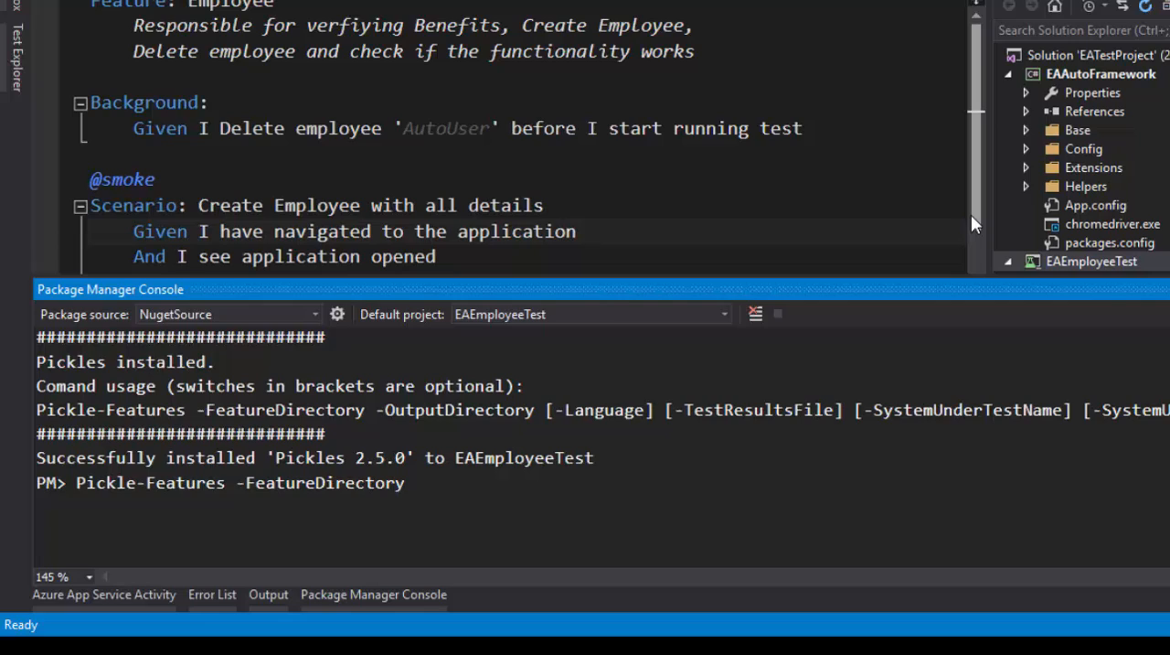
text(.)
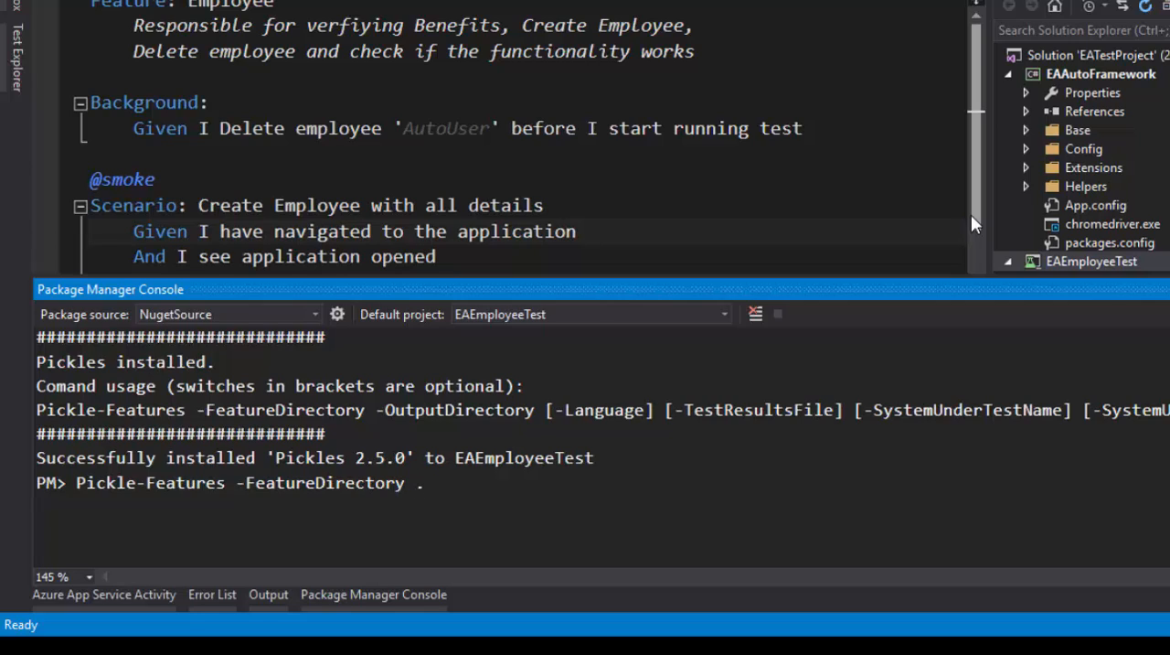
text(\EAEmployeeTest\Features)
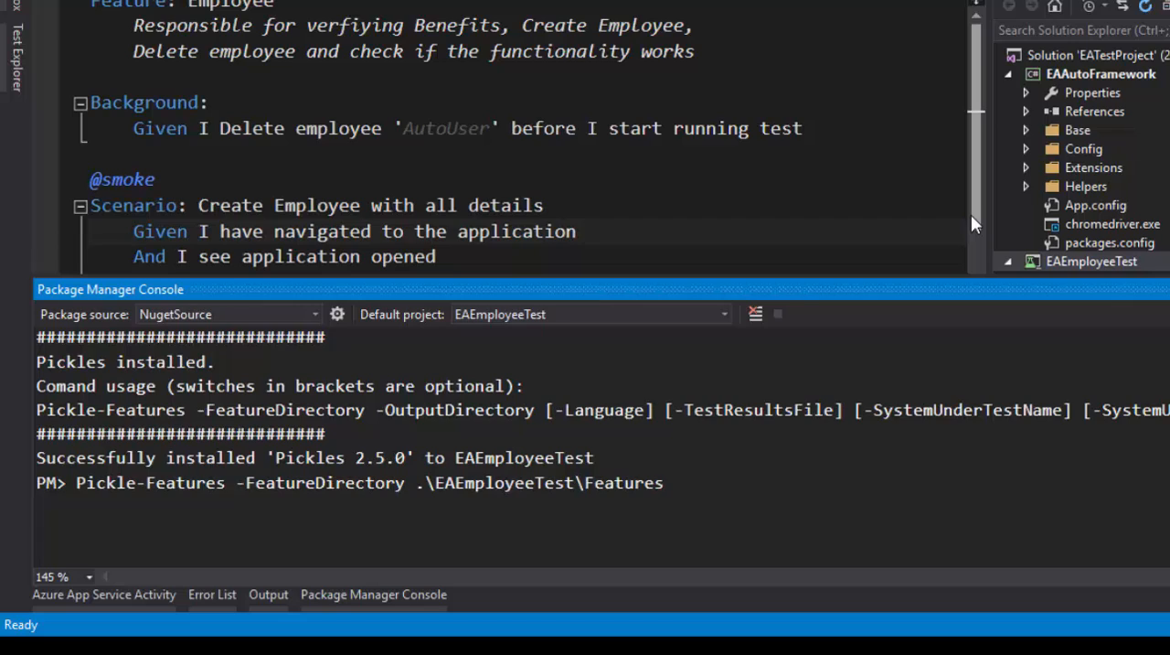
text(-OutputDirectory)
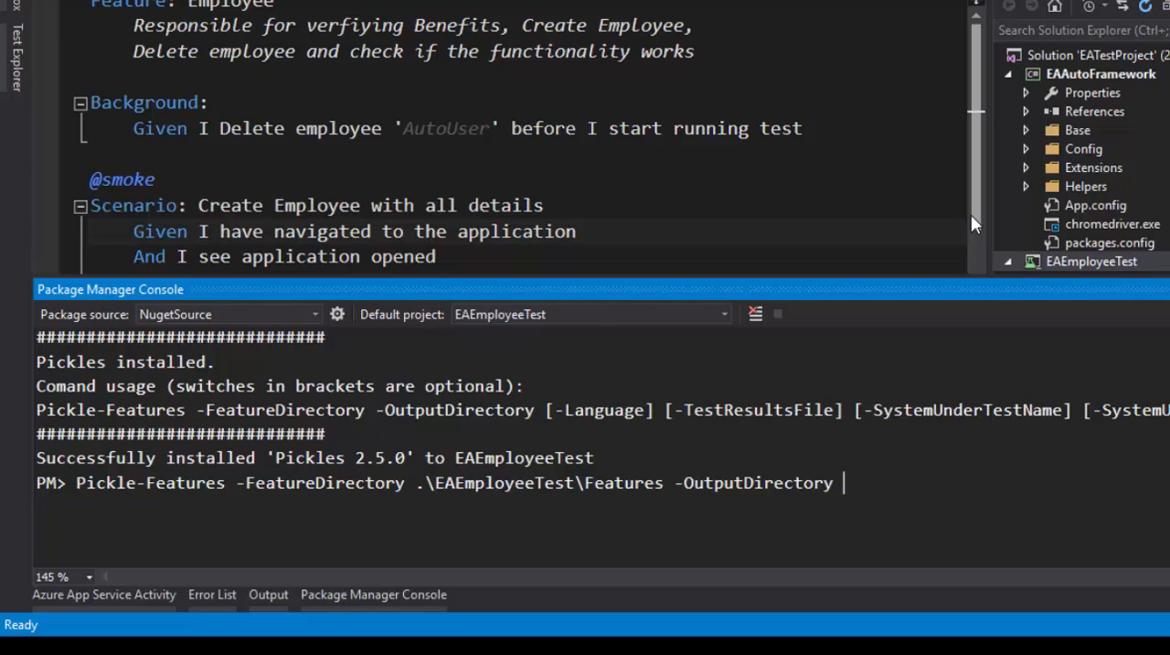
Append '-OutputDirectory D:\PicklesOP' and start the -SystemUnderTestName switch.
text(d:)
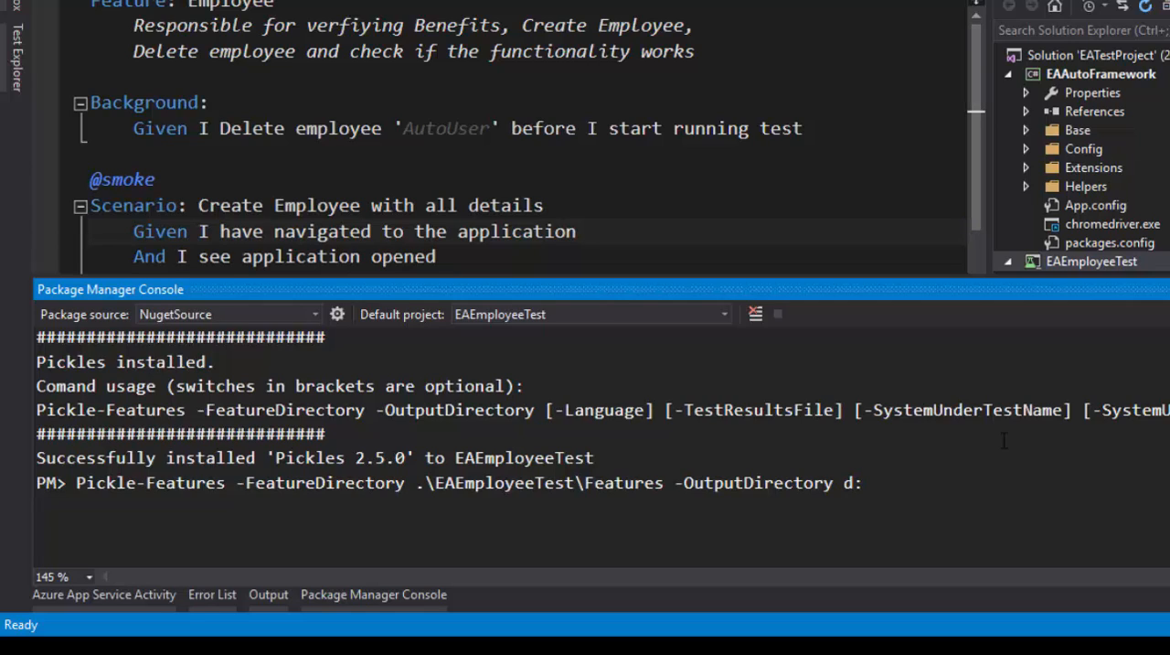
text(:\PicklesOP)
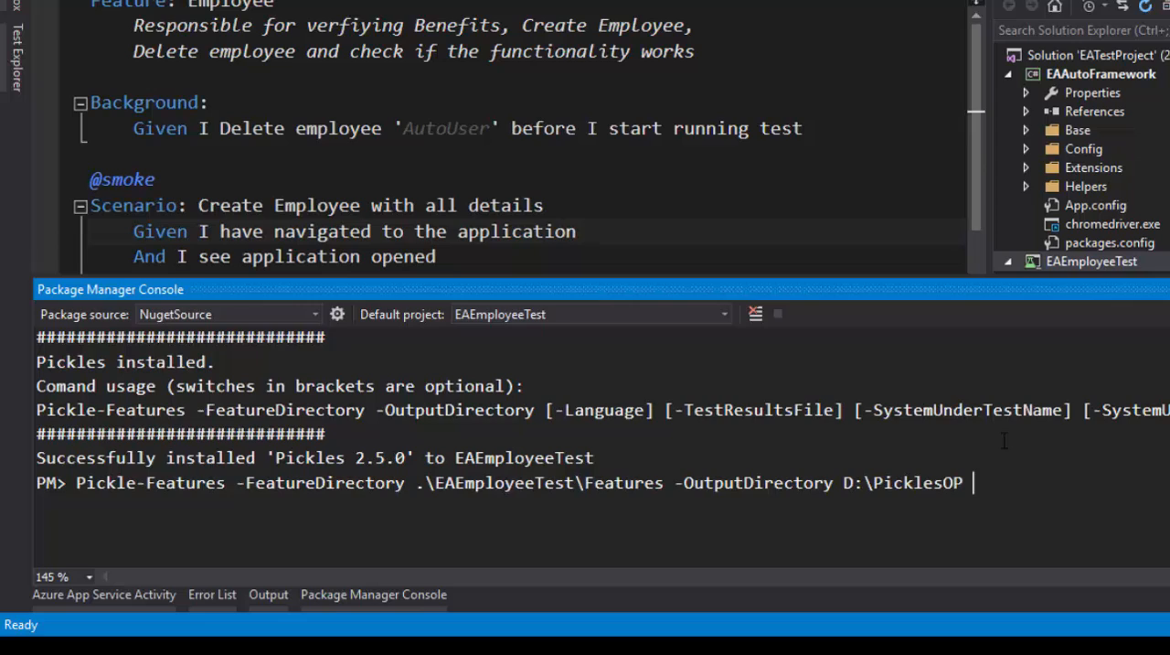
text(-SystemUnderTestName)
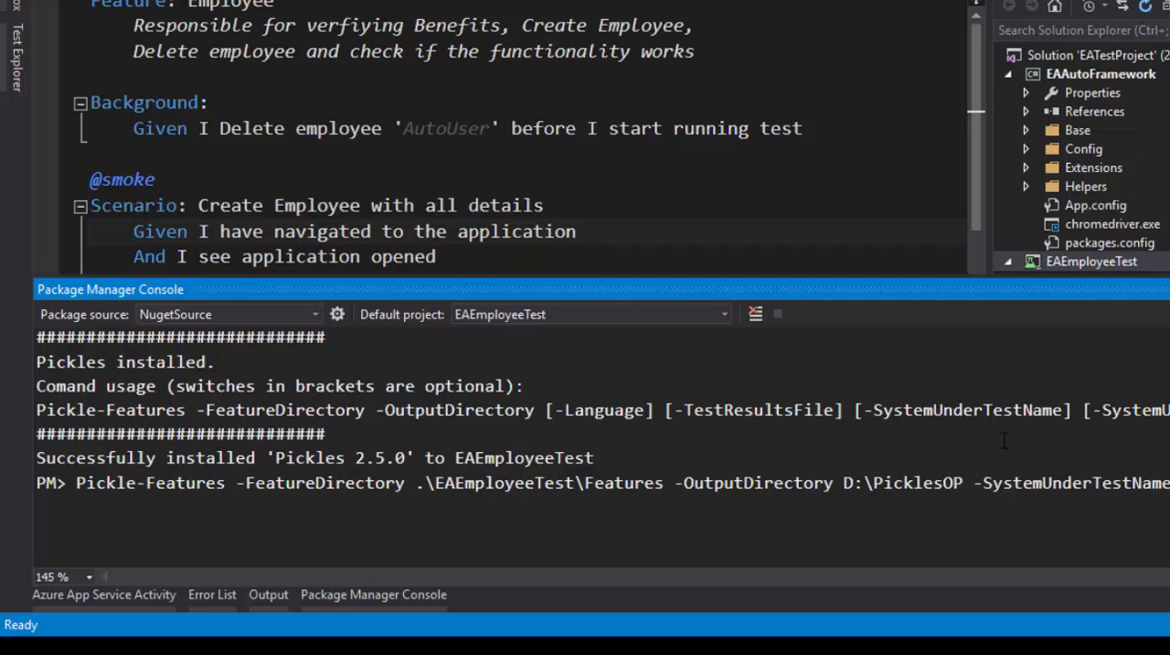
Add system name "EmployeeAppTest", version 1.0 and documentation format html to the Pickles command.
text("Employ)
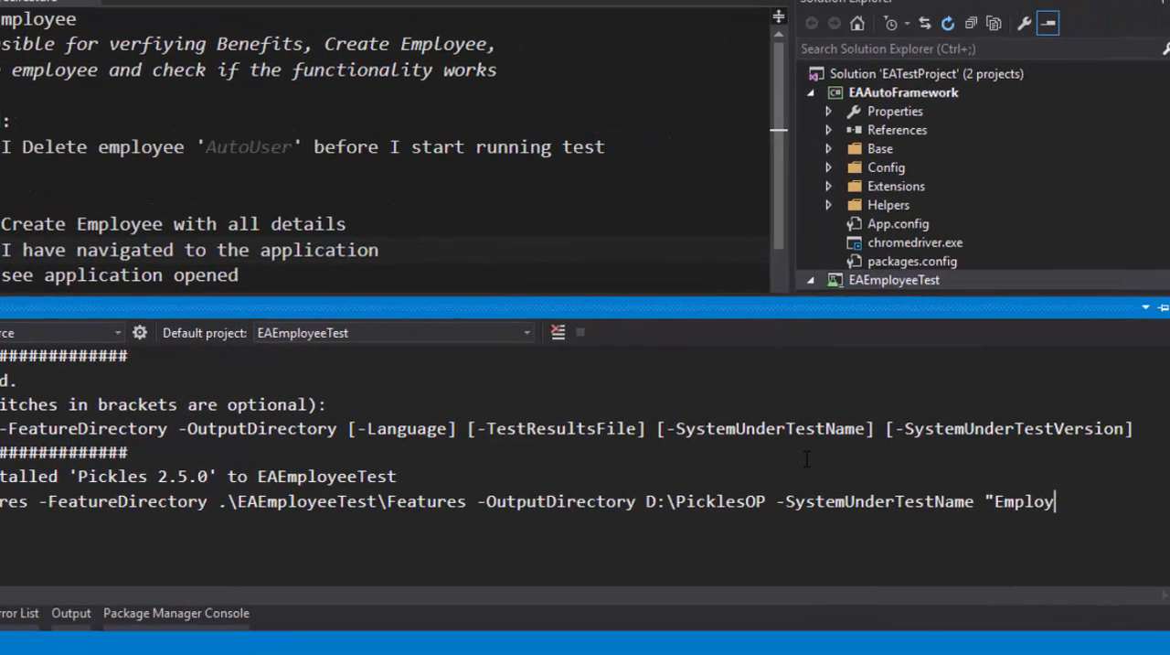
text(eeAppTest")
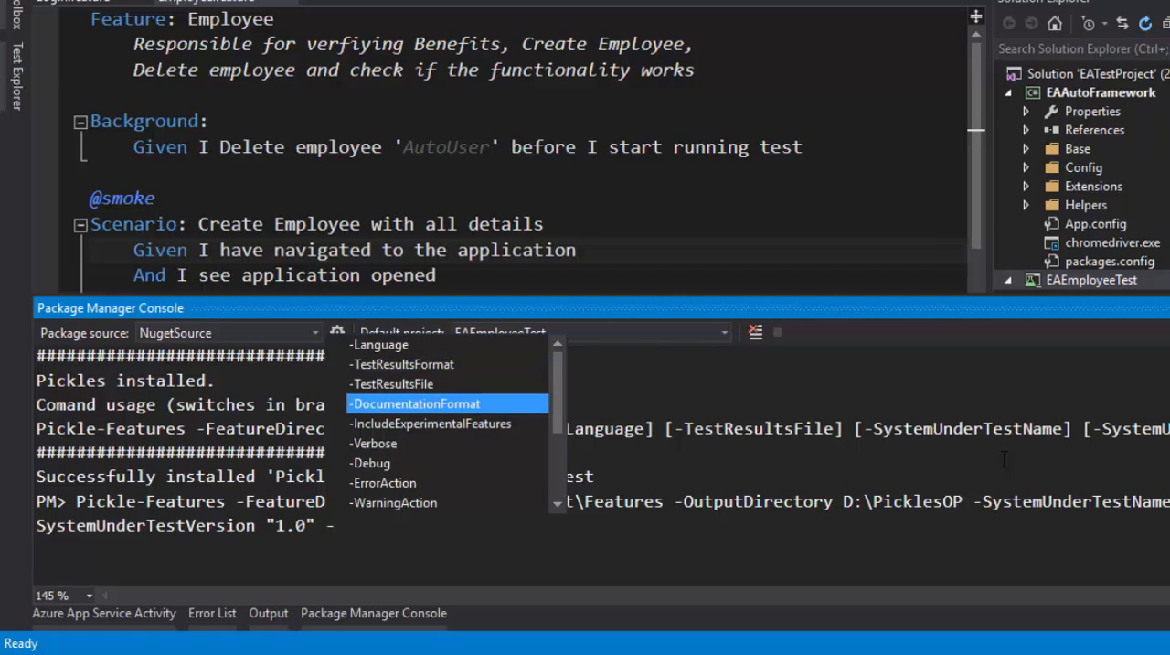
click(415, 403)
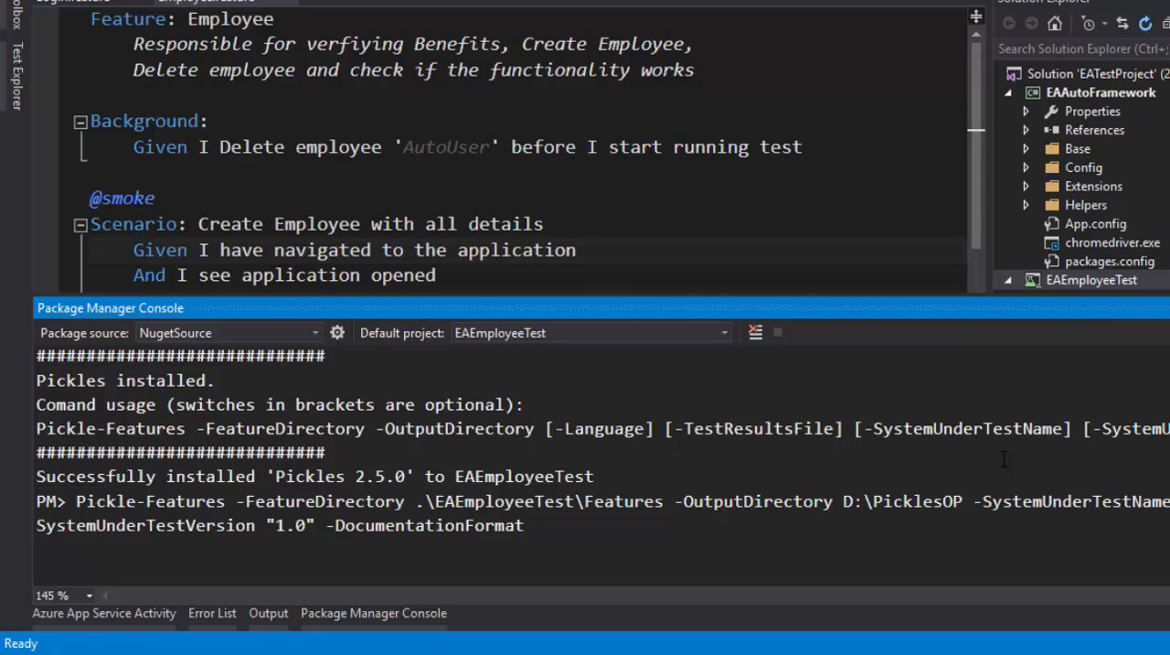
text(html)
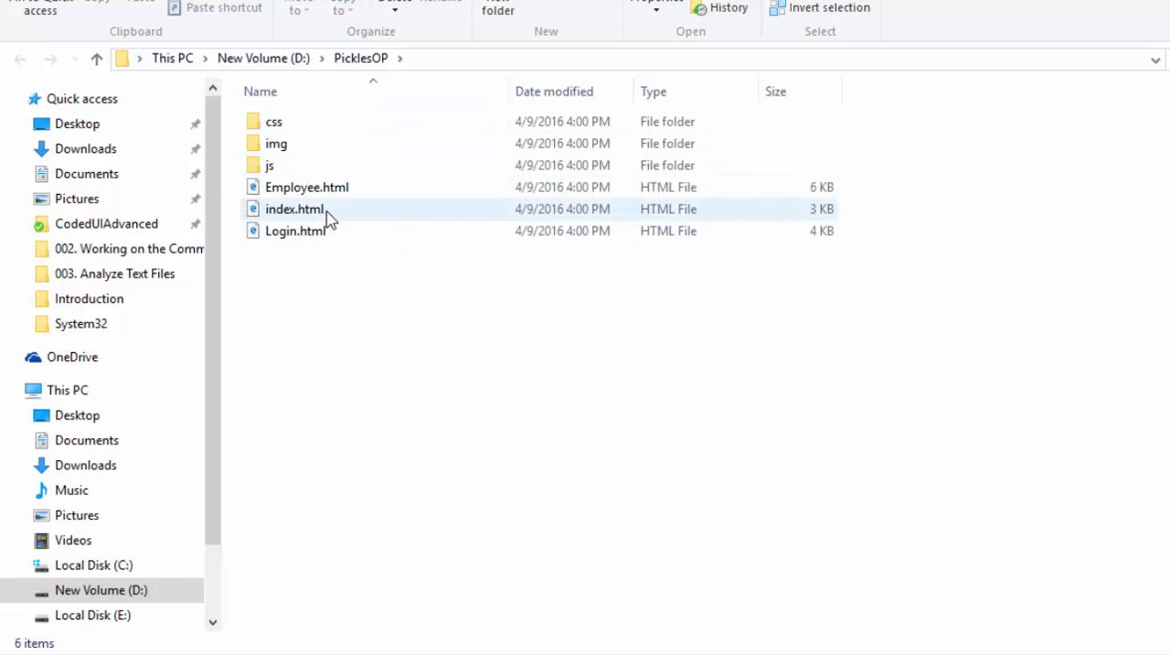
Open index.html in Edge and review its EmployeeAppTest 1.0 generation details.
double_click(295, 208)
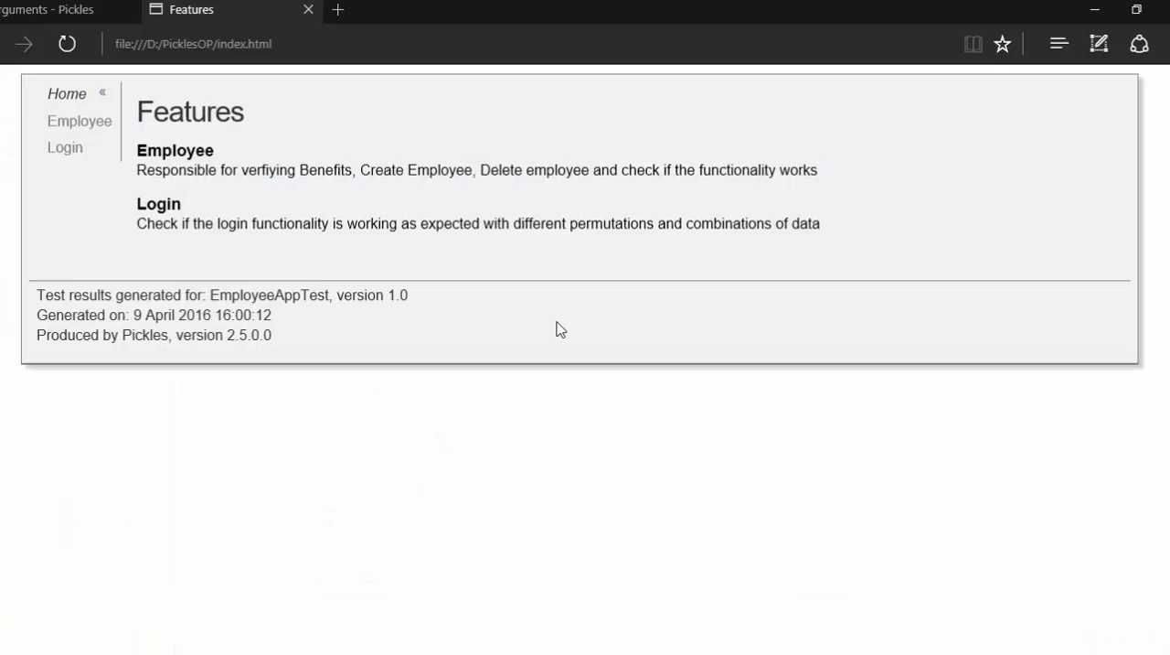
mouse_move(99, 278)
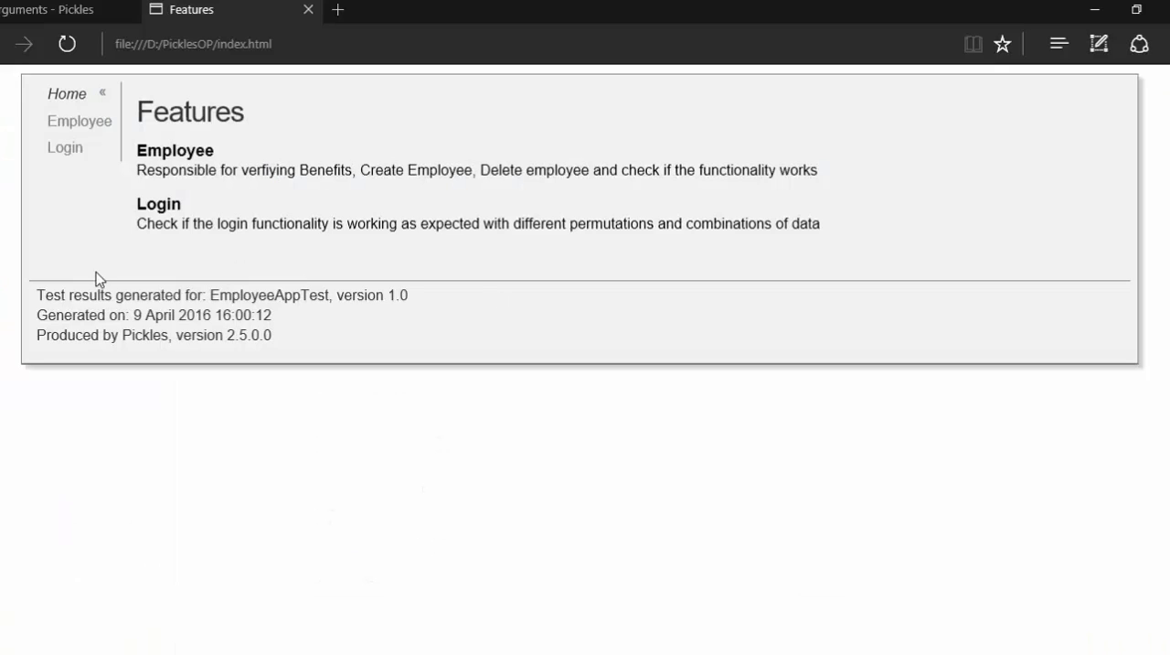
mouse_move(1057, 317)
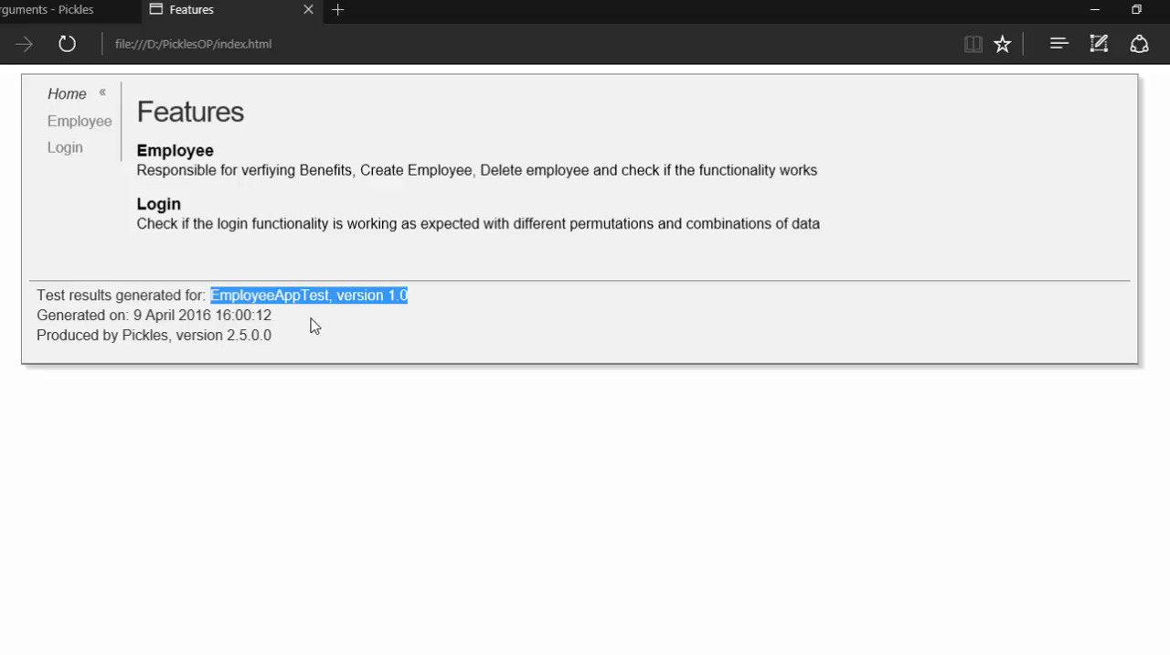
mouse_move(298, 432)
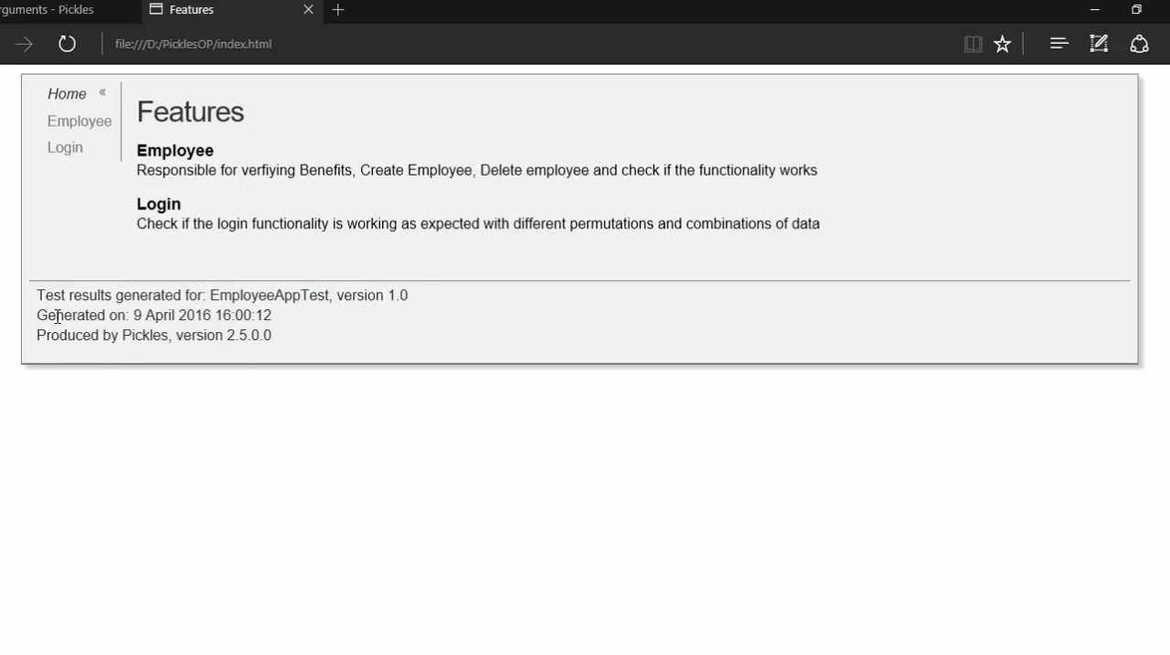
double_click(55, 335)
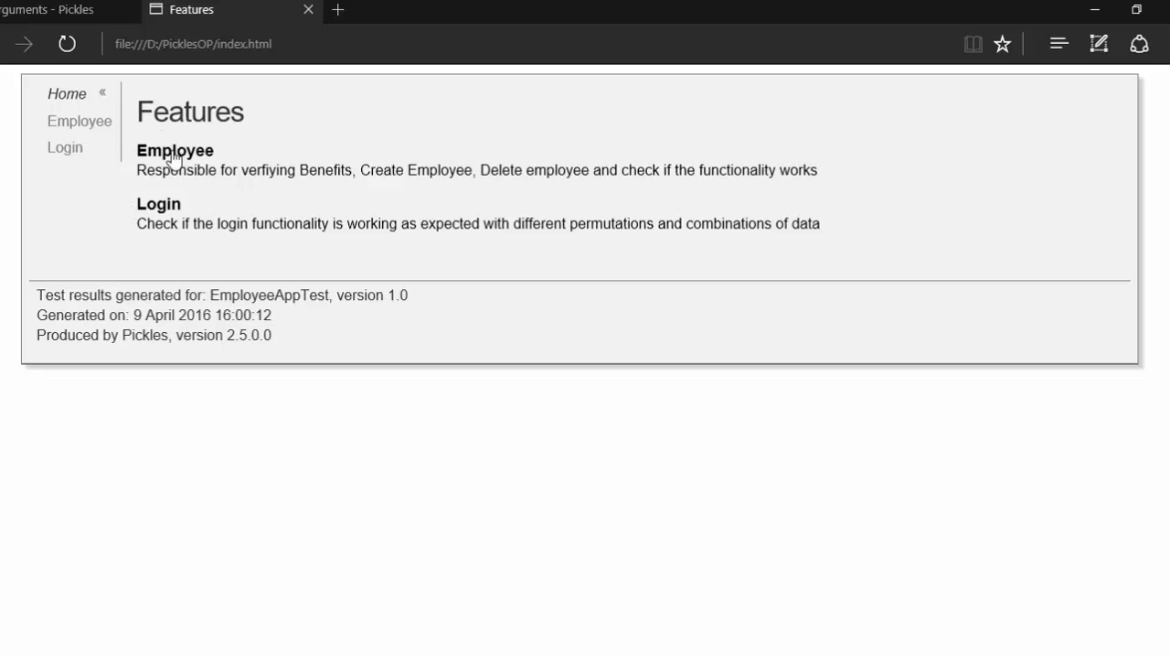
Open the Employee feature page and scroll to the Create Employee with all details scenario.
click(79, 121)
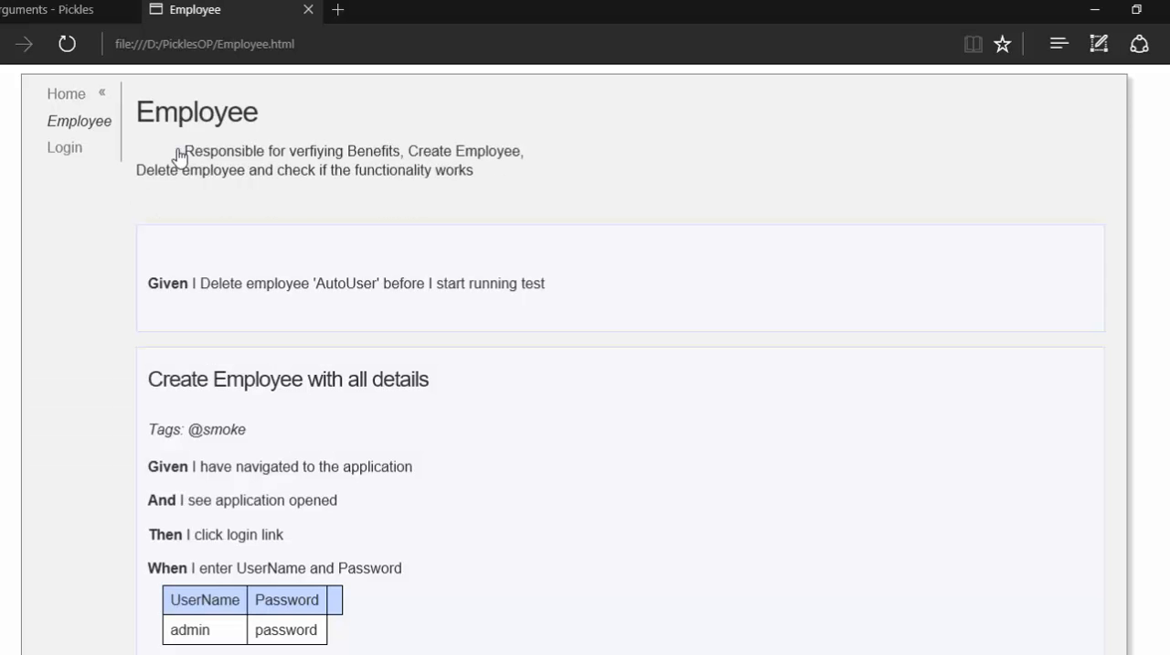
scroll(down, 3)
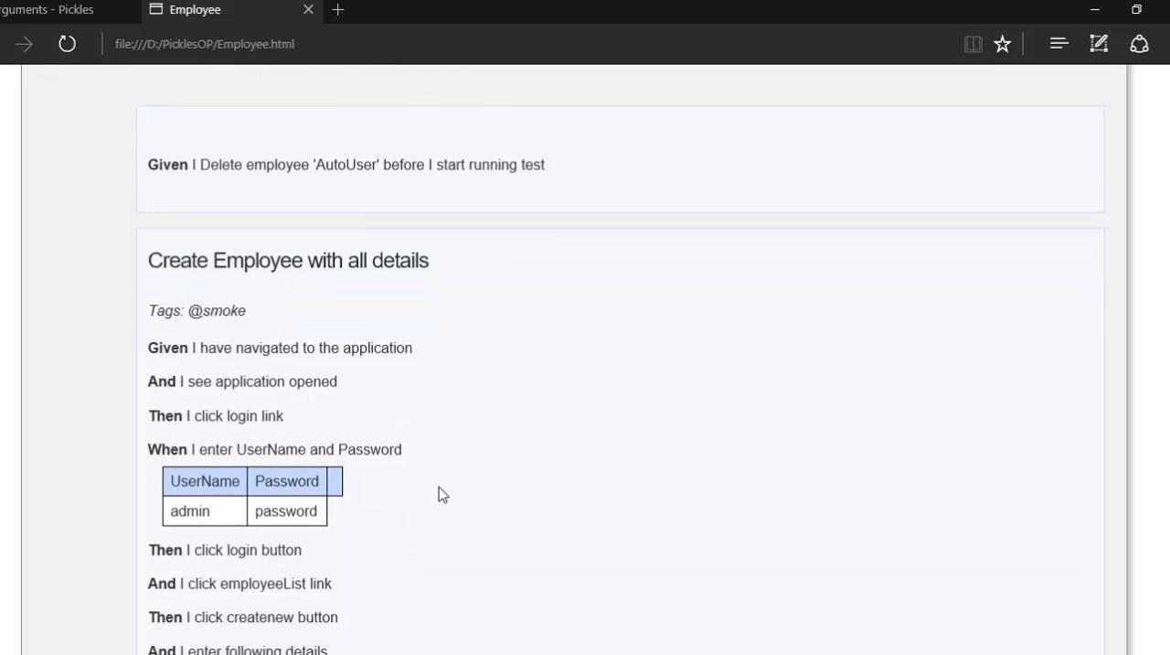
scroll(down, 3)
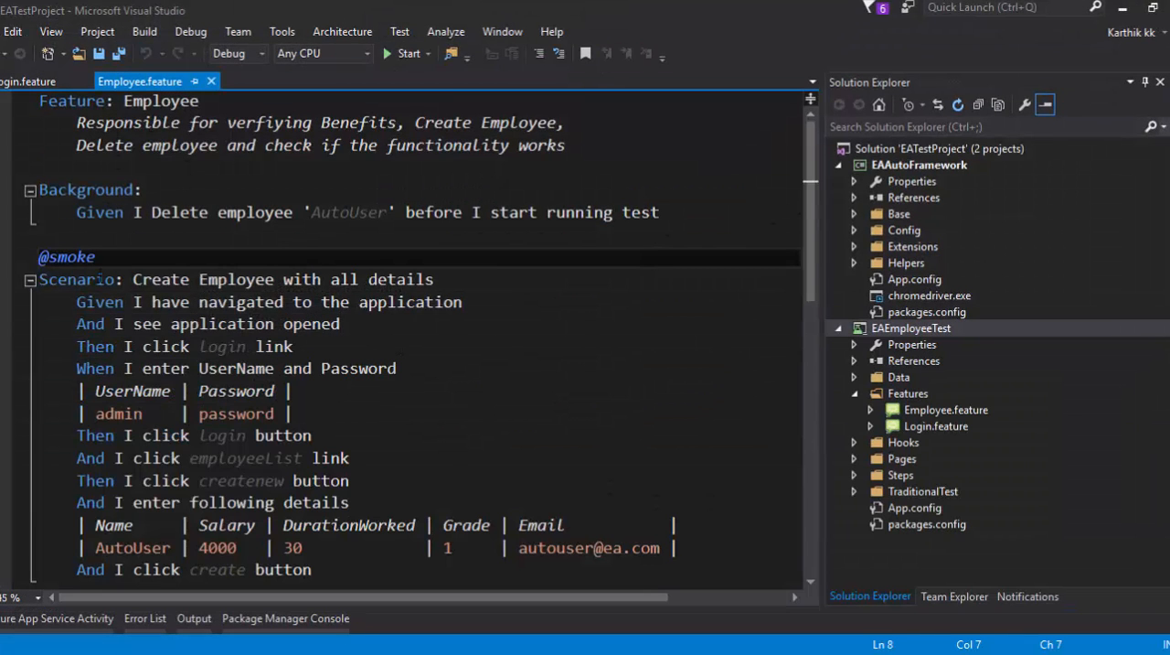
Select the Create Employee with all details scenario in Employee.feature for comparison.
drag(95, 257, 39, 188)
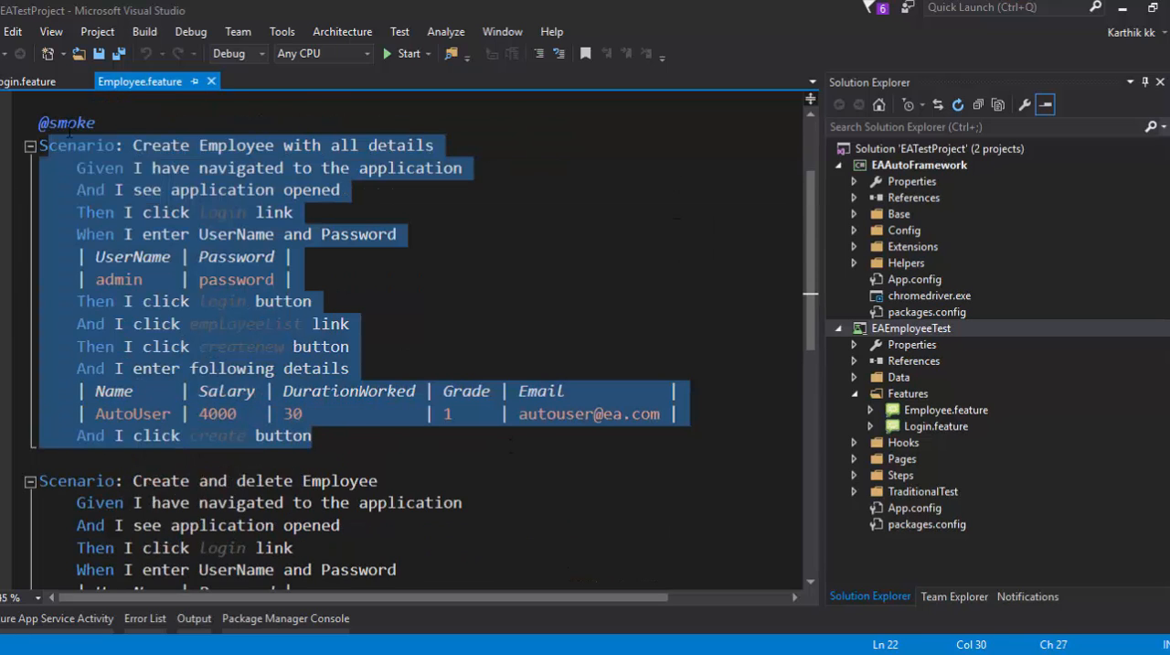
scroll(down, 3)
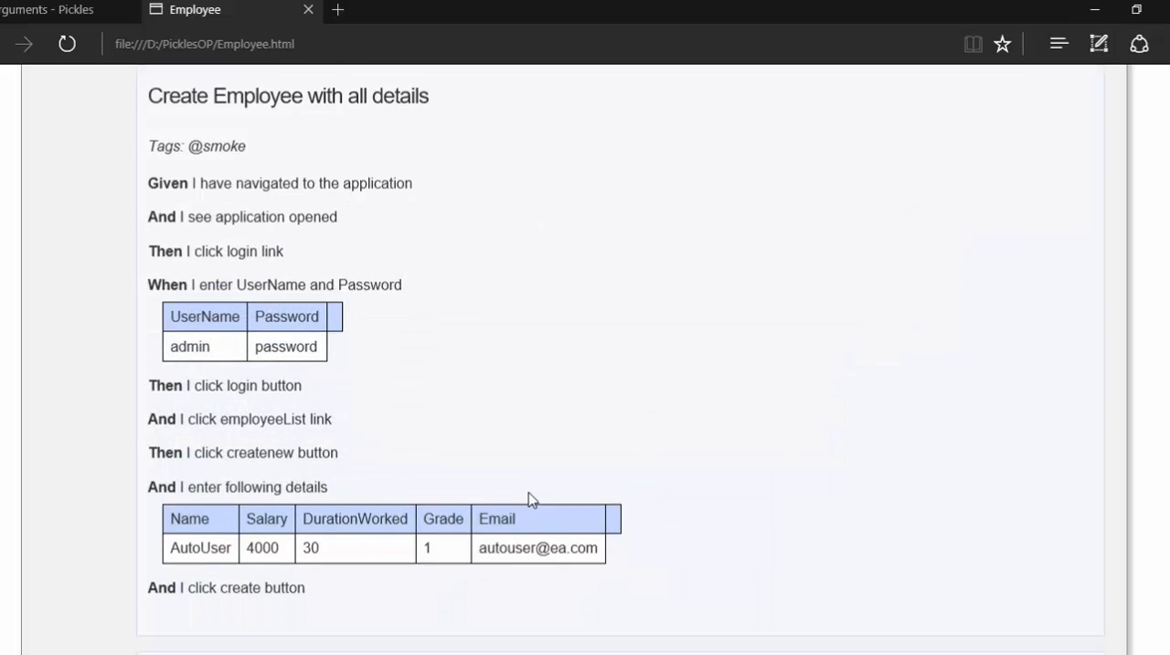
Scroll the Employee page, then show the Login feature's documentation page.
scroll(down, 3)
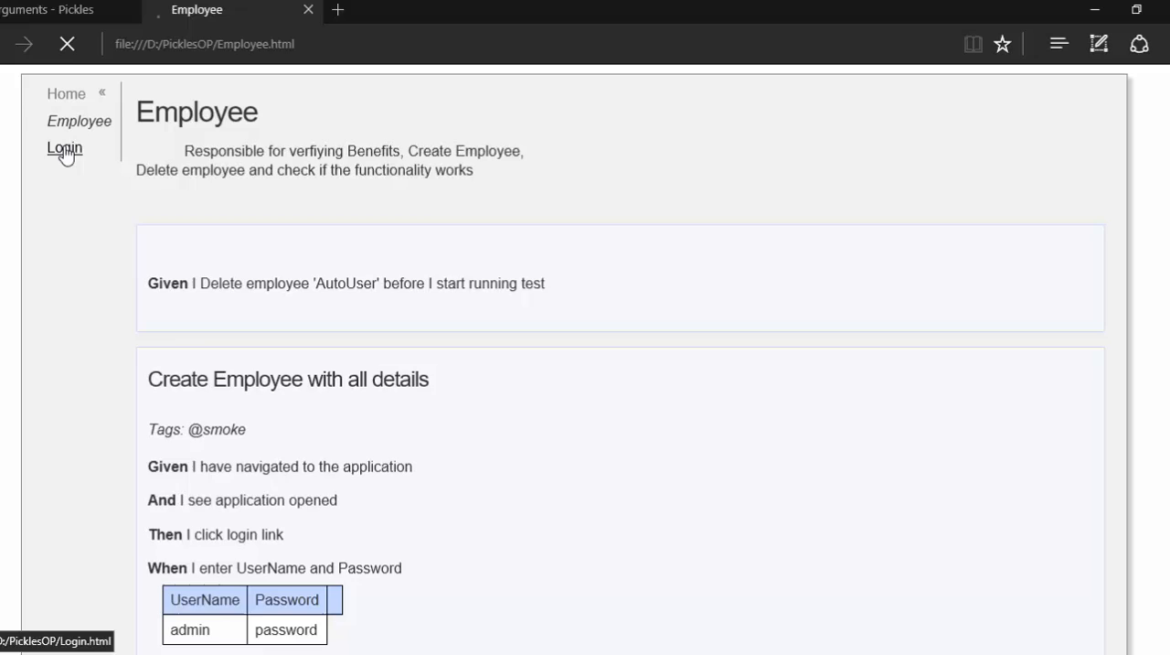
click(64, 147)
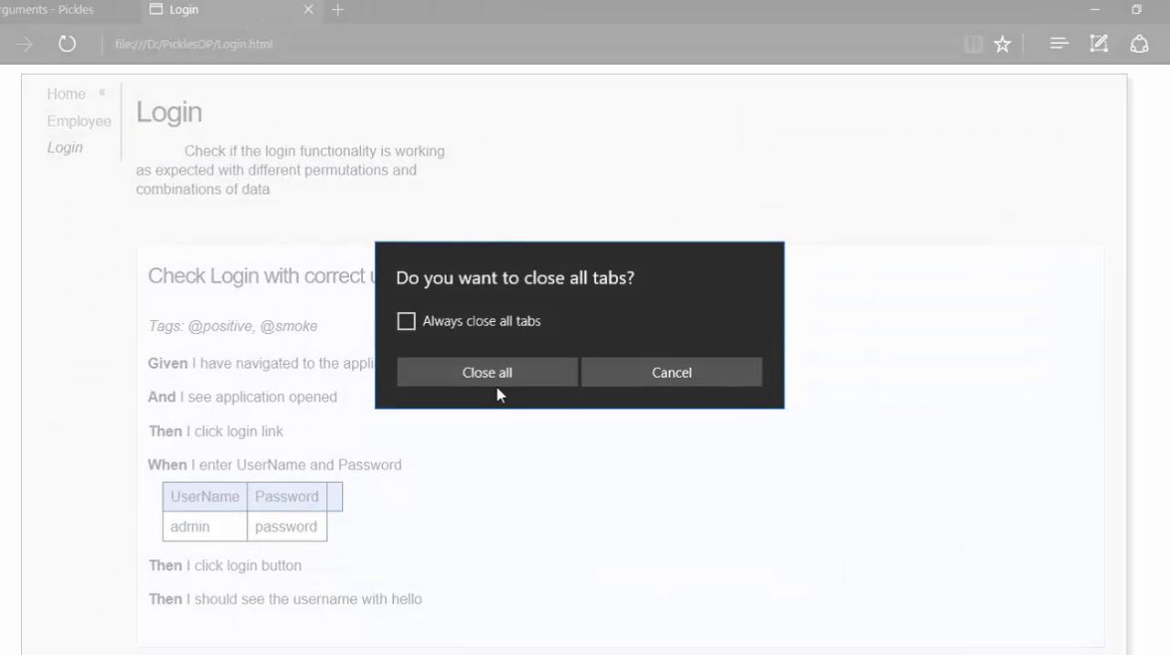
Close all Edge tabs and delete the old generated files in PicklesOP.
click(487, 372)
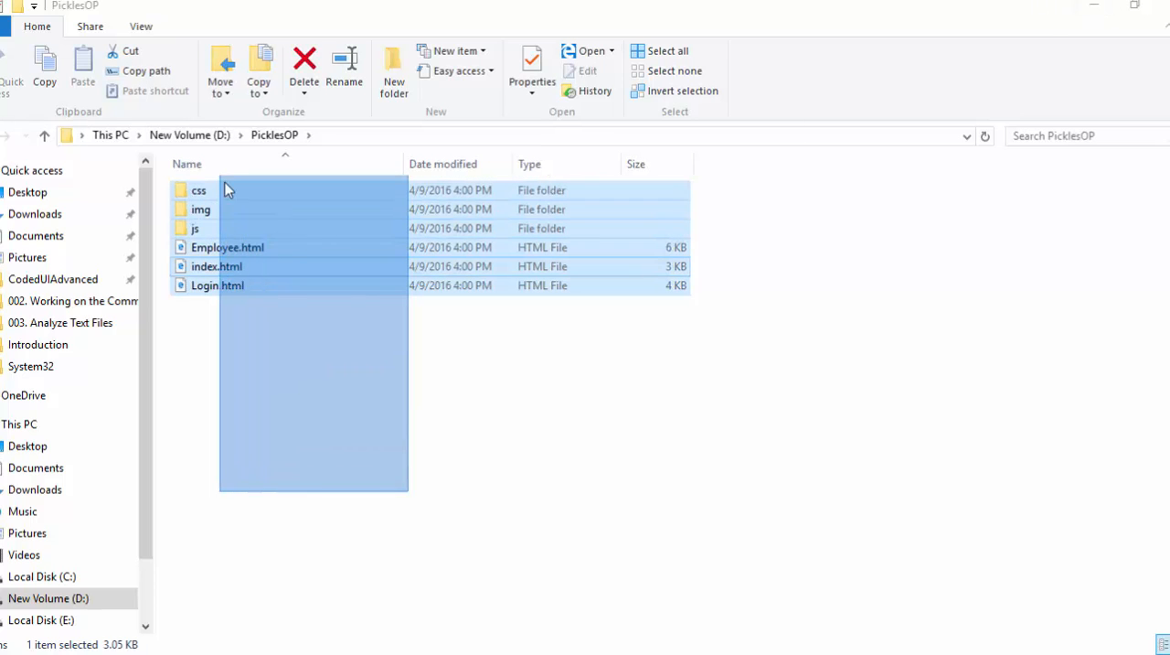
click(304, 64)
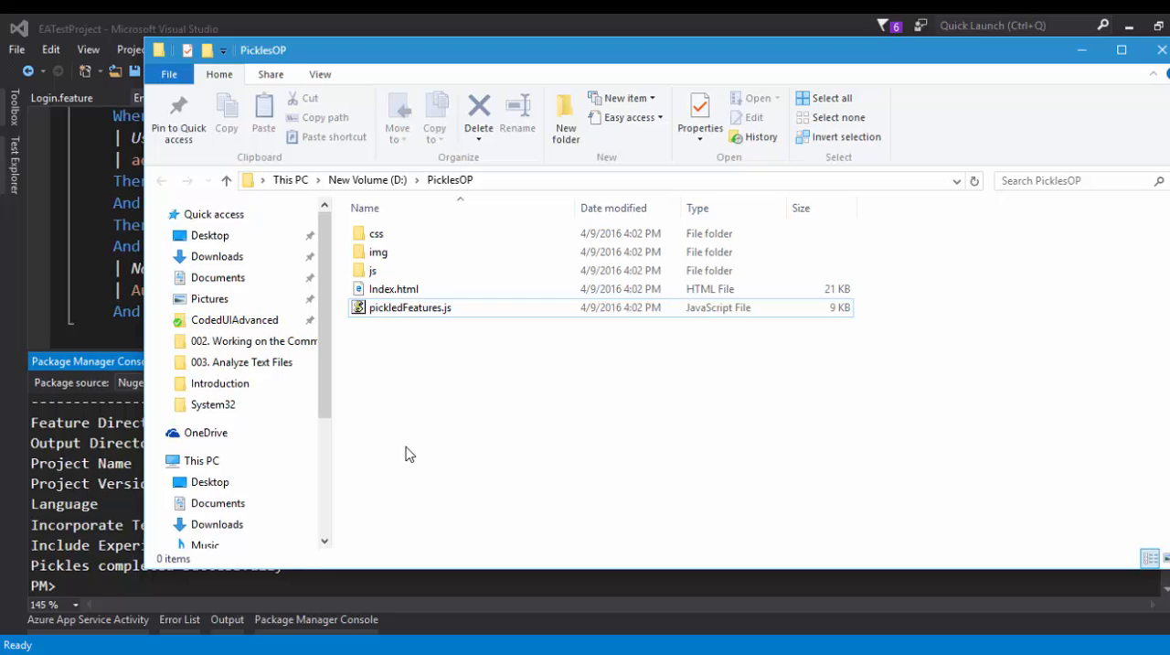
Select pickledFeatures.js, then open the regenerated Index.html in Edge.
click(409, 307)
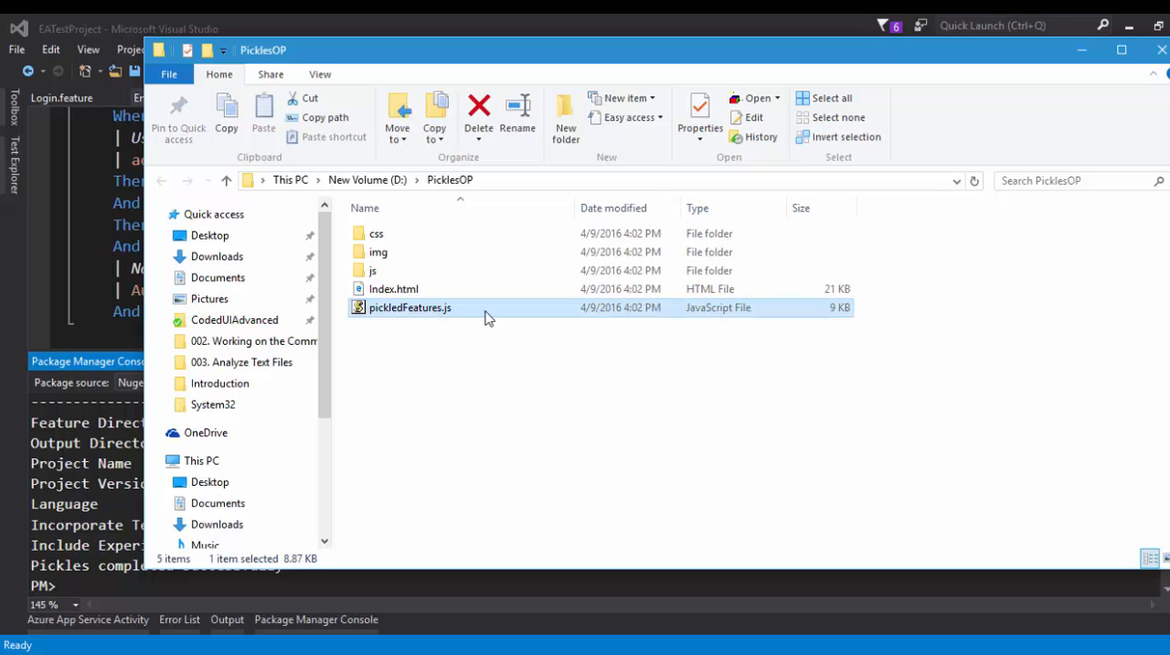
mouse_move(448, 320)
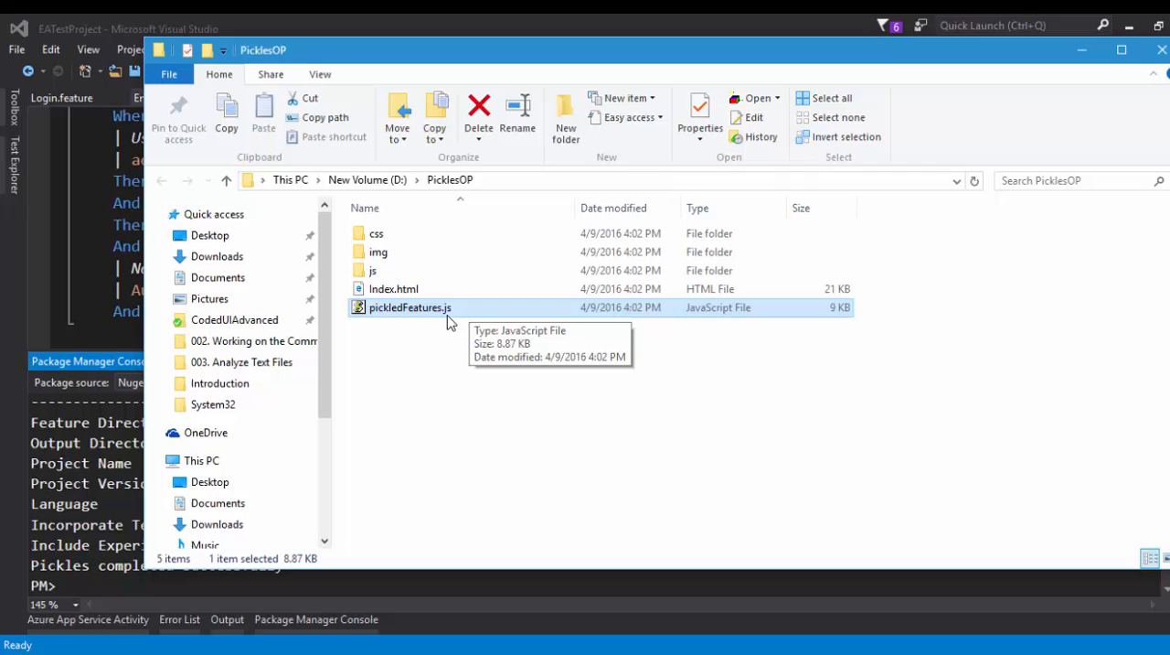
mouse_move(394, 288)
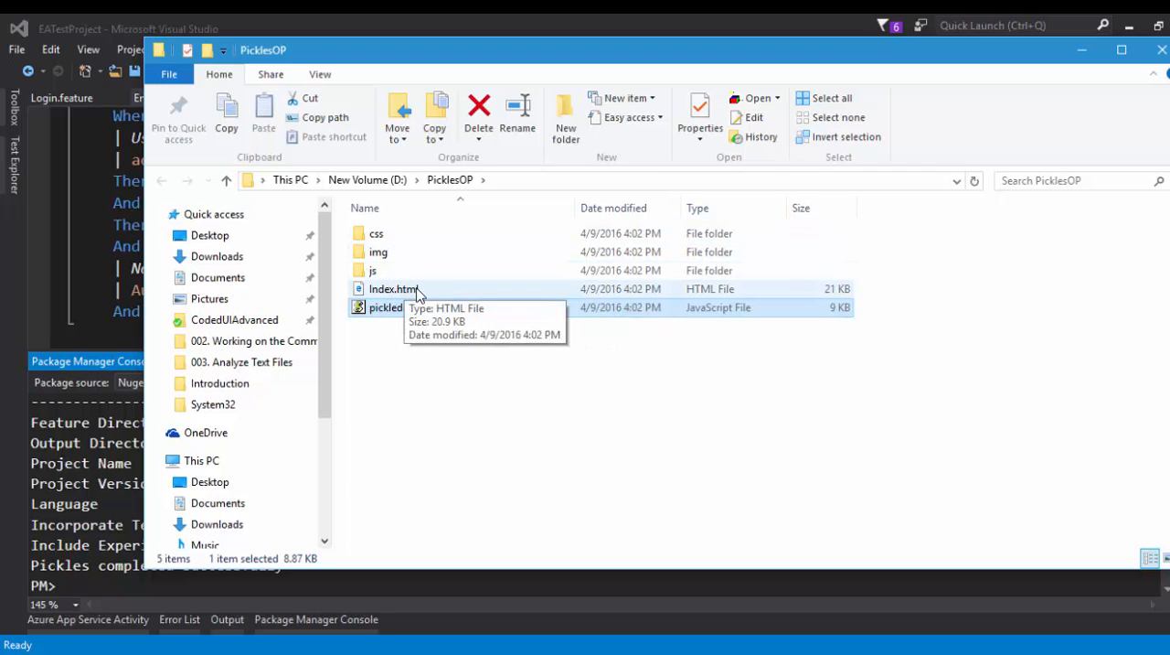
double_click(393, 288)
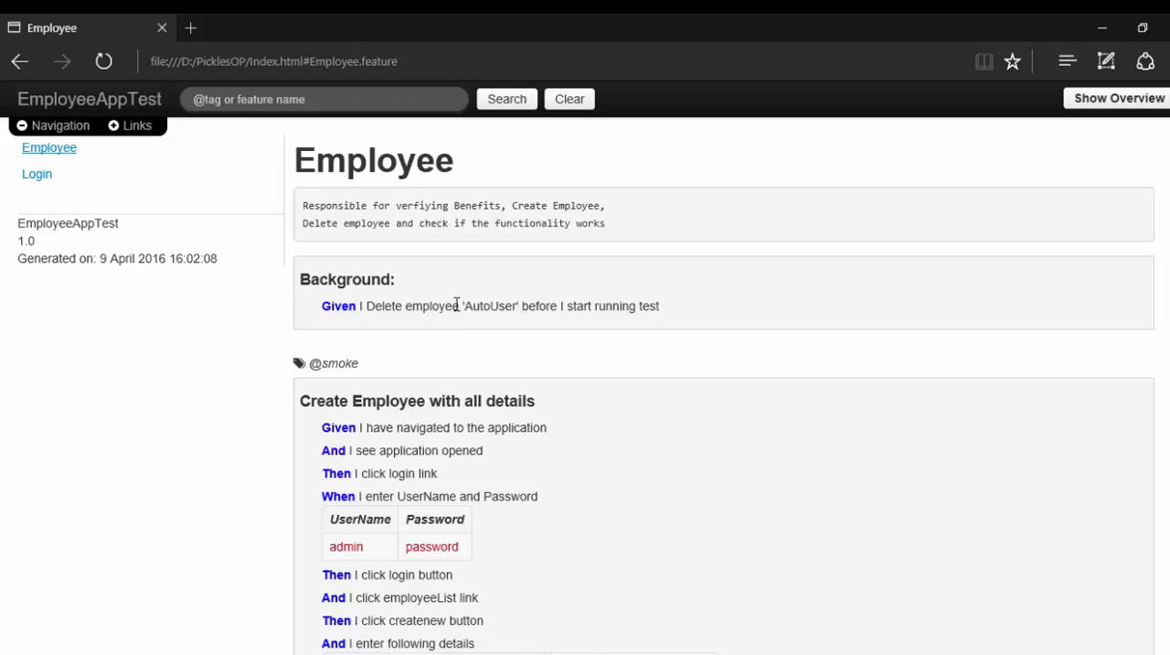
Scroll through the Employee feature's scenarios, then show the Login feature documentation.
scroll(down, 3)
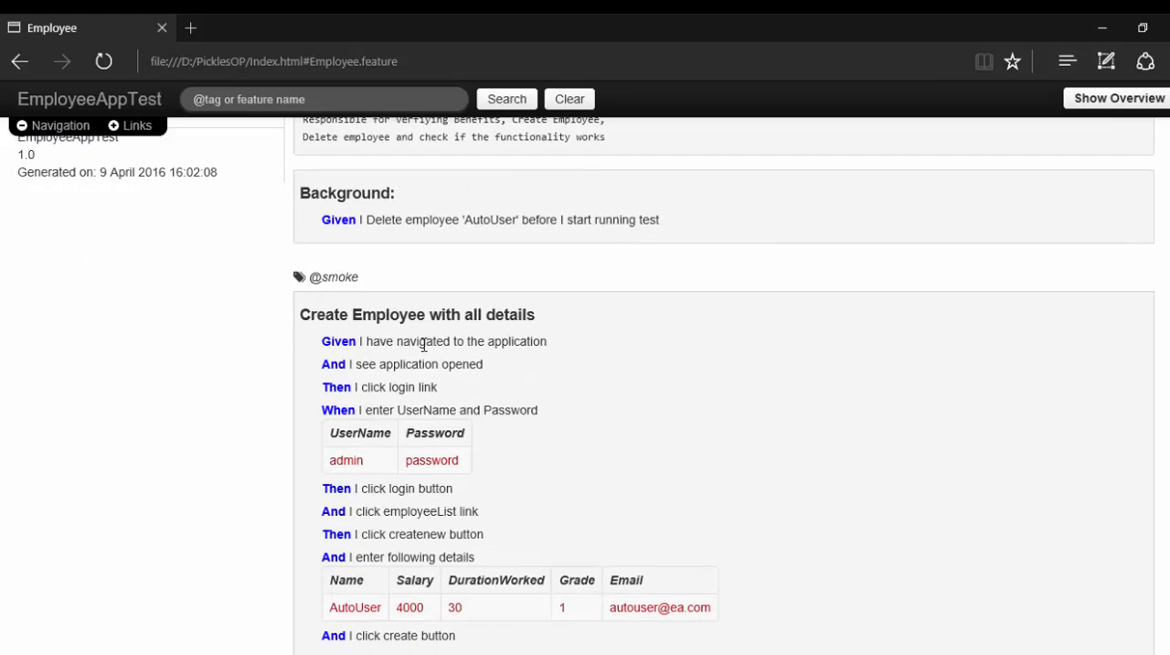
scroll(down, 3)
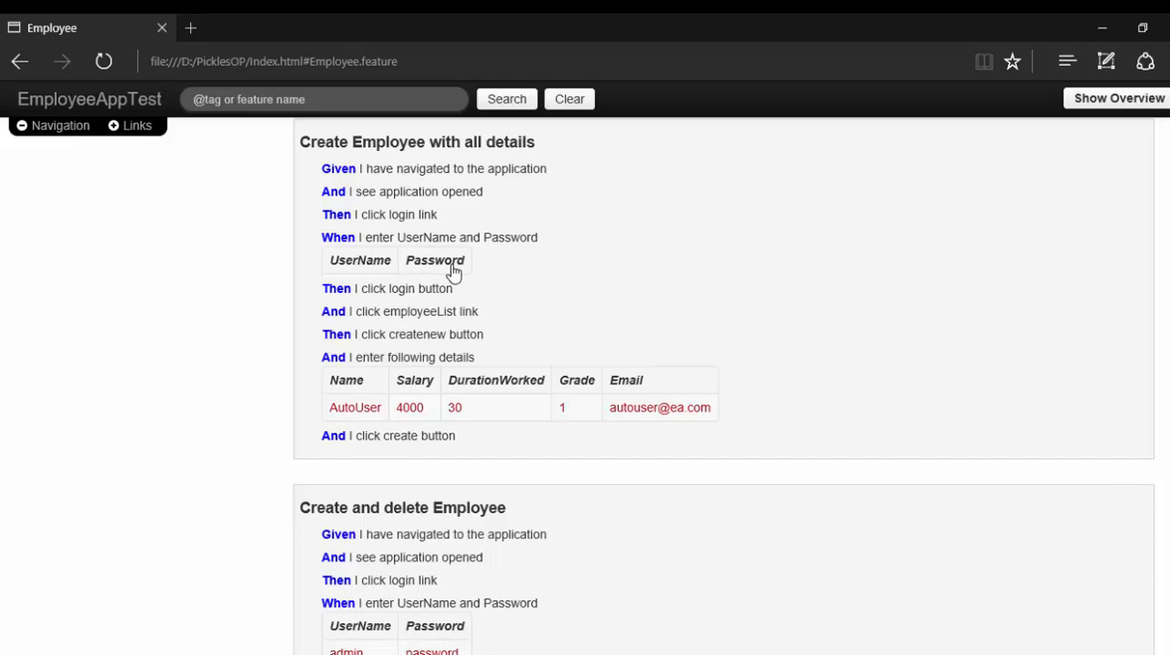
scroll(down, 3)
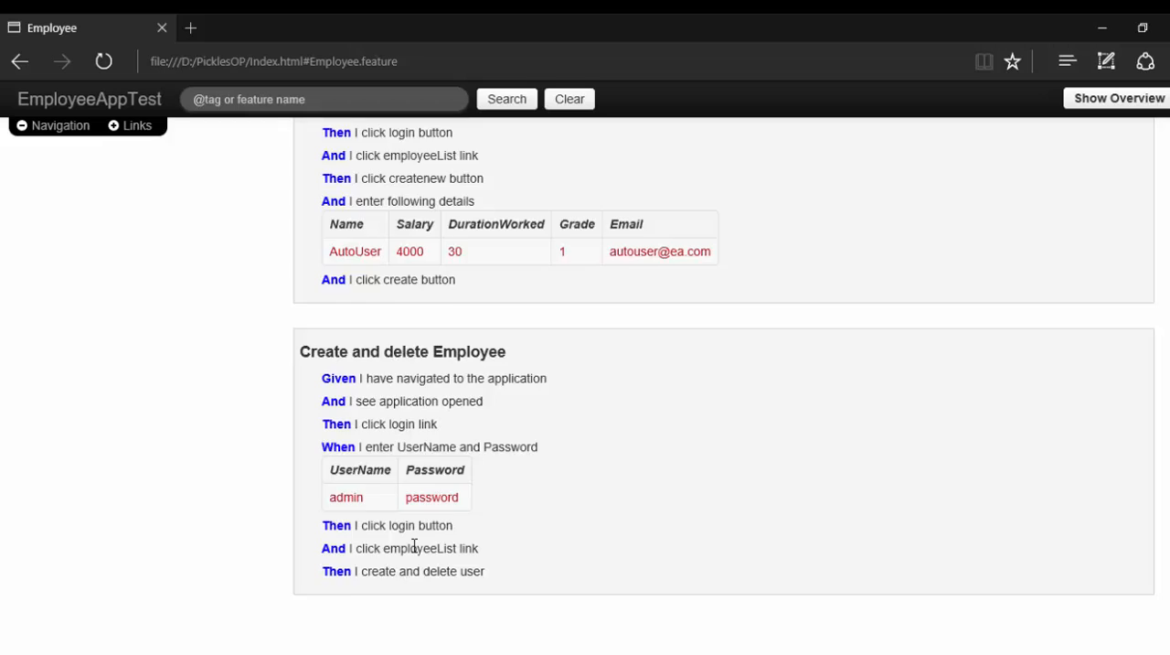
scroll(up, 3)
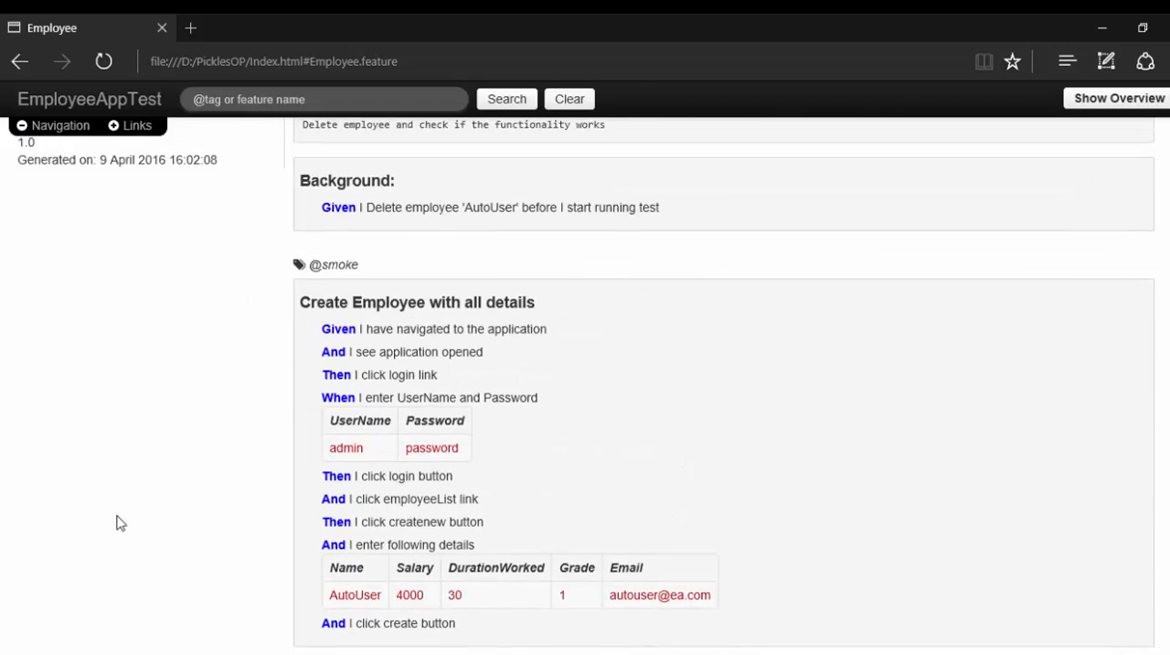
scroll(up, 3)
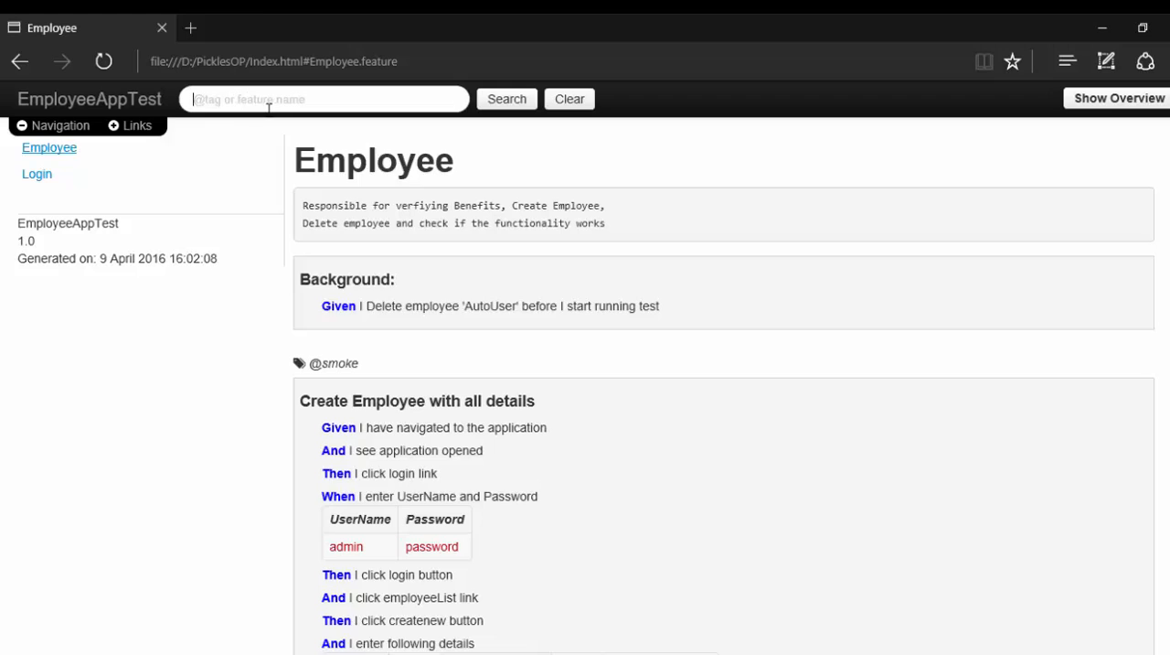
mouse_move(411, 123)
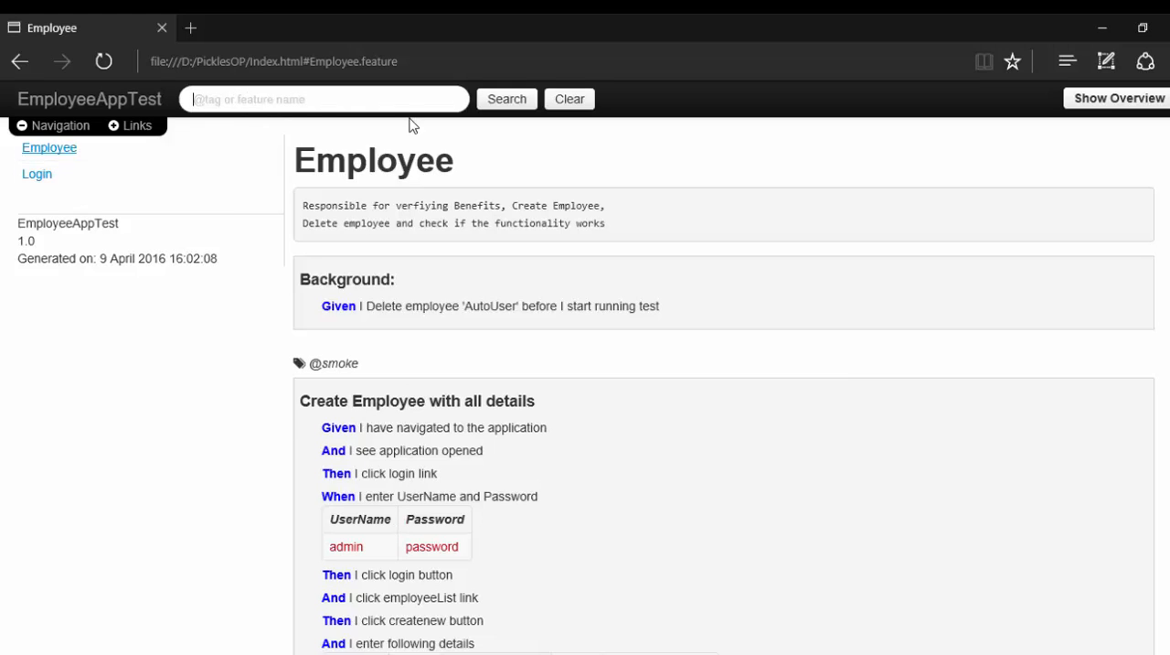
click(36, 174)
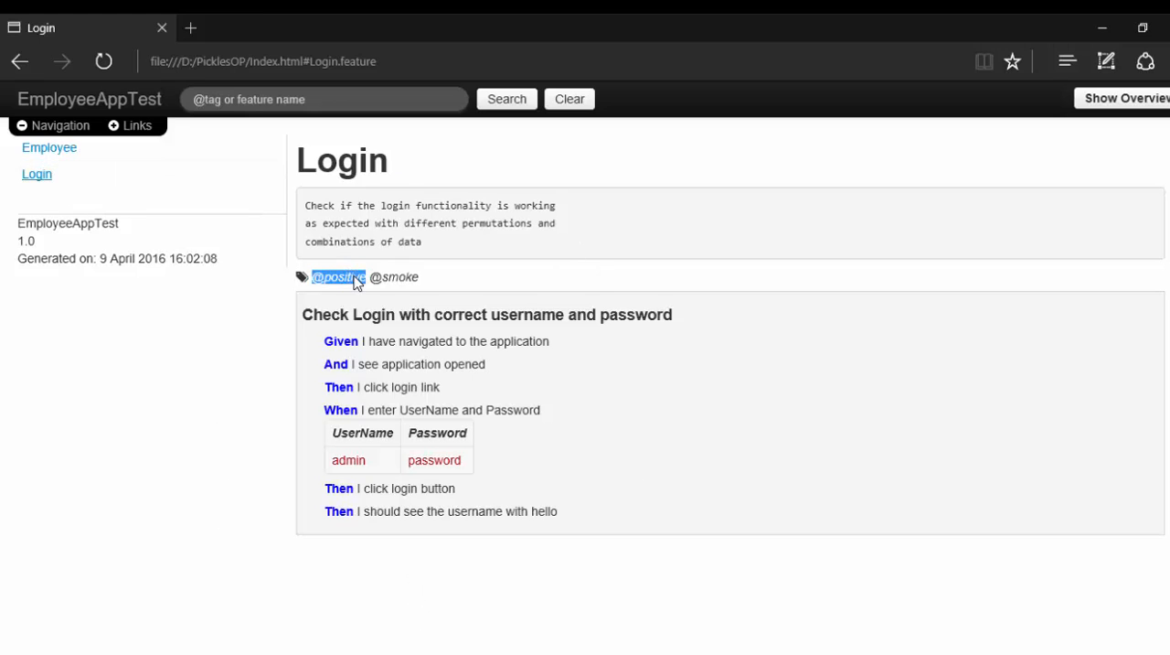
click(49, 147)
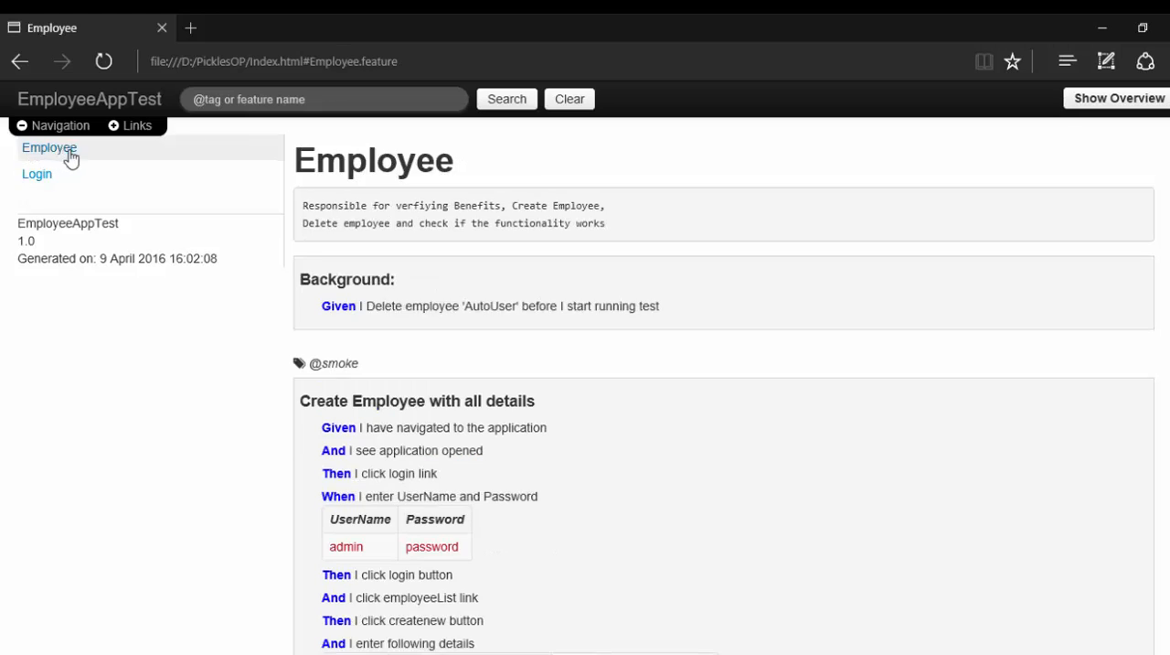
text(@positive)
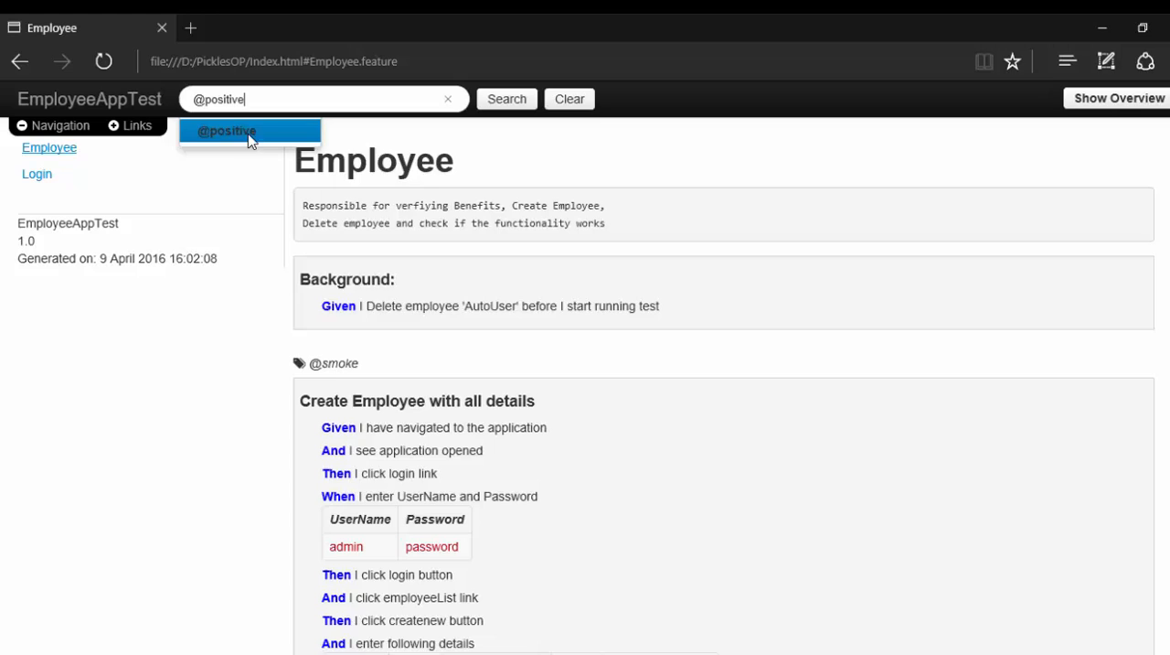
click(507, 99)
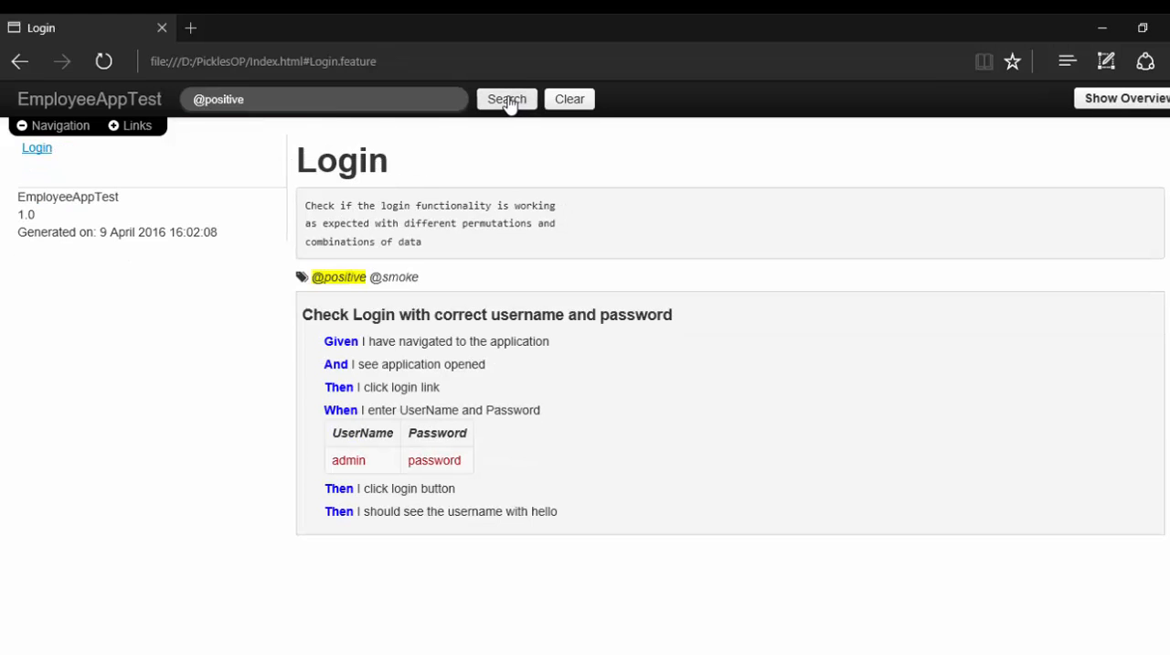
mouse_move(530, 486)
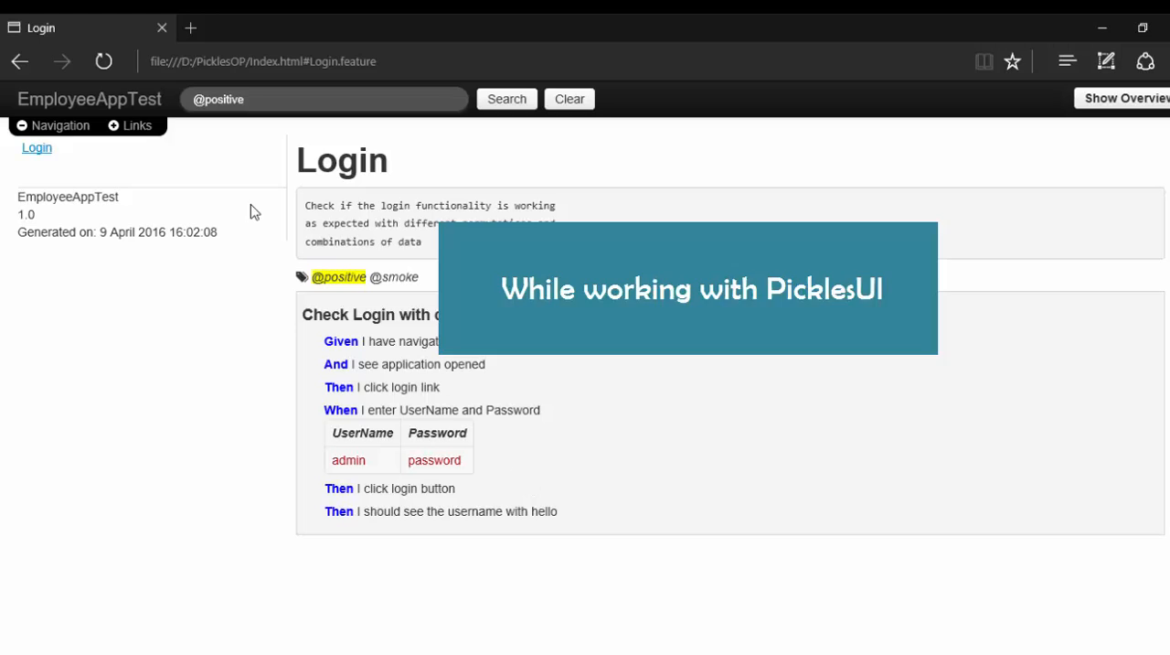
mouse_move(137, 126)
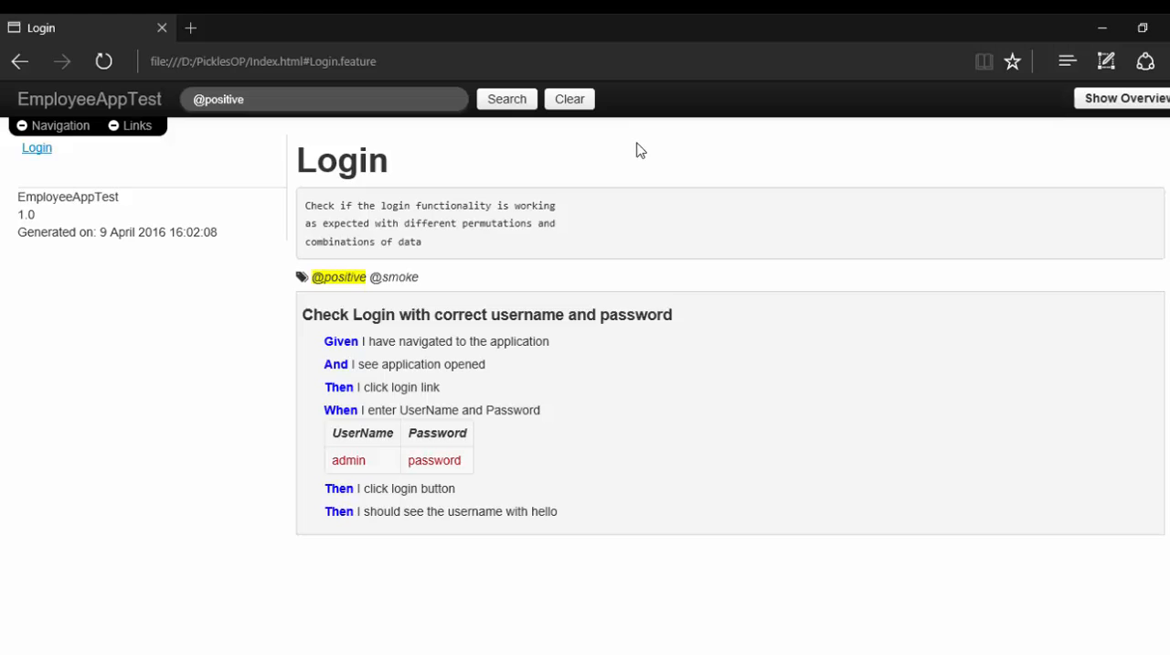
mouse_move(132, 133)
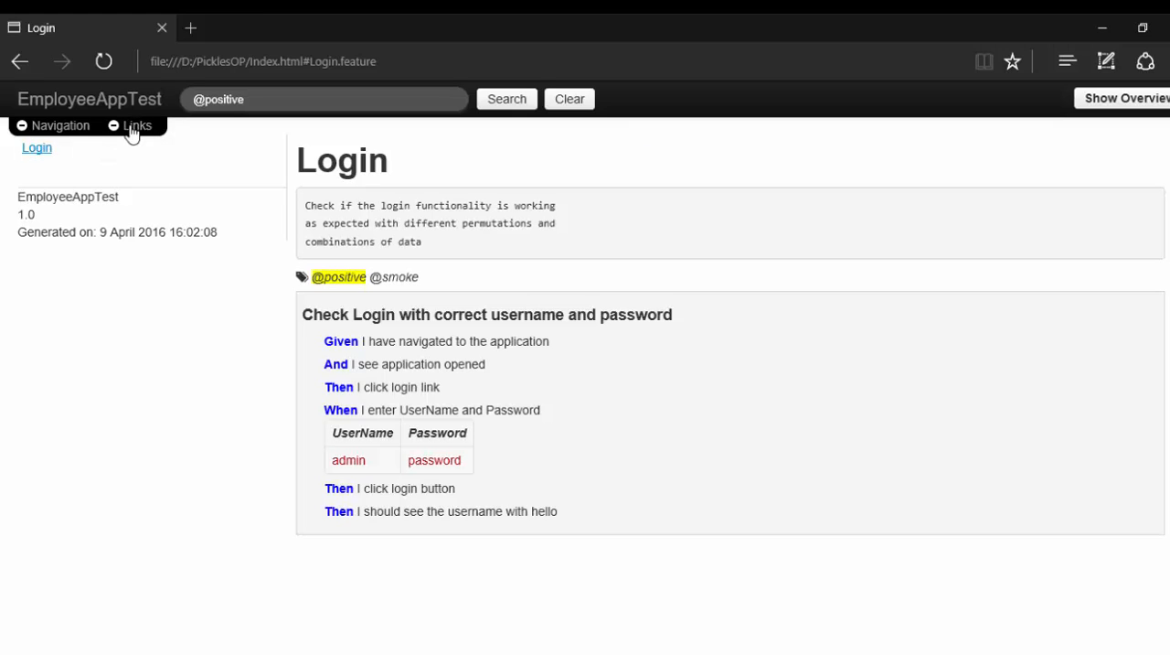
mouse_move(200, 234)
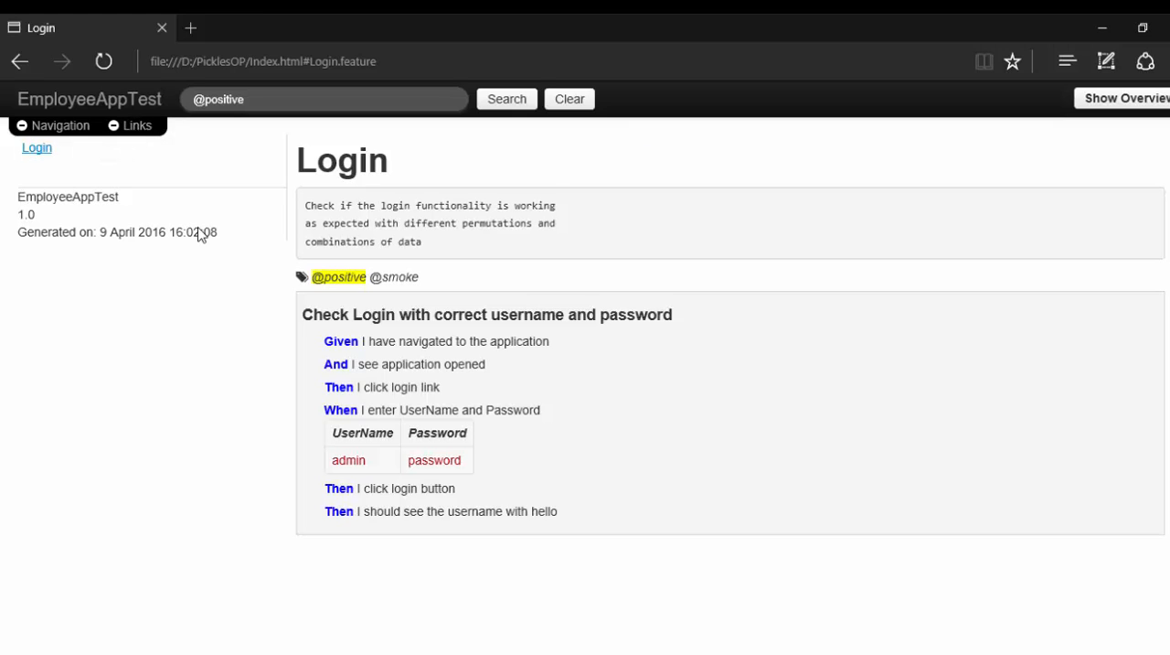
mouse_move(37, 148)
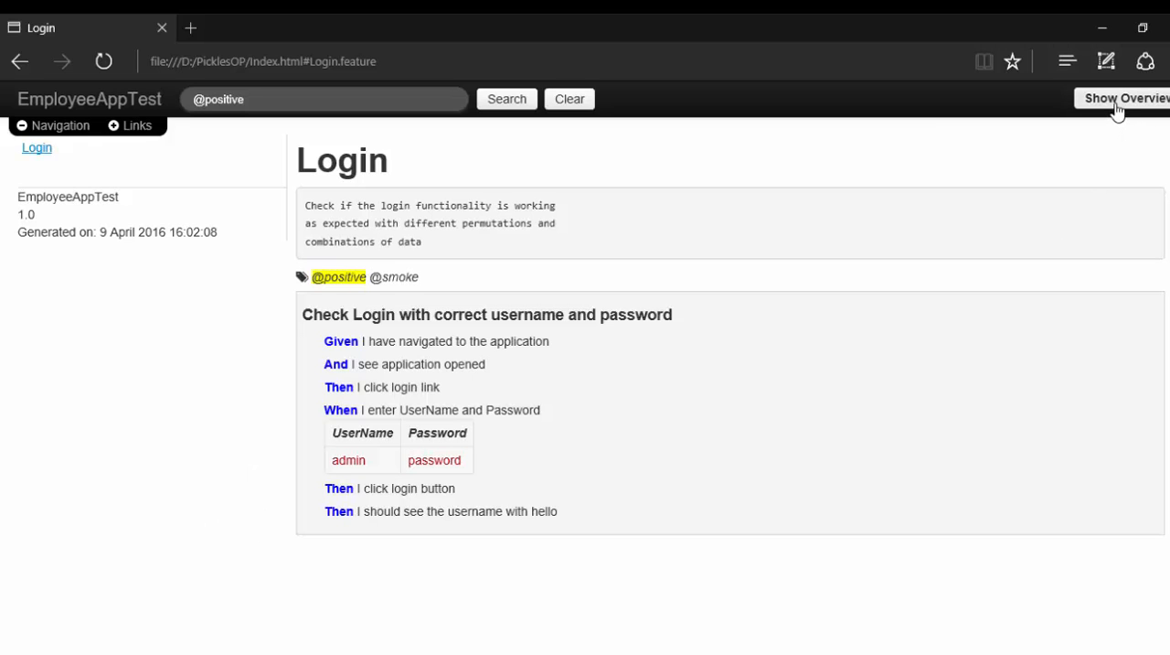
click(1123, 98)
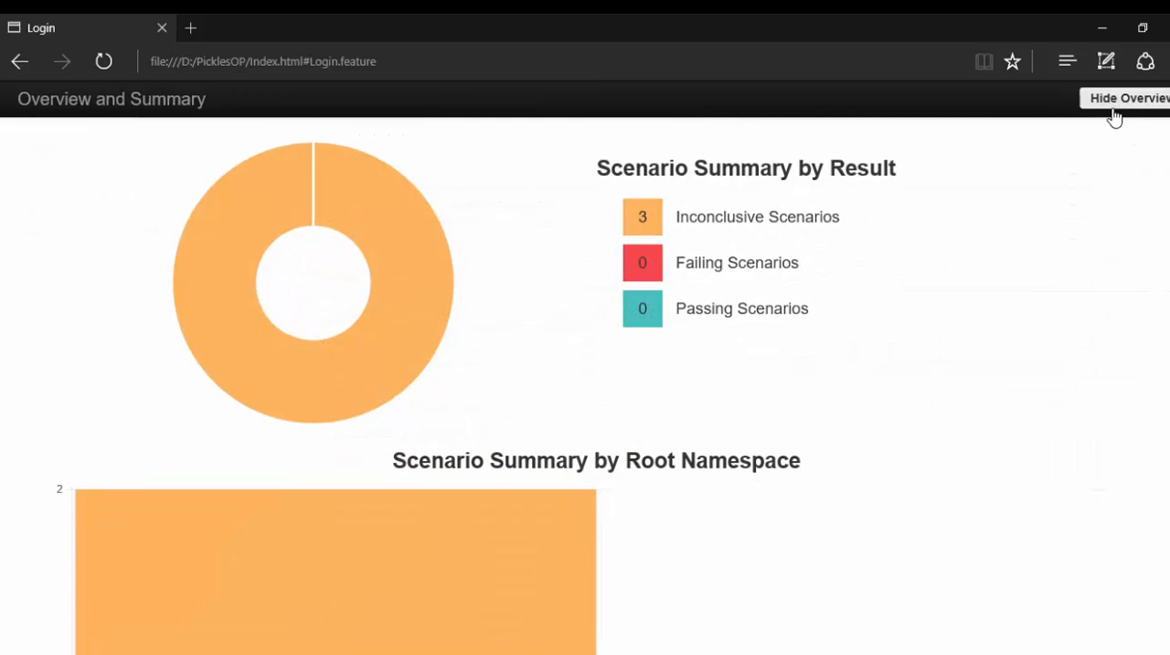
mouse_move(302, 250)
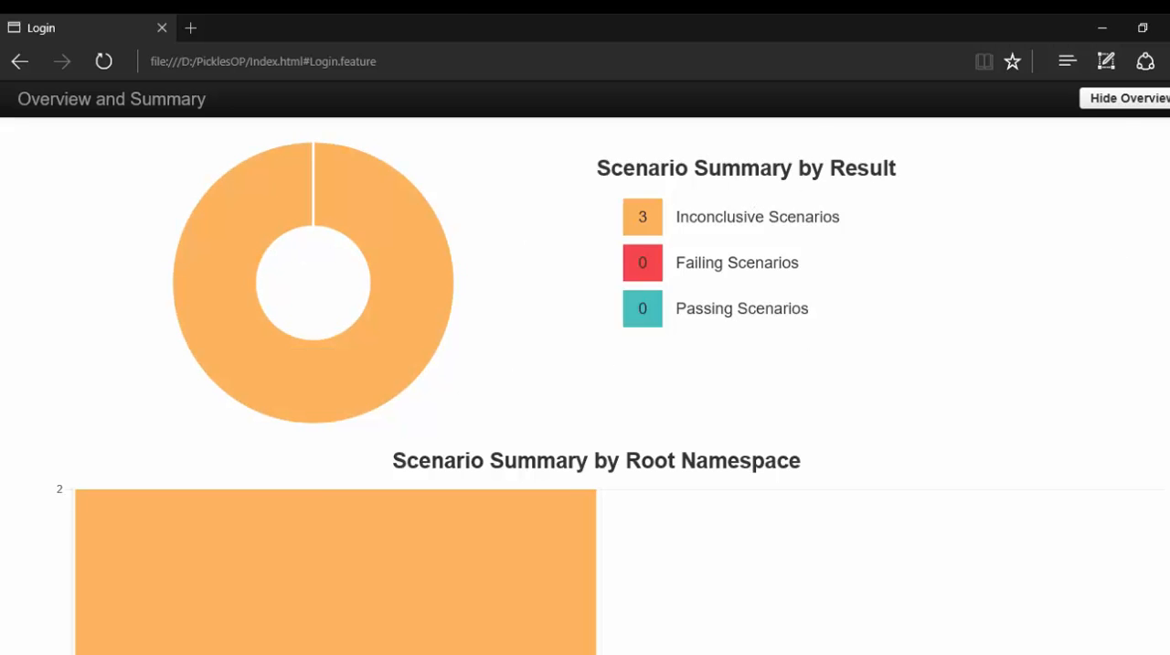
scroll(down, 3)
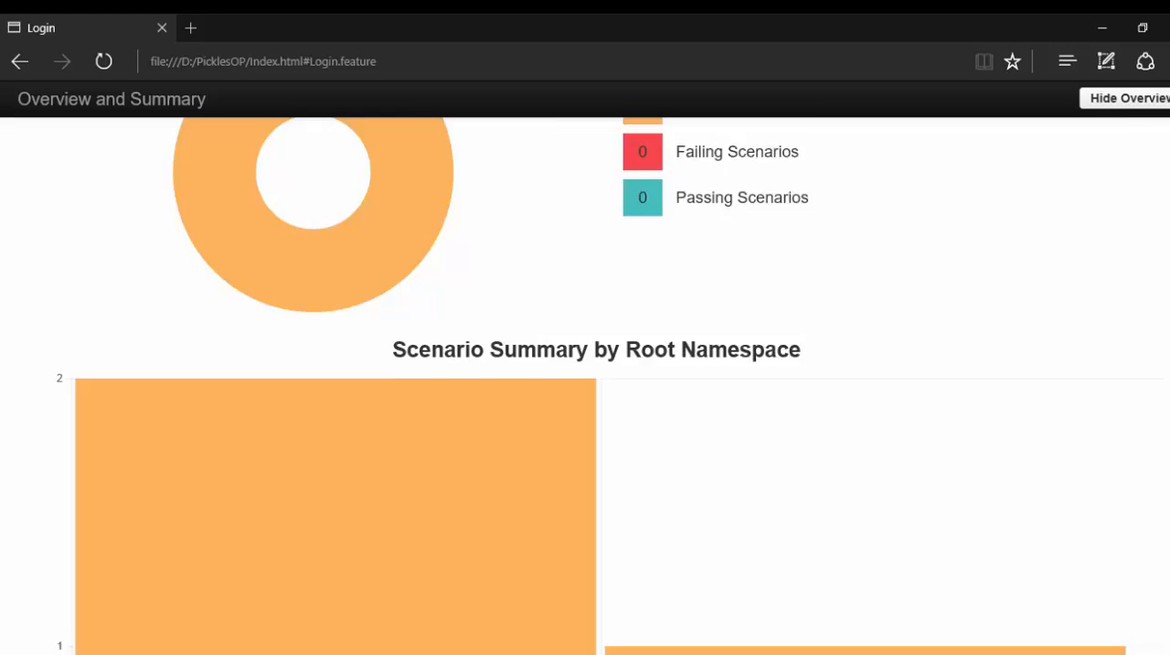
scroll(up, 3)
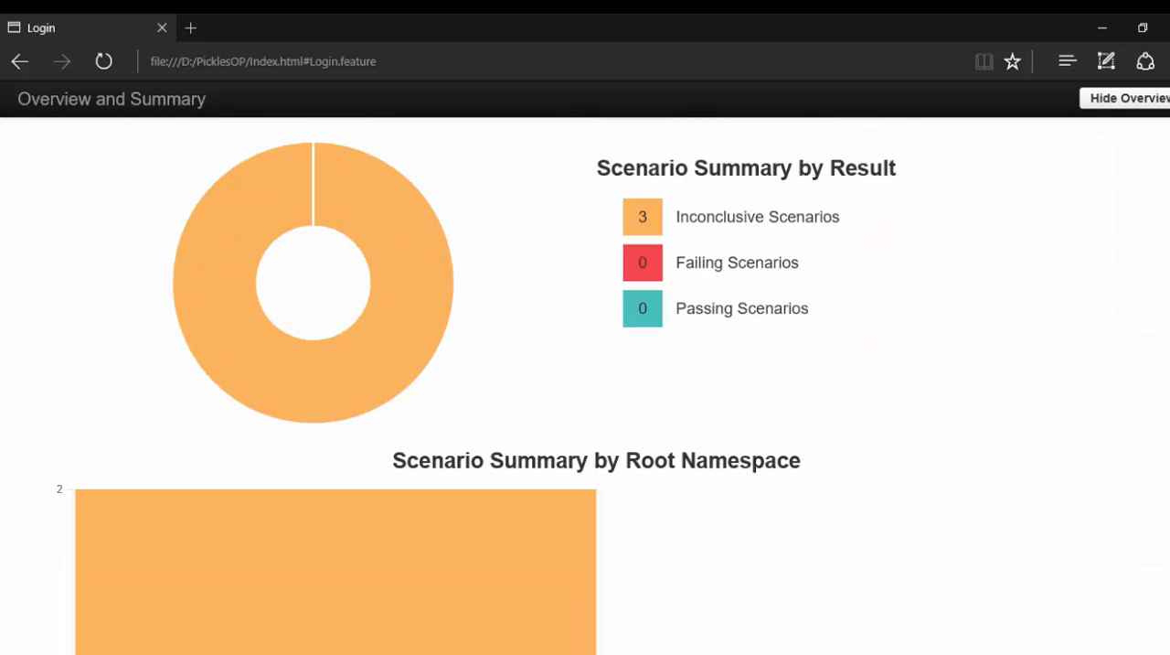
mouse_move(335, 260)
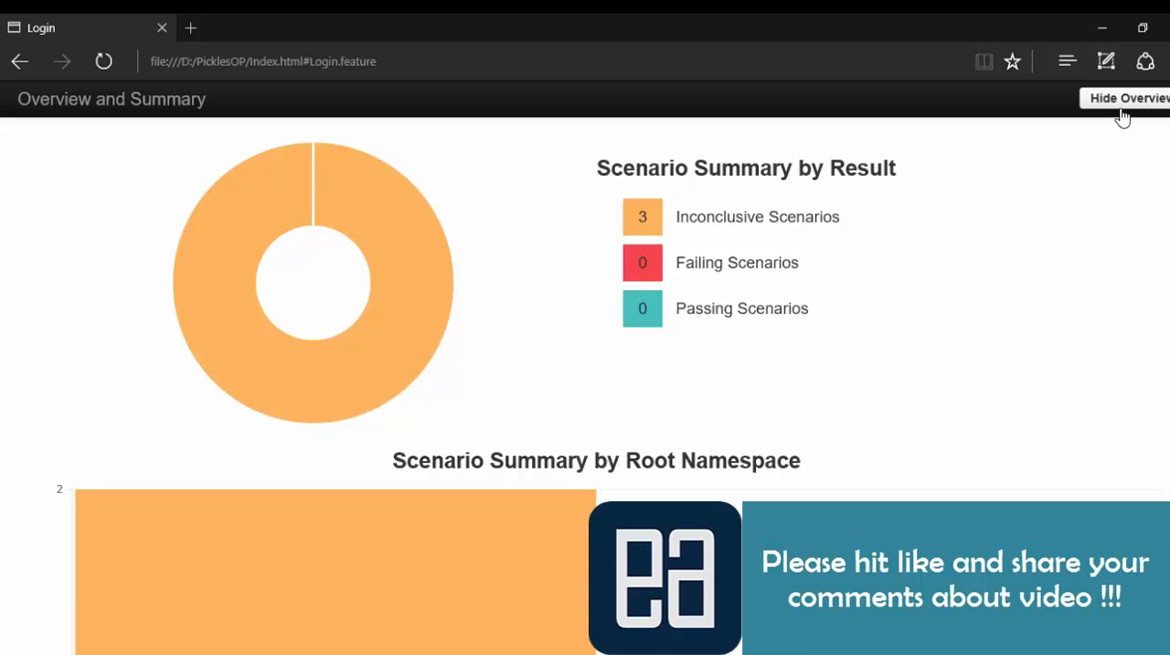
click(1130, 97)
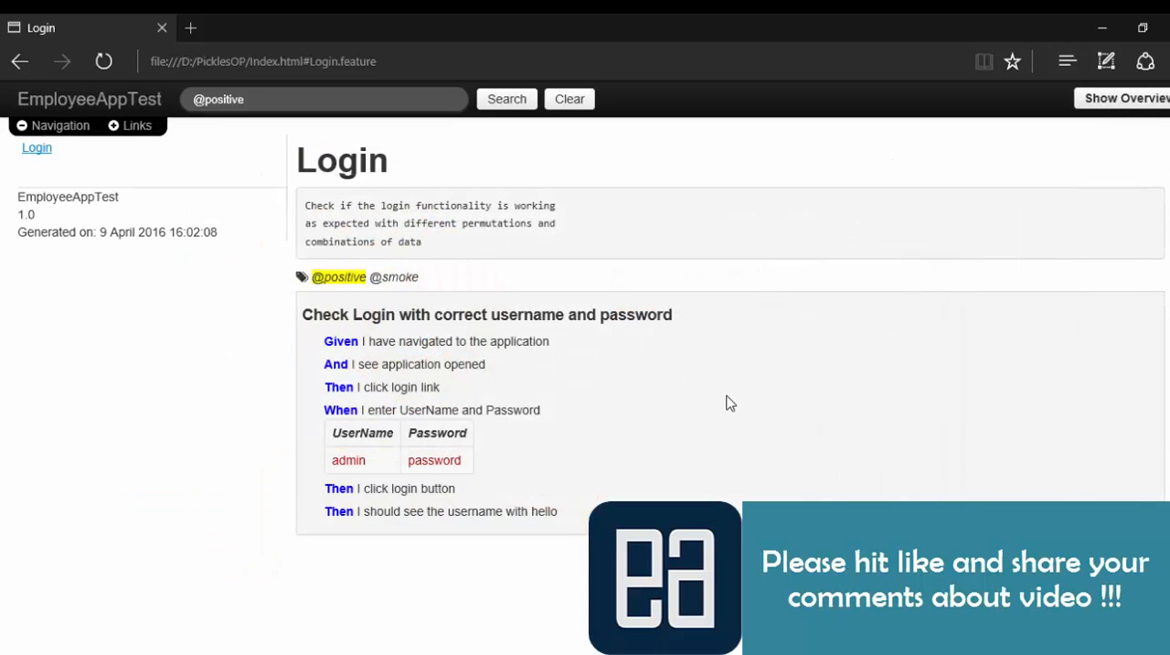